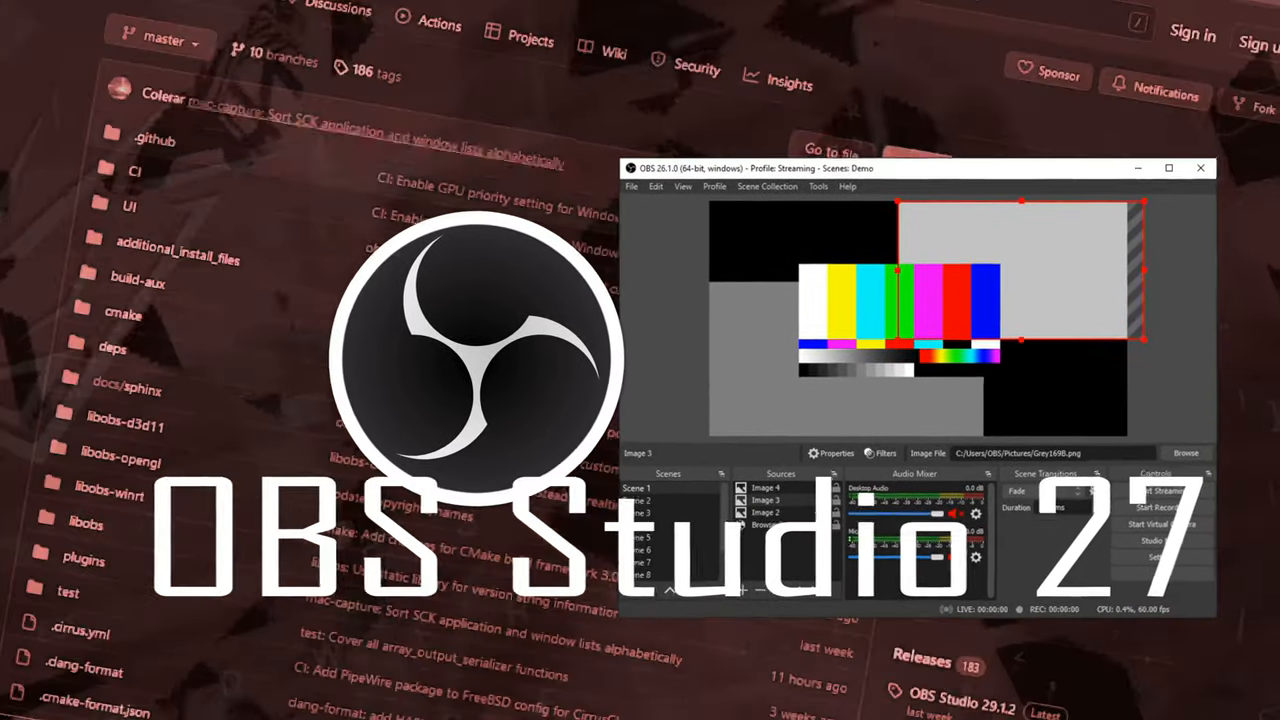
Scroll through the OBS Studio 27 release notes on GitHub
scroll("down", 3)
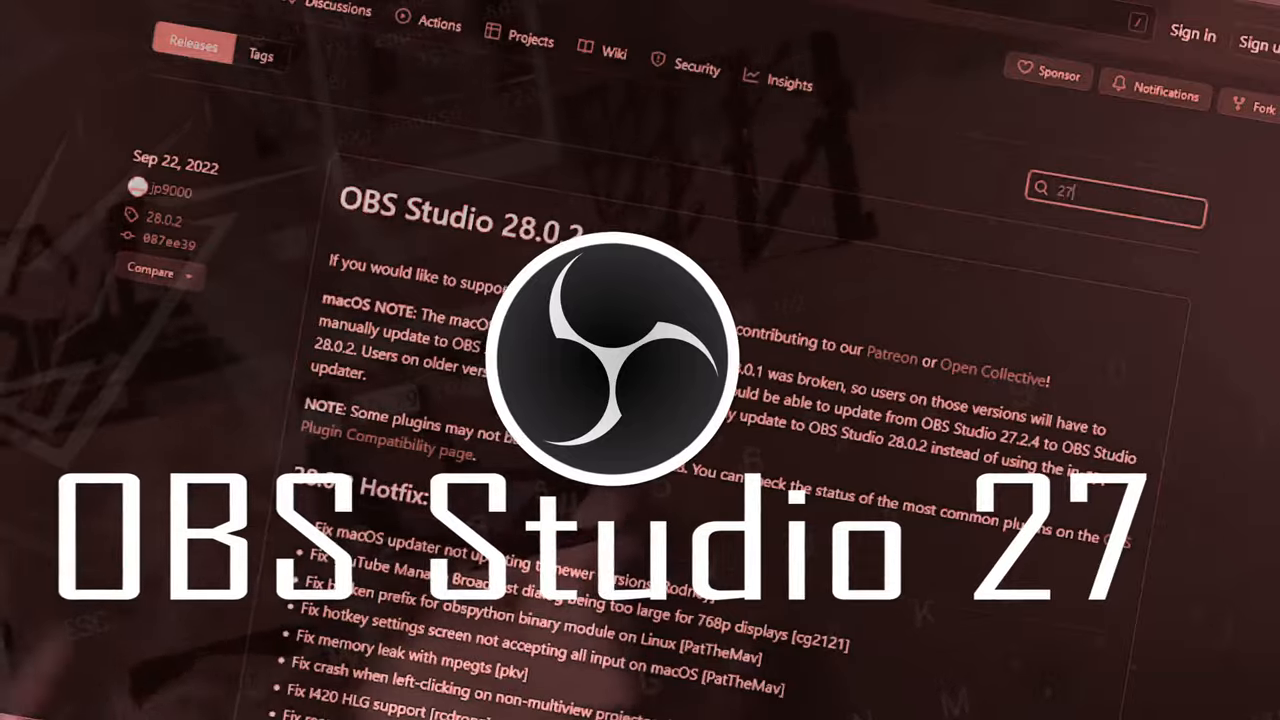
scroll("down", 3)
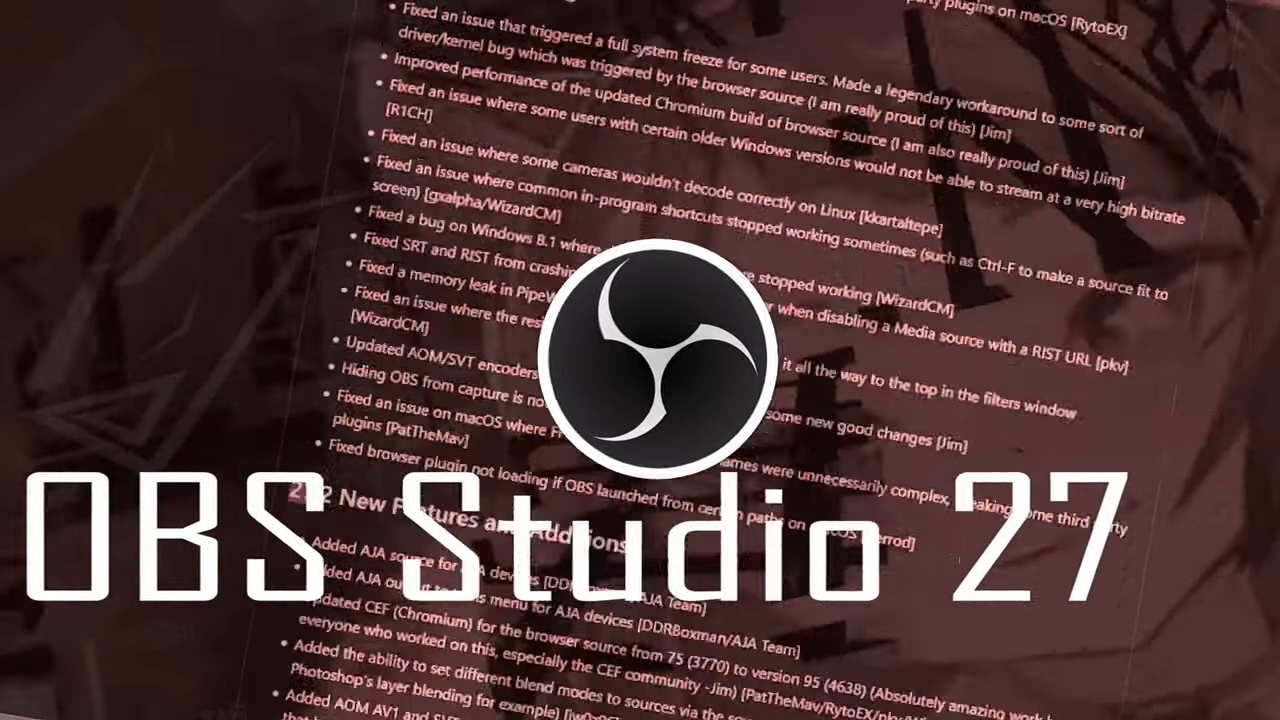
scroll("down", 3)
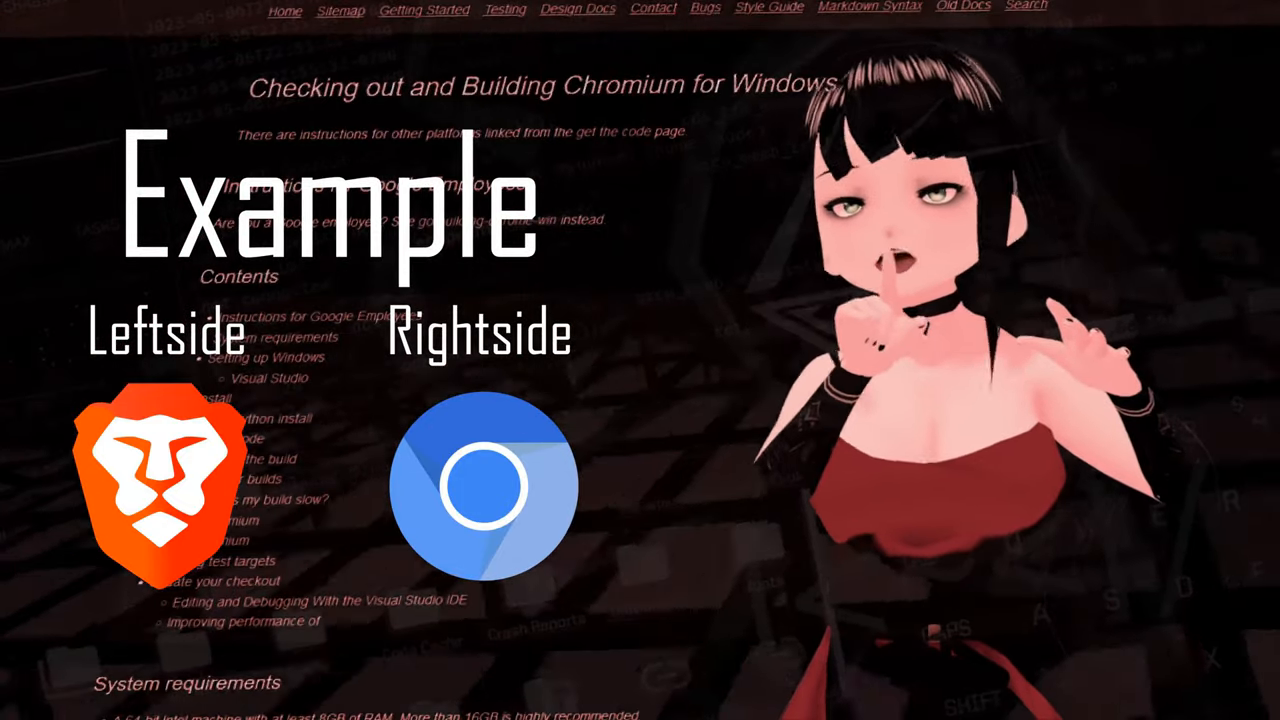
Search the Chrome Web Store for 'ublock orgin' and scroll through the extension listings
scroll("down", 3)
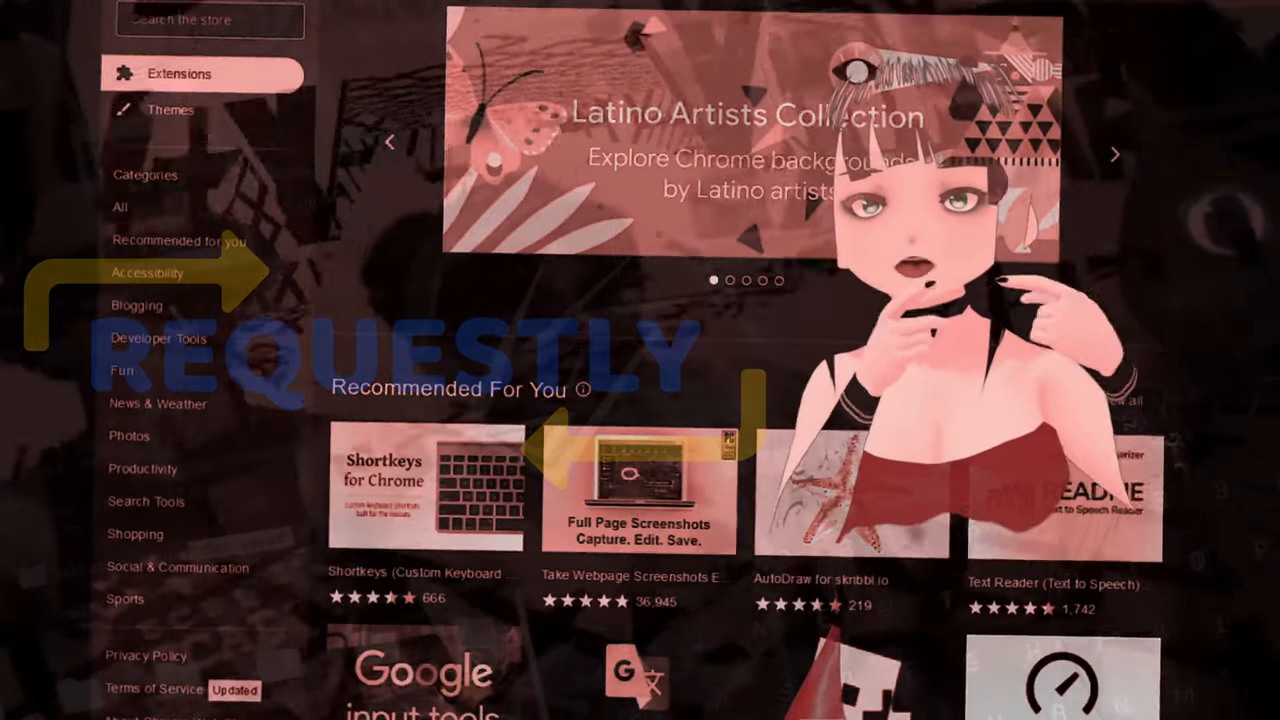
type("ublock orgin")
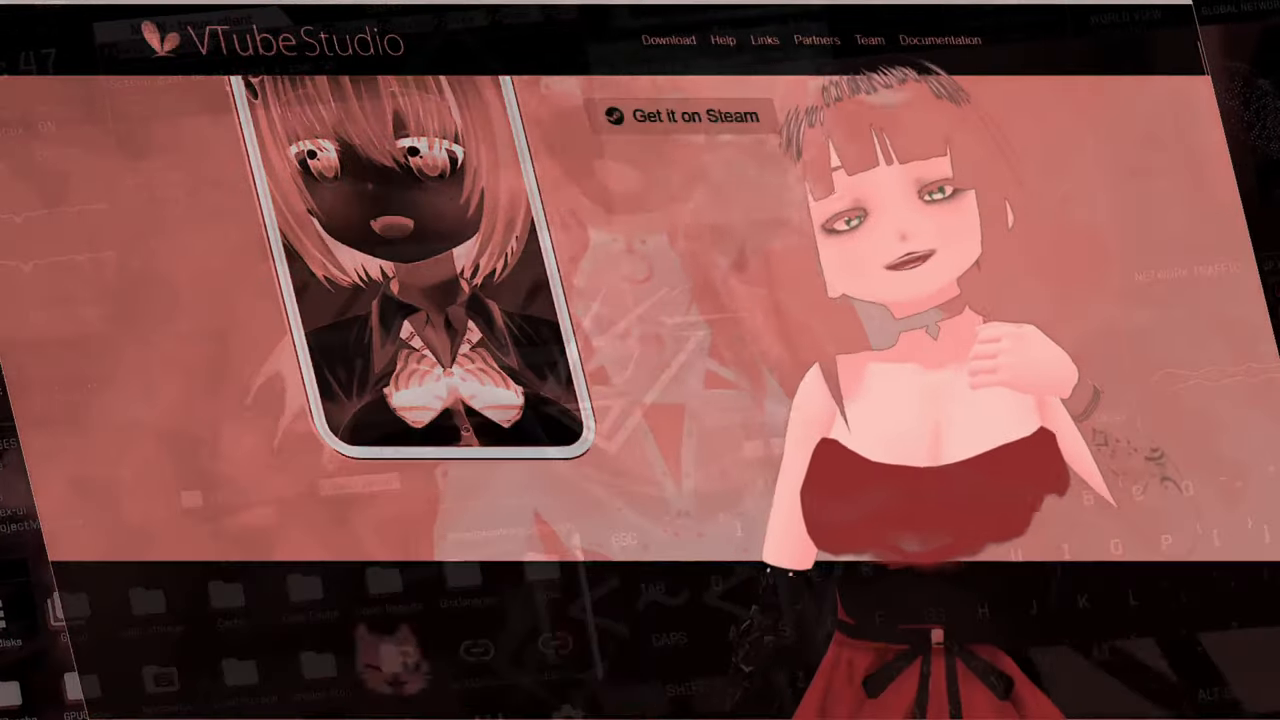
scroll("down", 3)
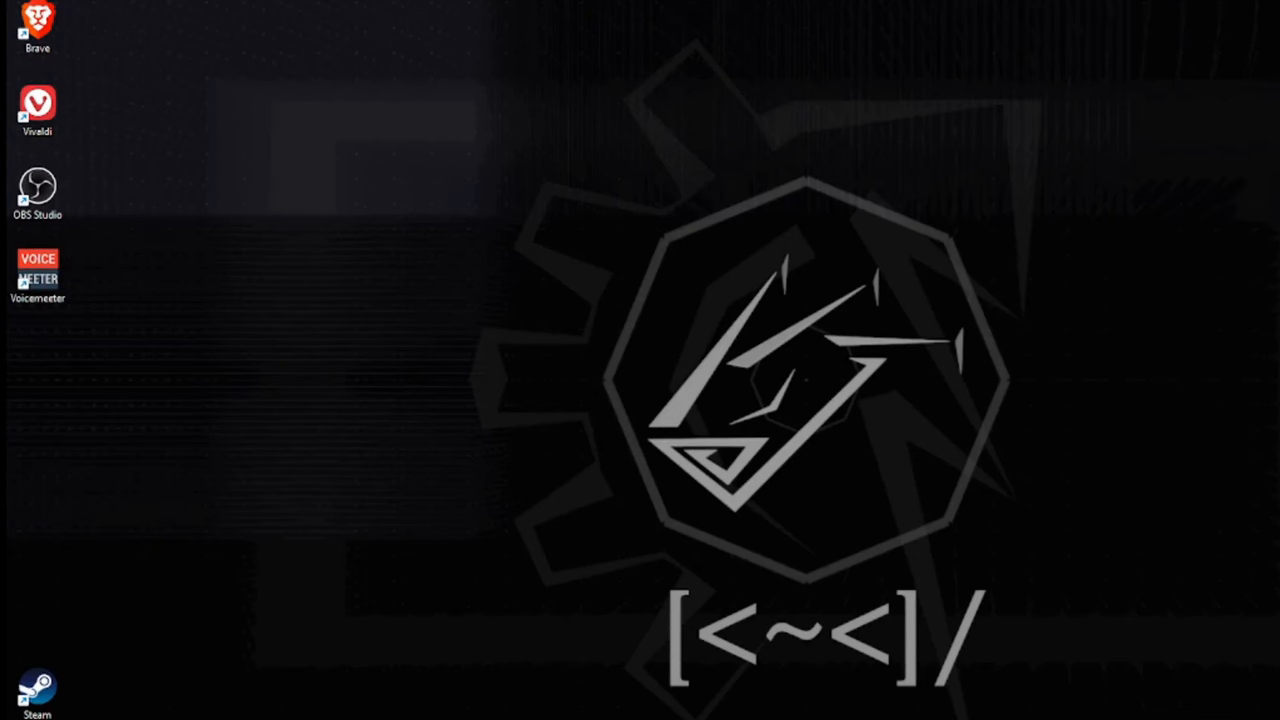
Launch Voicemeeter and set Hardware Input 1 to the Logitech USB Microphone
right_click(37, 275)
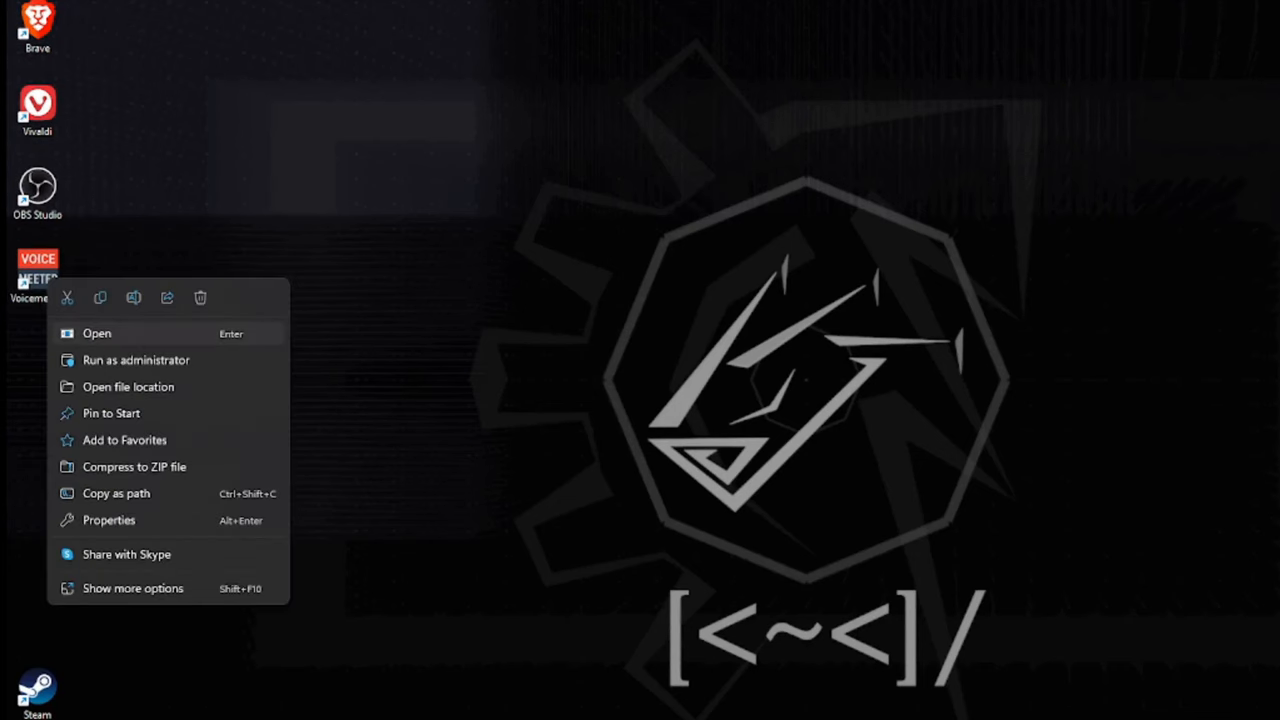
left_click(96, 333)
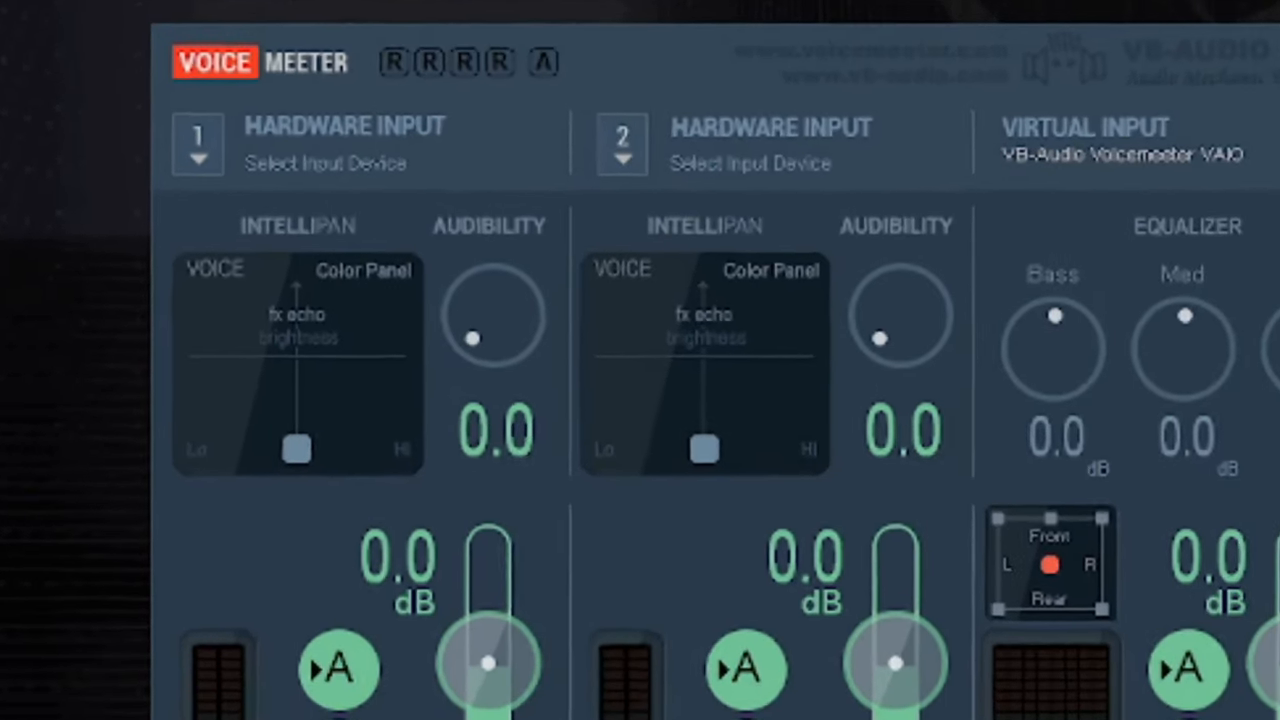
left_click(198, 143)
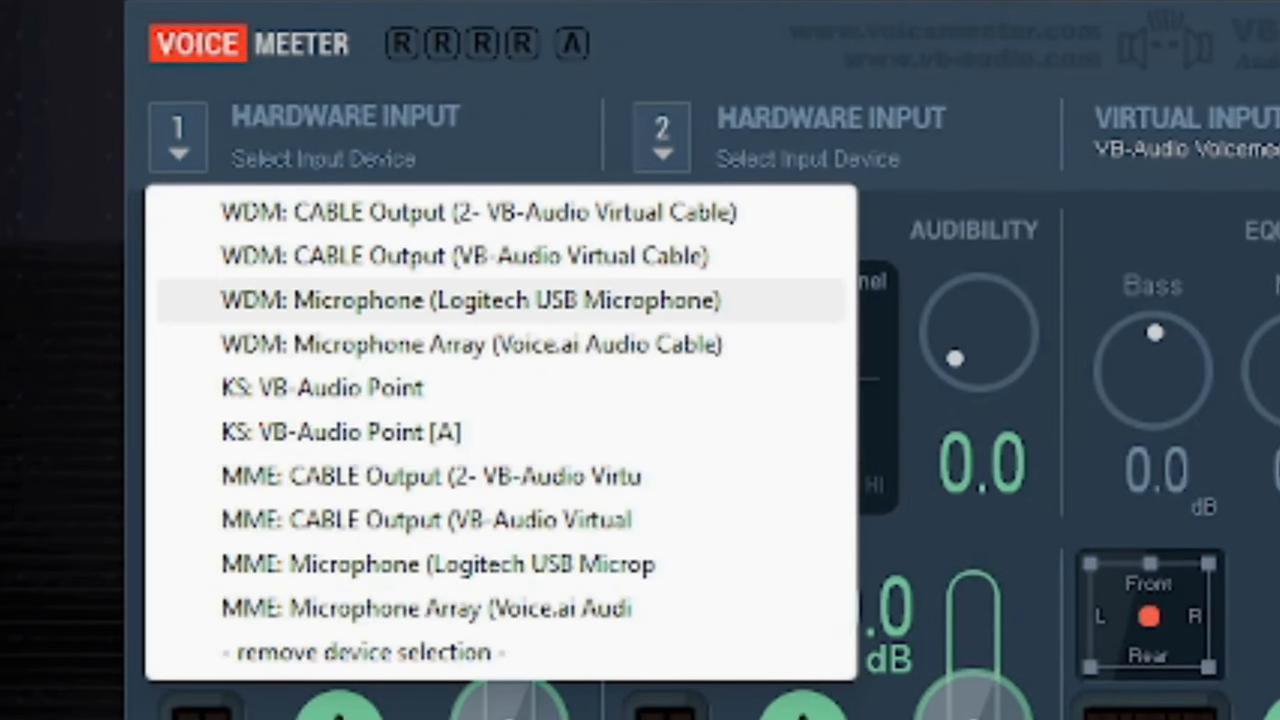
left_click(470, 300)
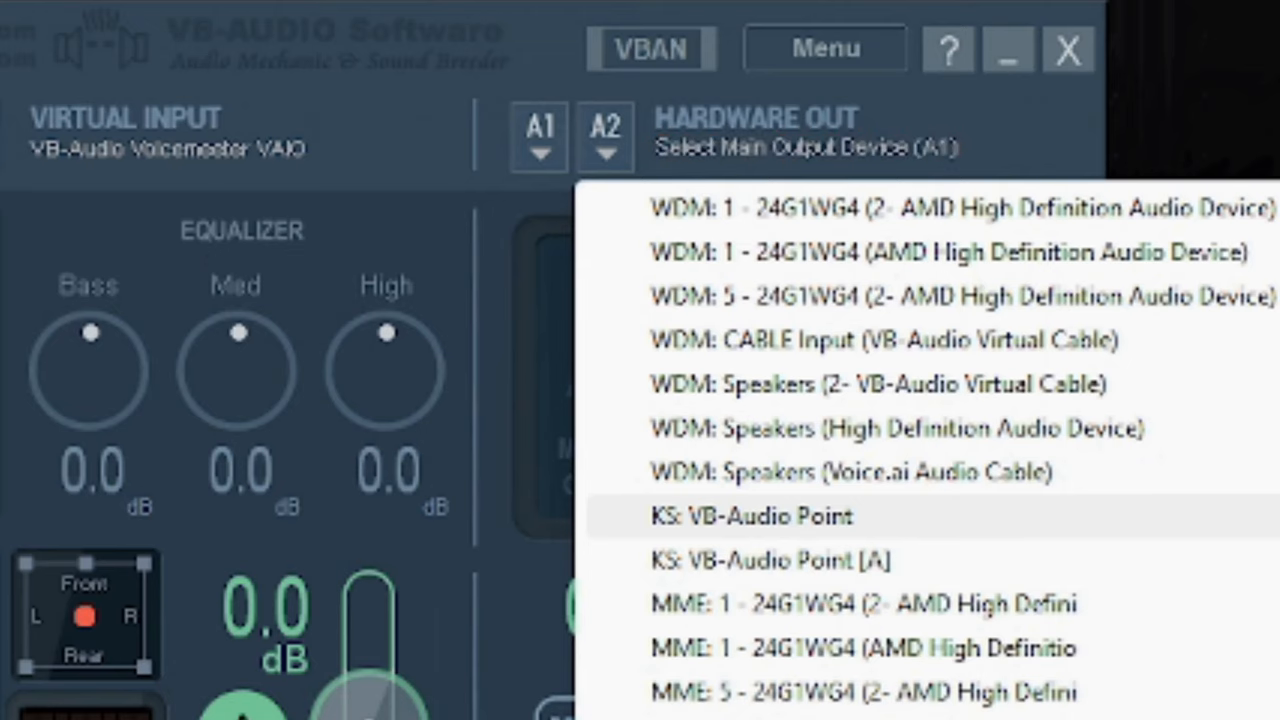
Choose the A1 main output device and minimize Voicemeeter
left_click(753, 516)
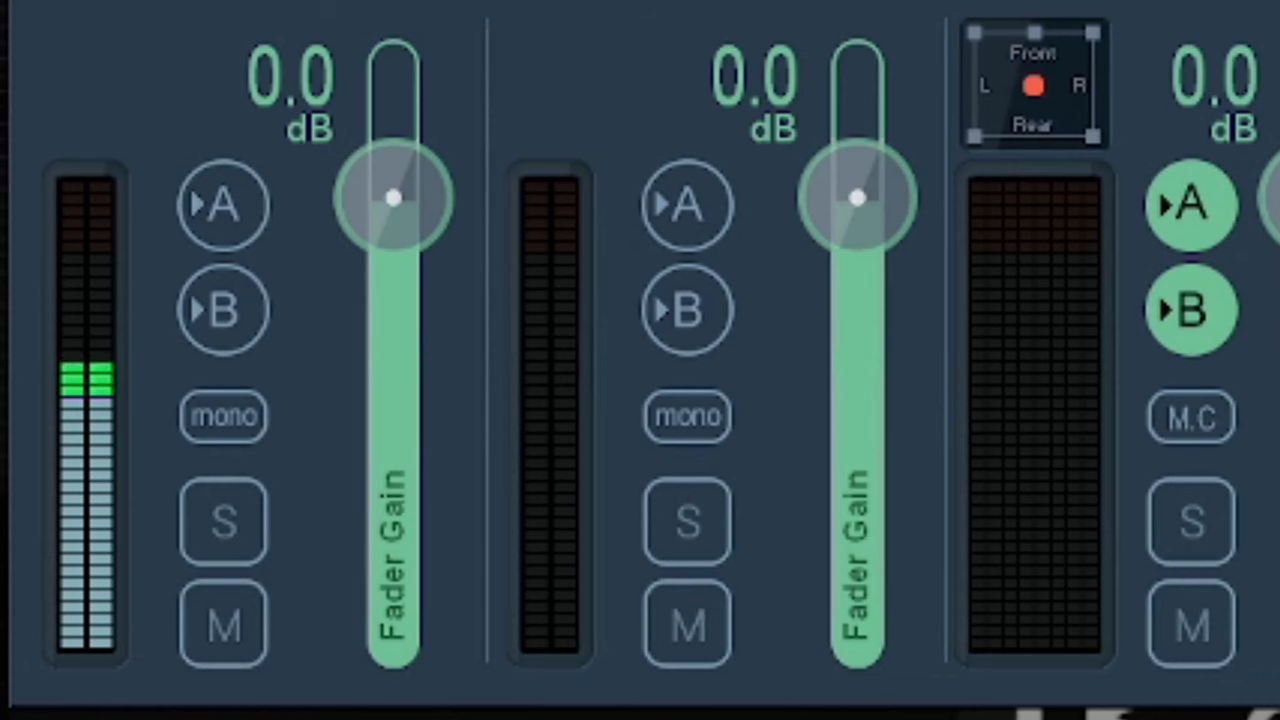
left_click(223, 205)
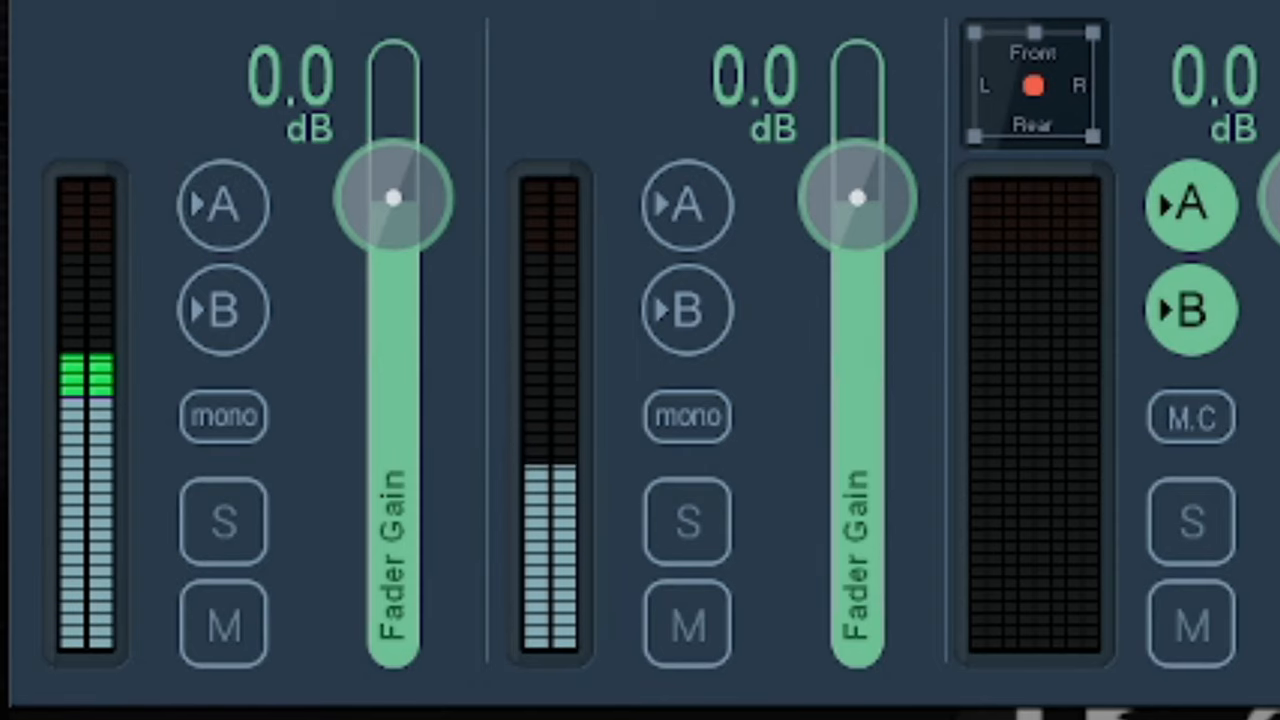
left_click(223, 308)
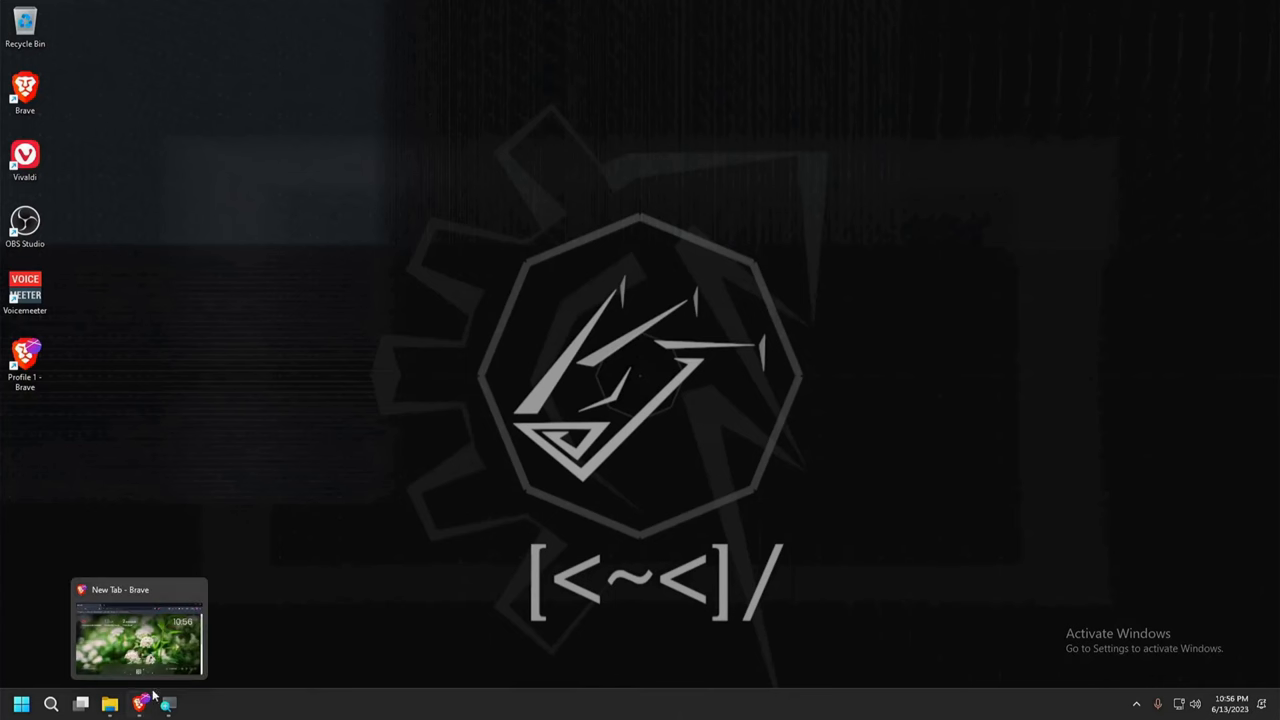
Load omegle.com in Brave, accept both agreements, and allow camera and microphone access
left_click(138, 627)
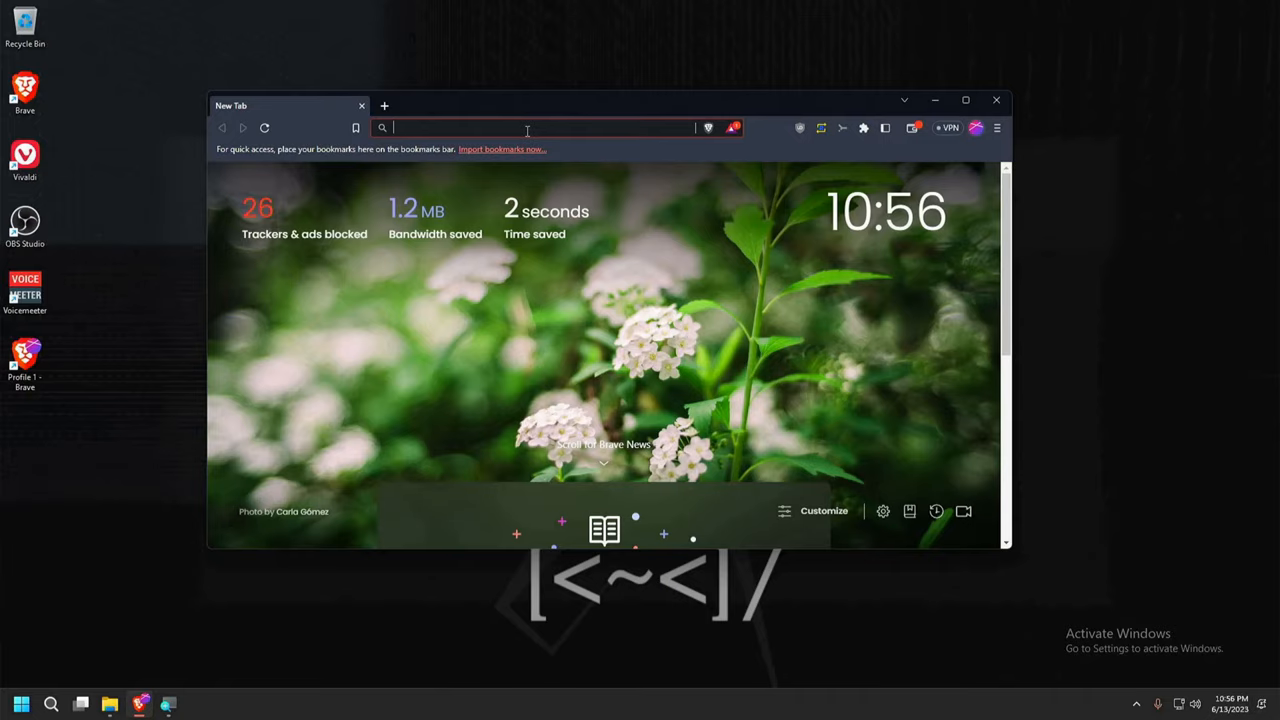
type("omegle.com")
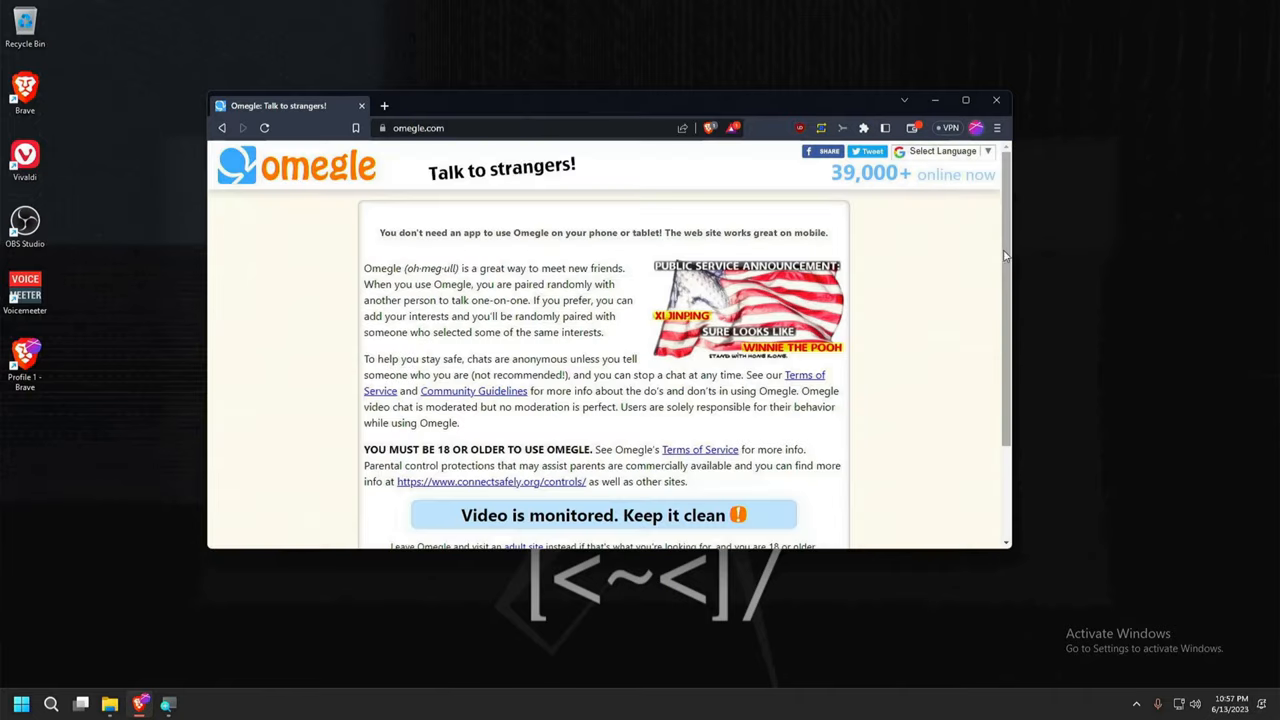
scroll("down", 3)
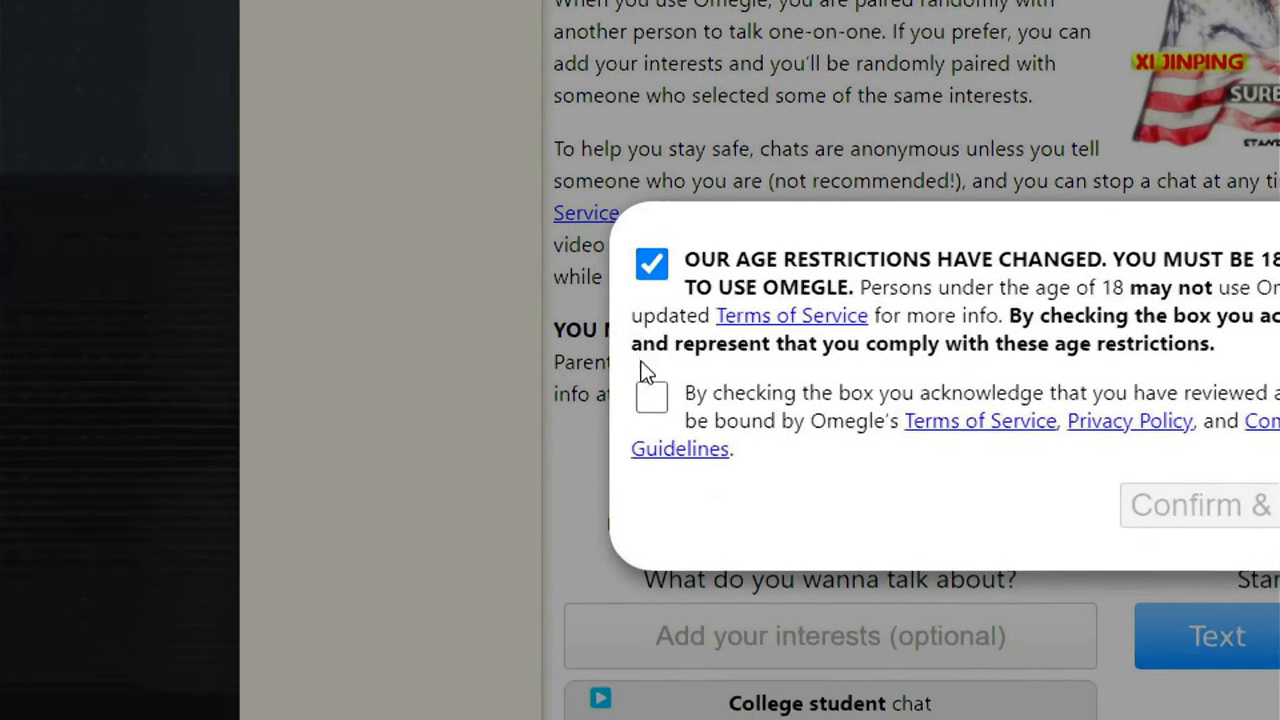
left_click(651, 390)
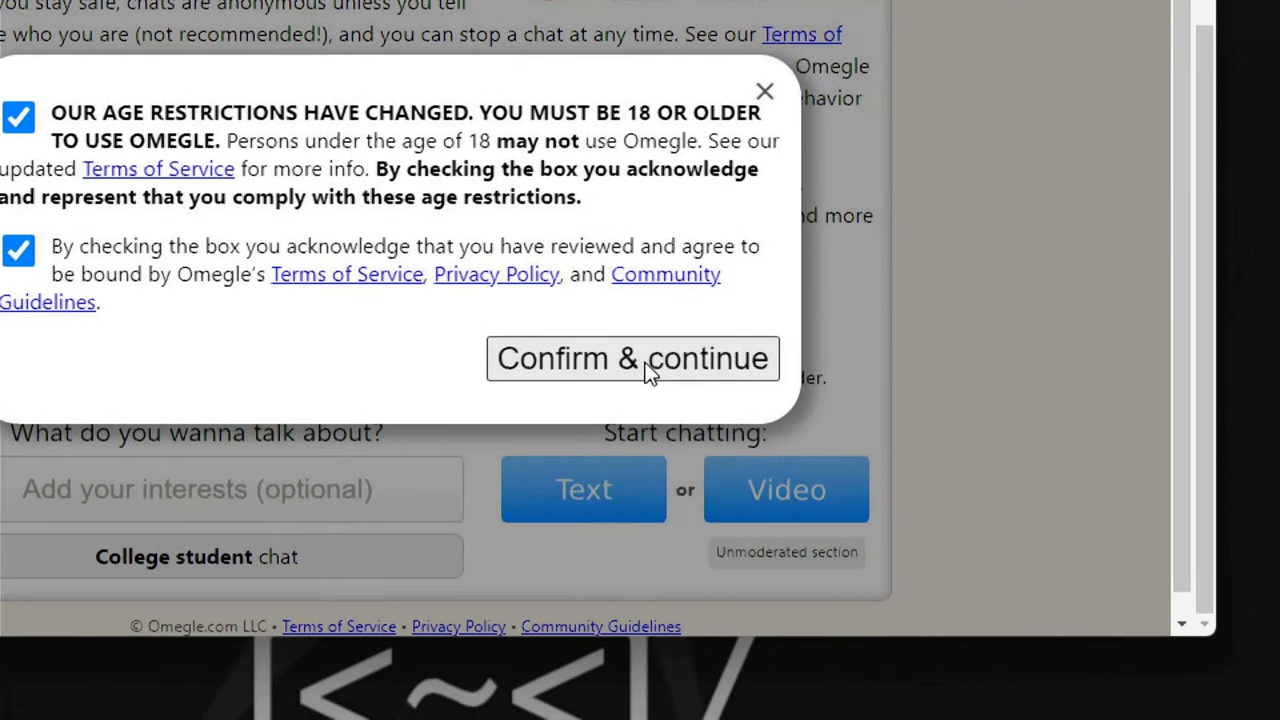
left_click(632, 358)
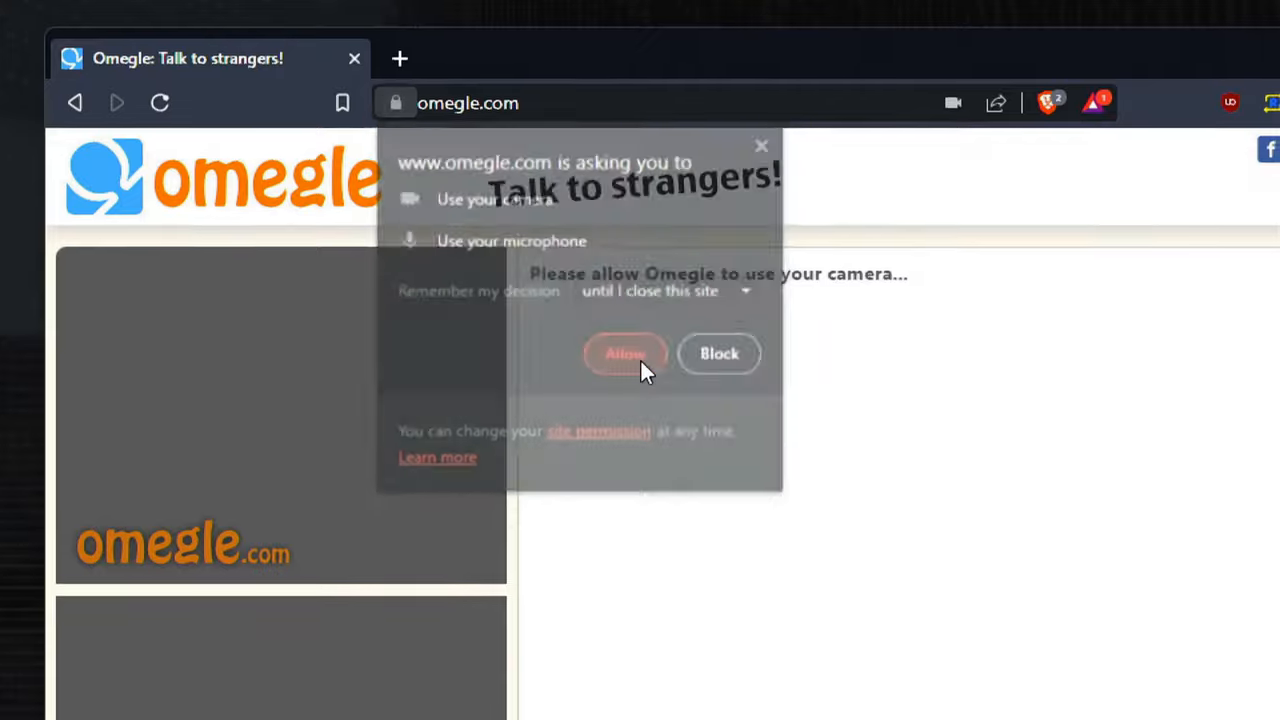
left_click(624, 353)
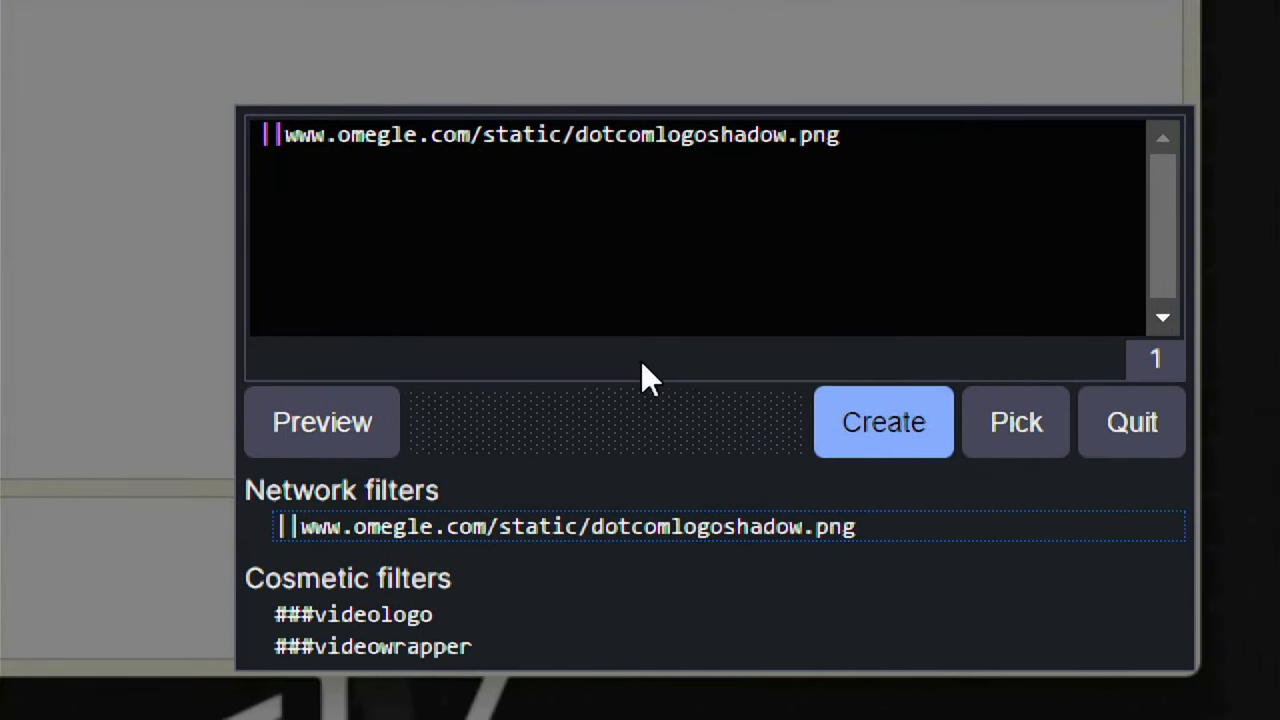
Create the uBlock Origin filter that hides Omegle's video logo image
left_click(882, 421)
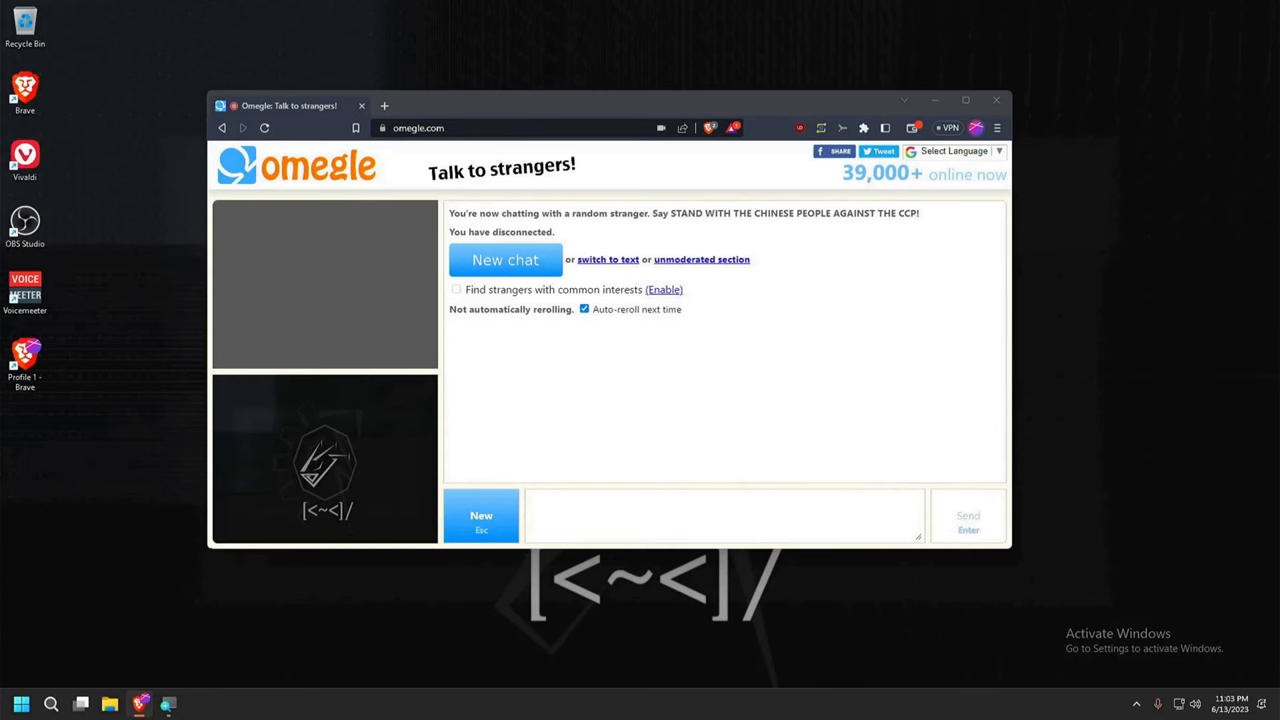
mouse_move(810, 172)
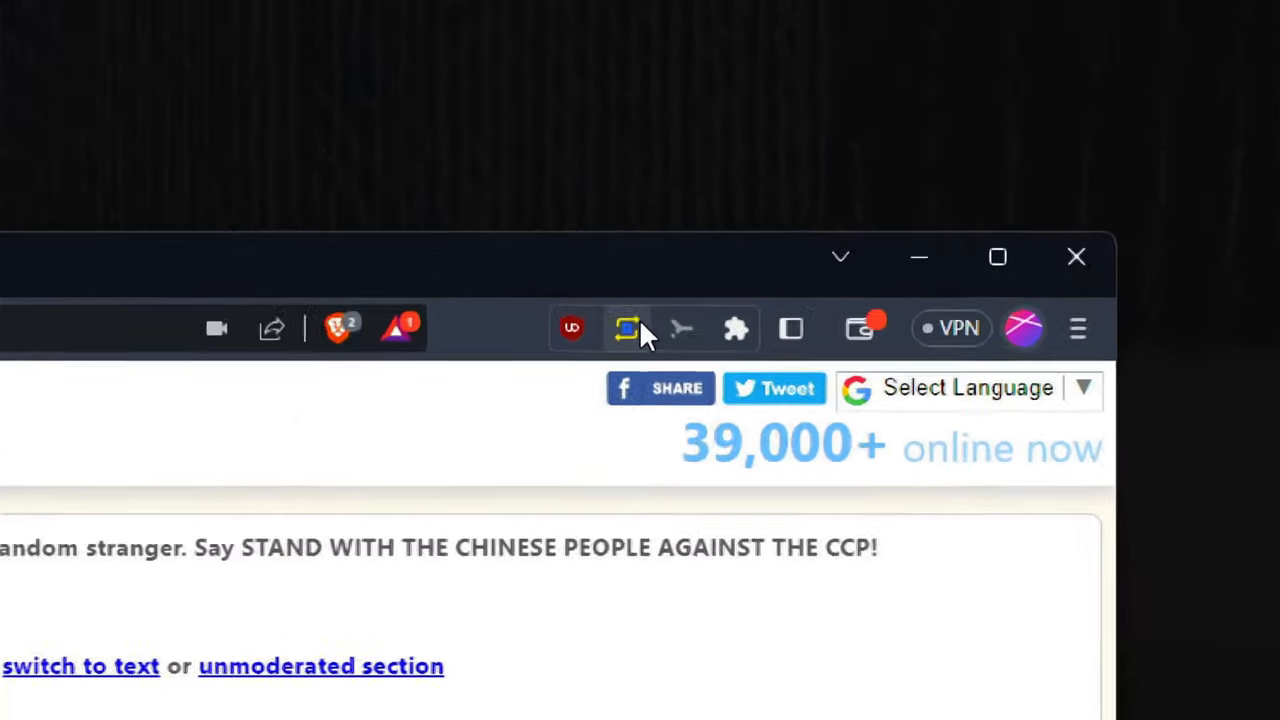
Open the Requestly web app and choose Full-stack developer in the welcome questionnaire
left_click(627, 329)
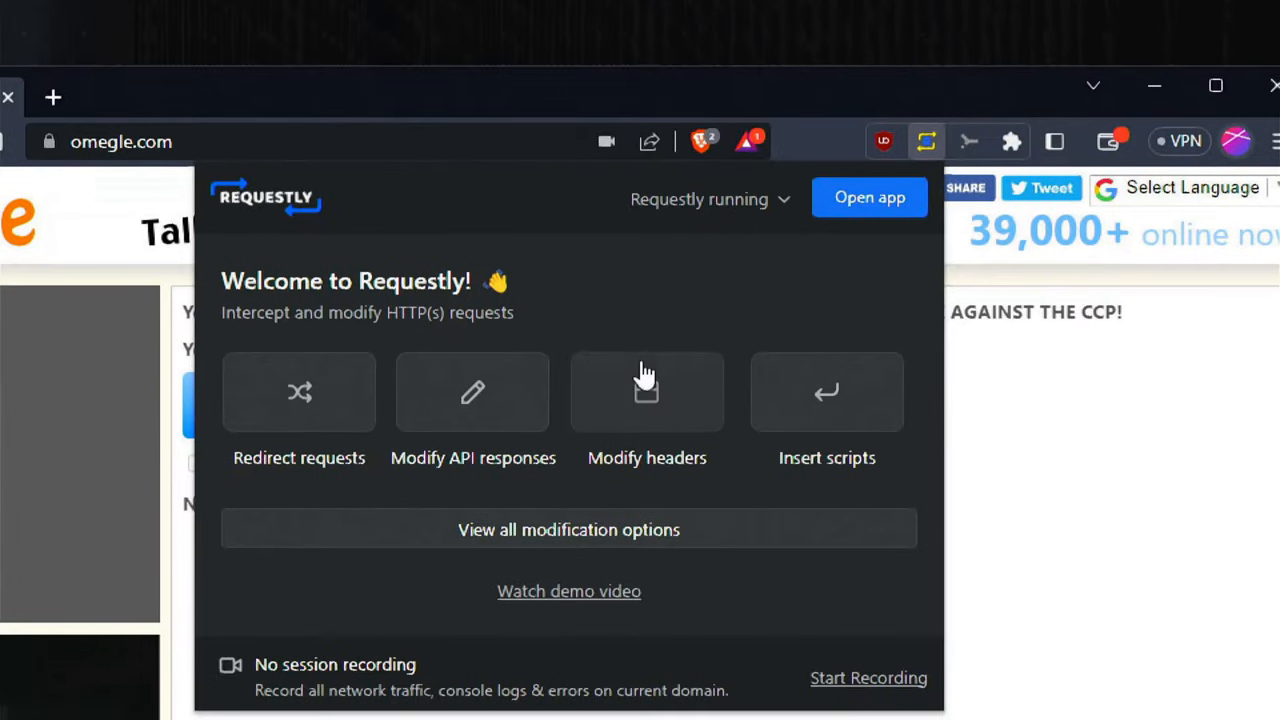
left_click(869, 197)
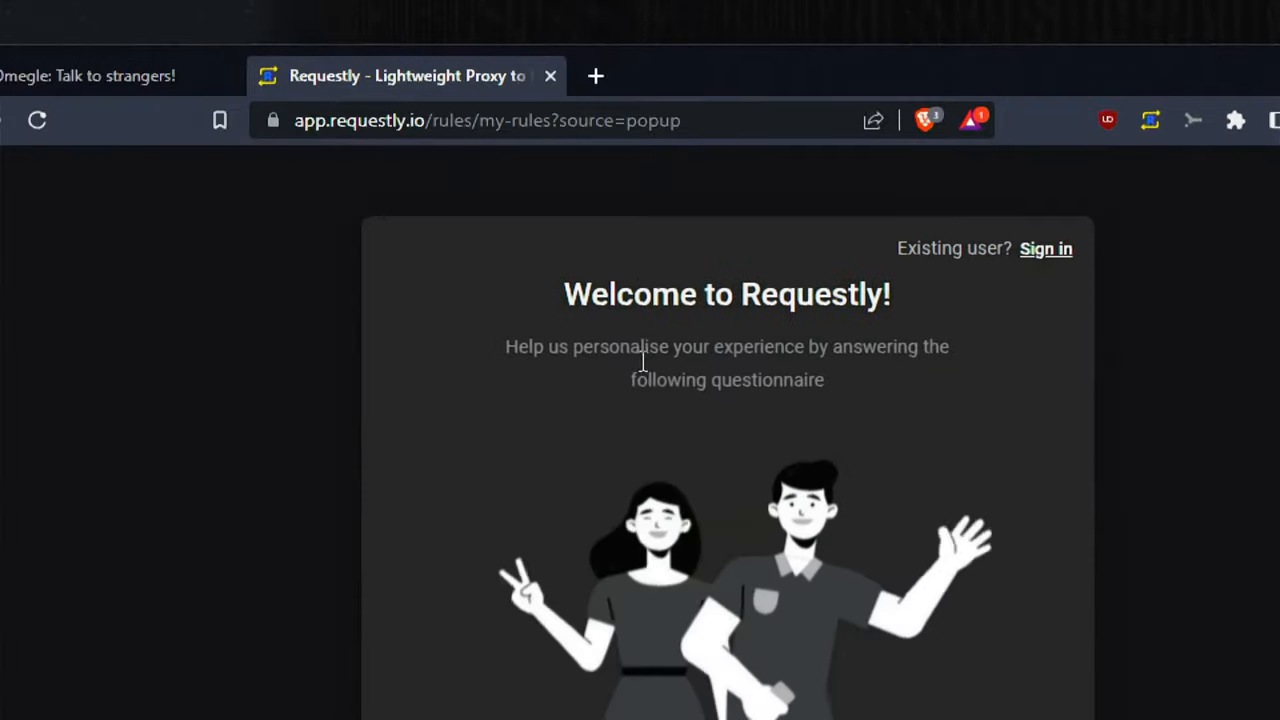
scroll("down", 3)
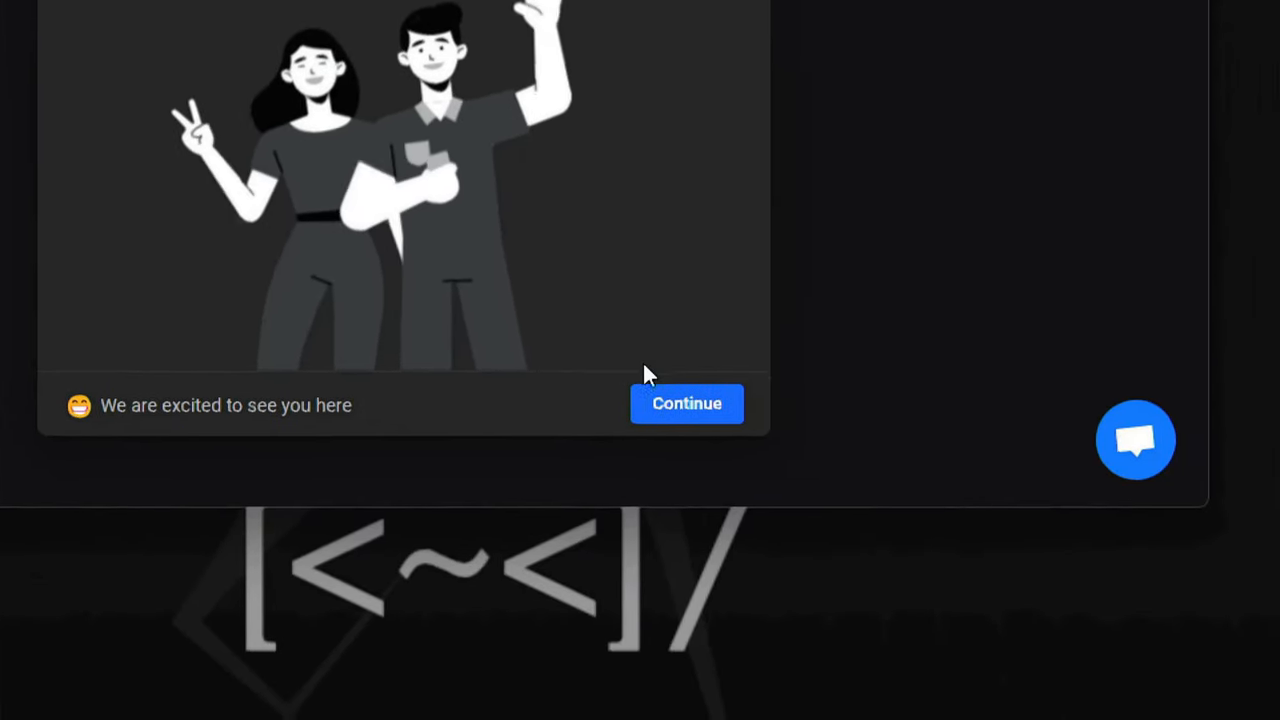
left_click(686, 403)
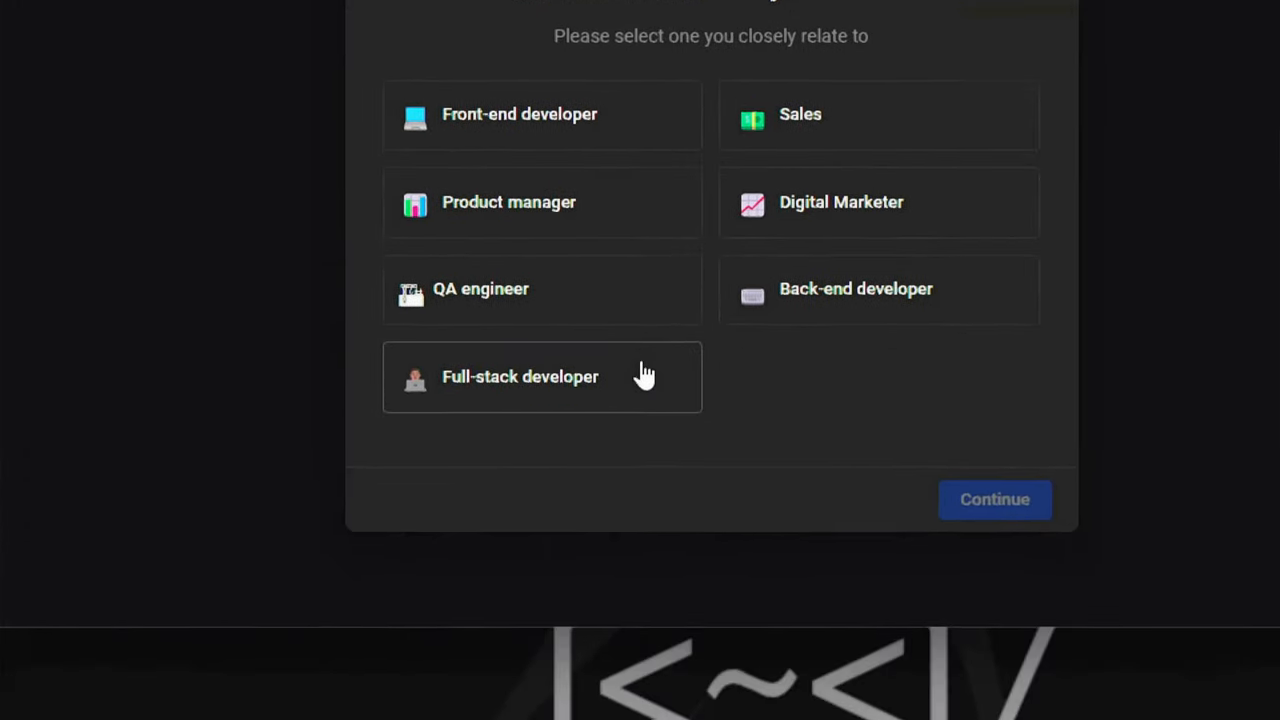
left_click(542, 377)
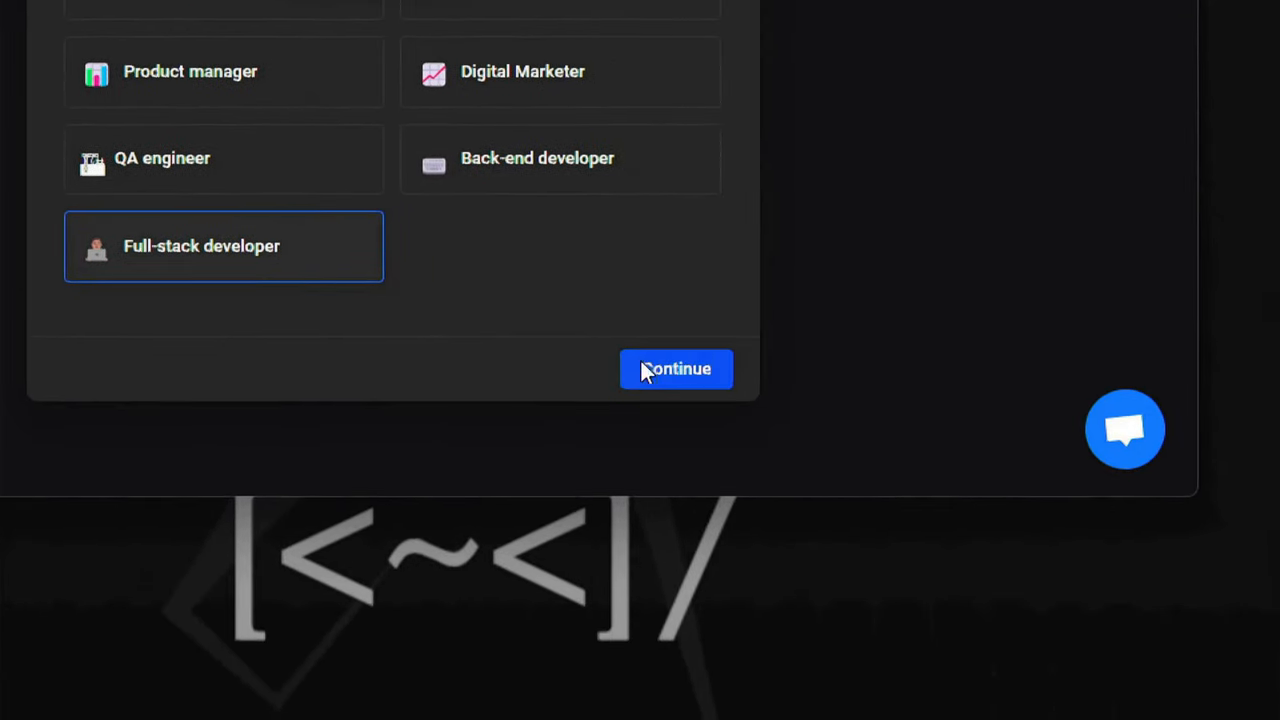
left_click(675, 369)
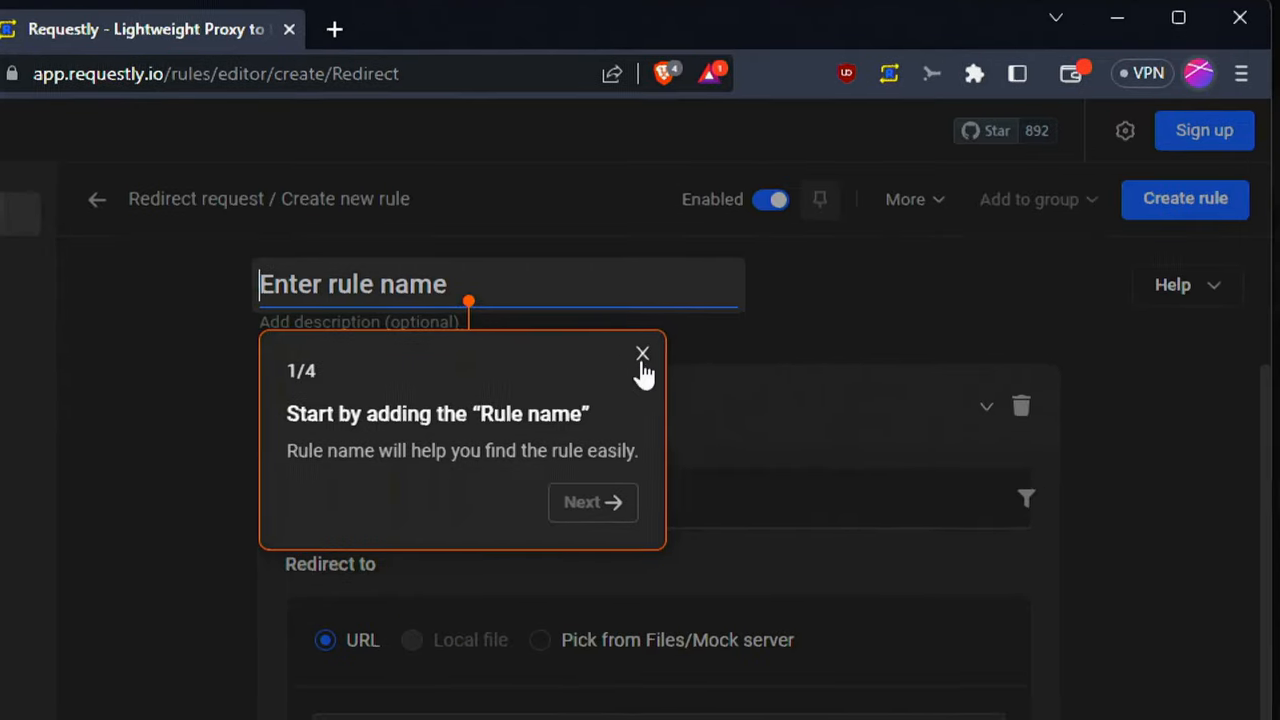
left_click(642, 353)
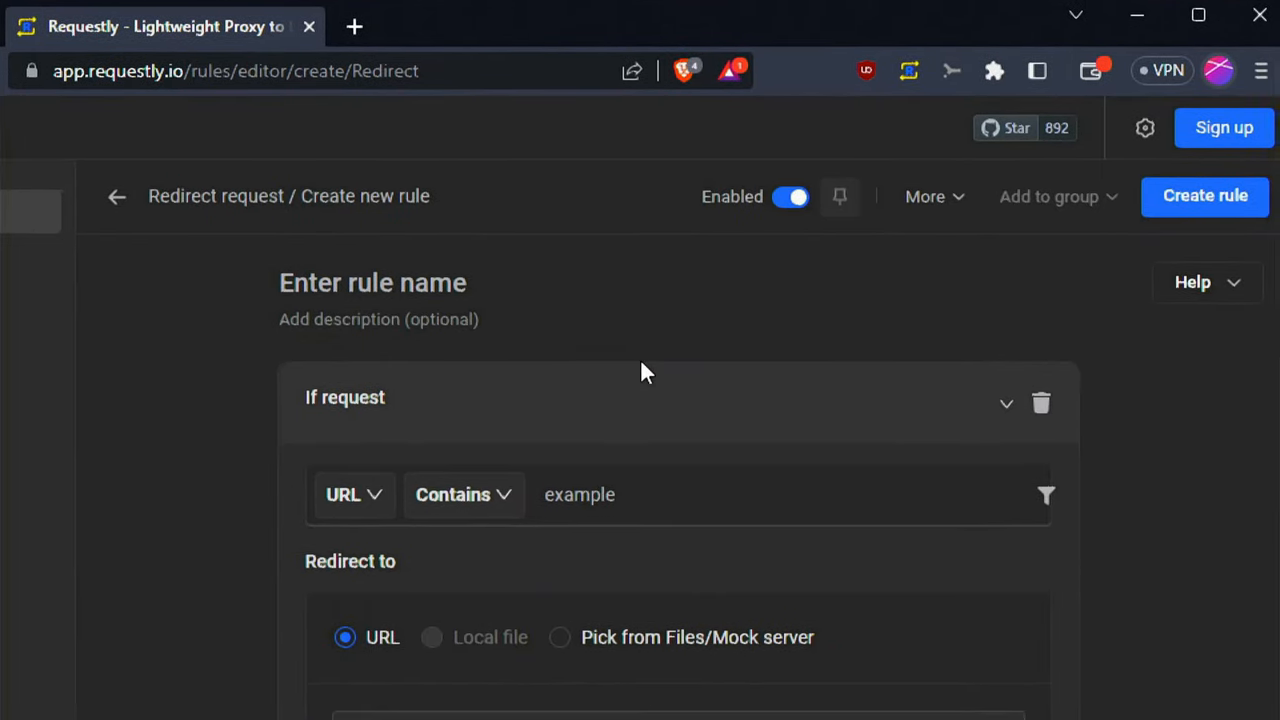
scroll("down", 3)
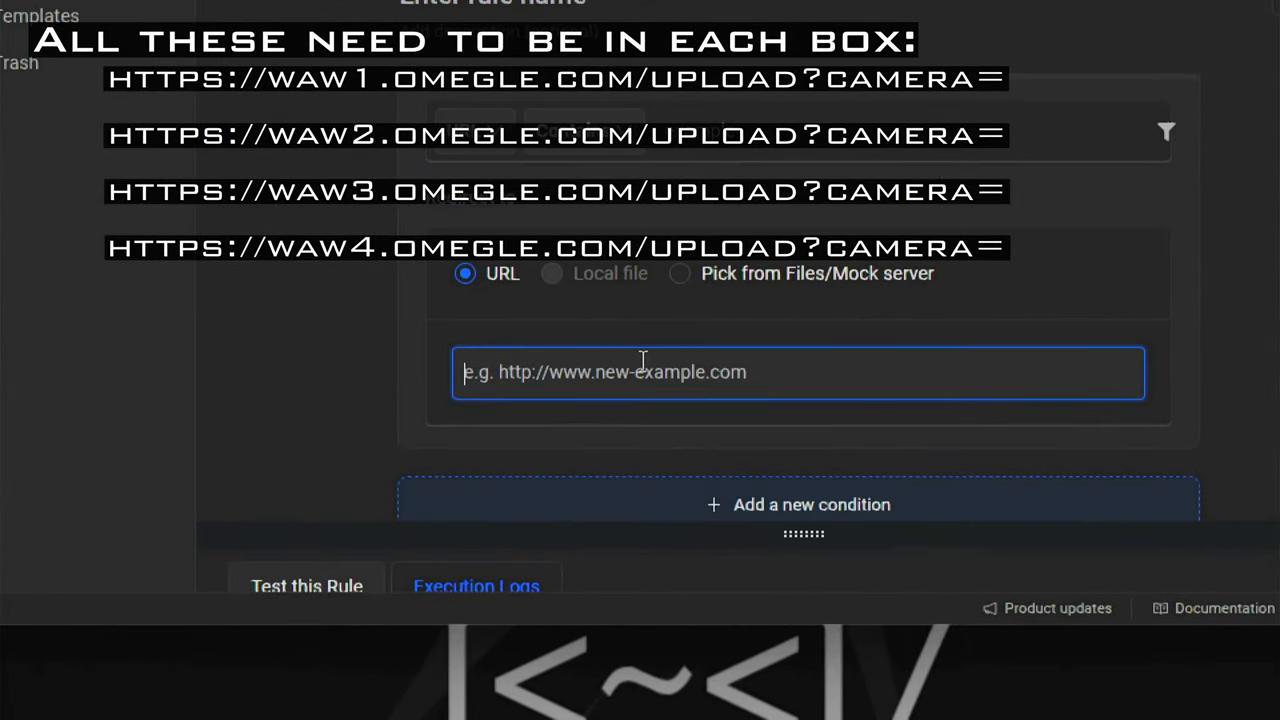
type("https://waw1.omegle.com/upload?camera=")
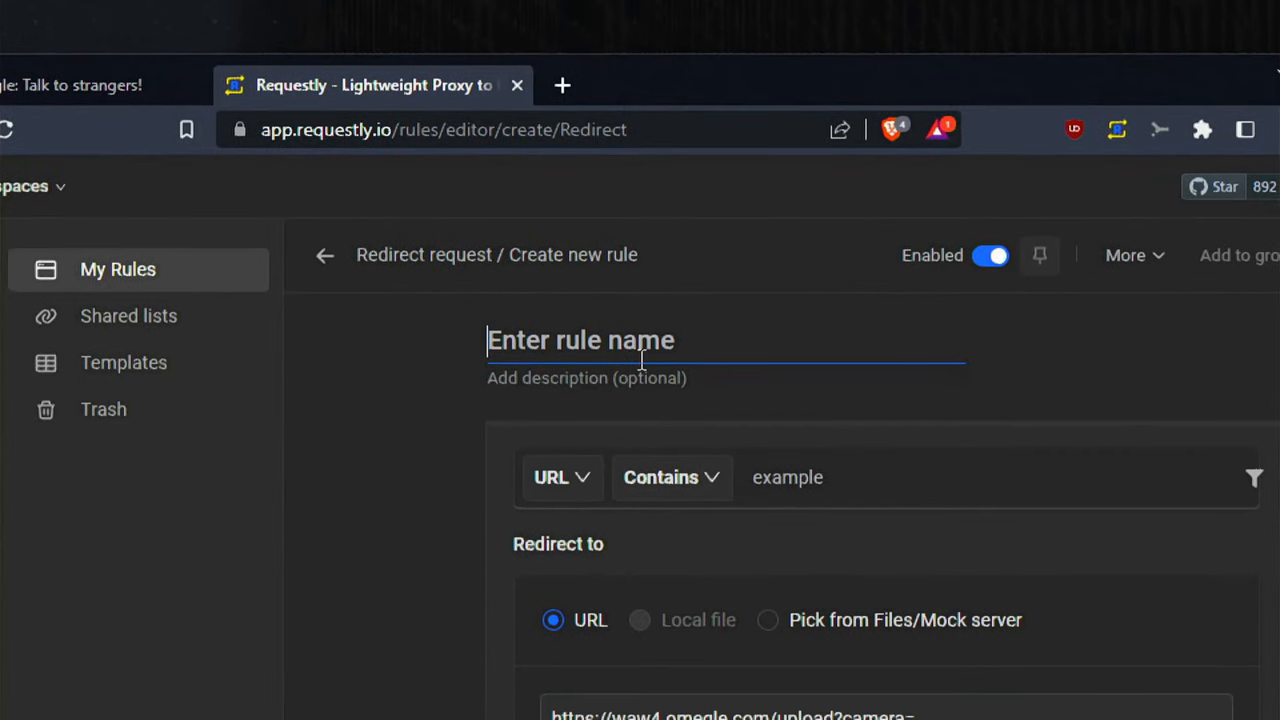
type("omeg")
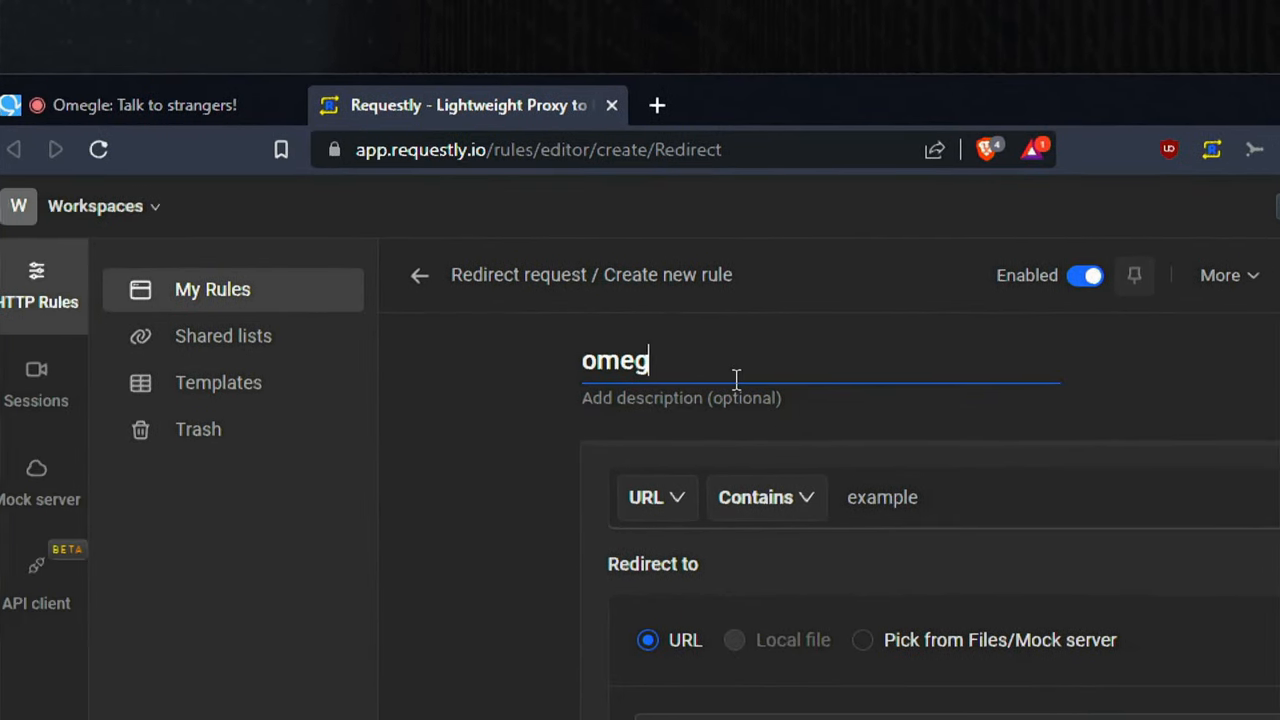
type("le")
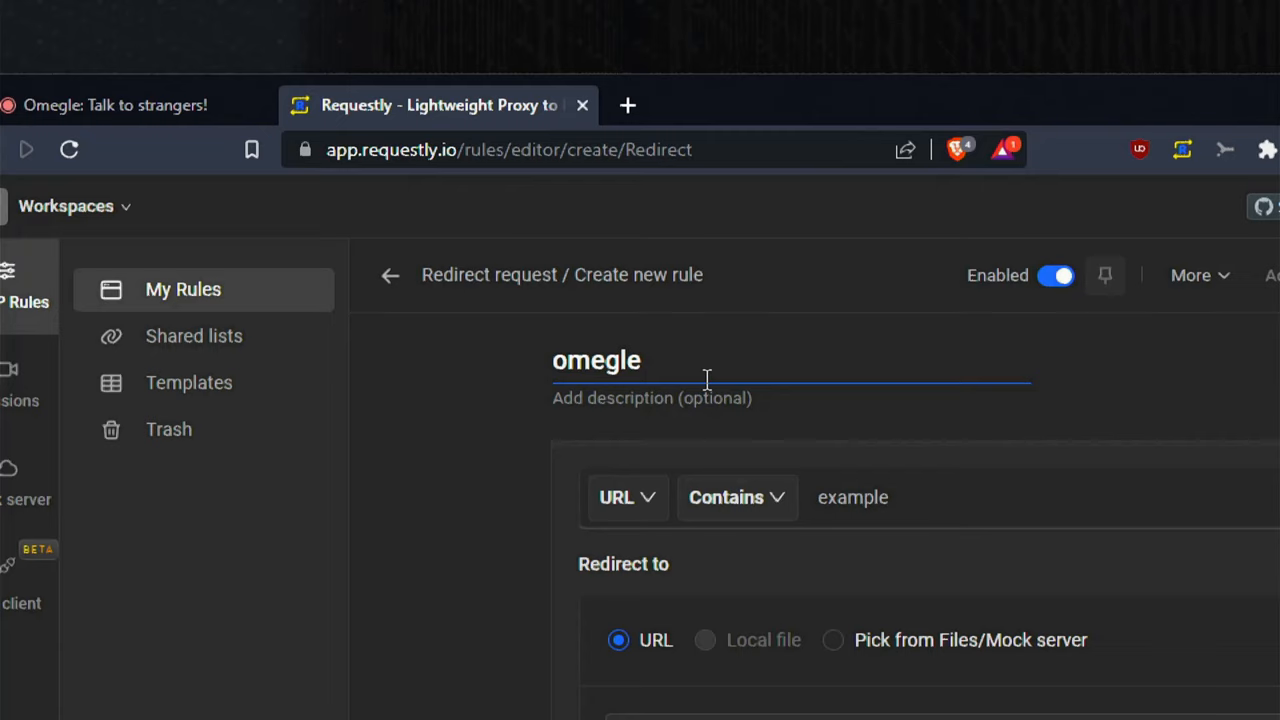
type("scree")
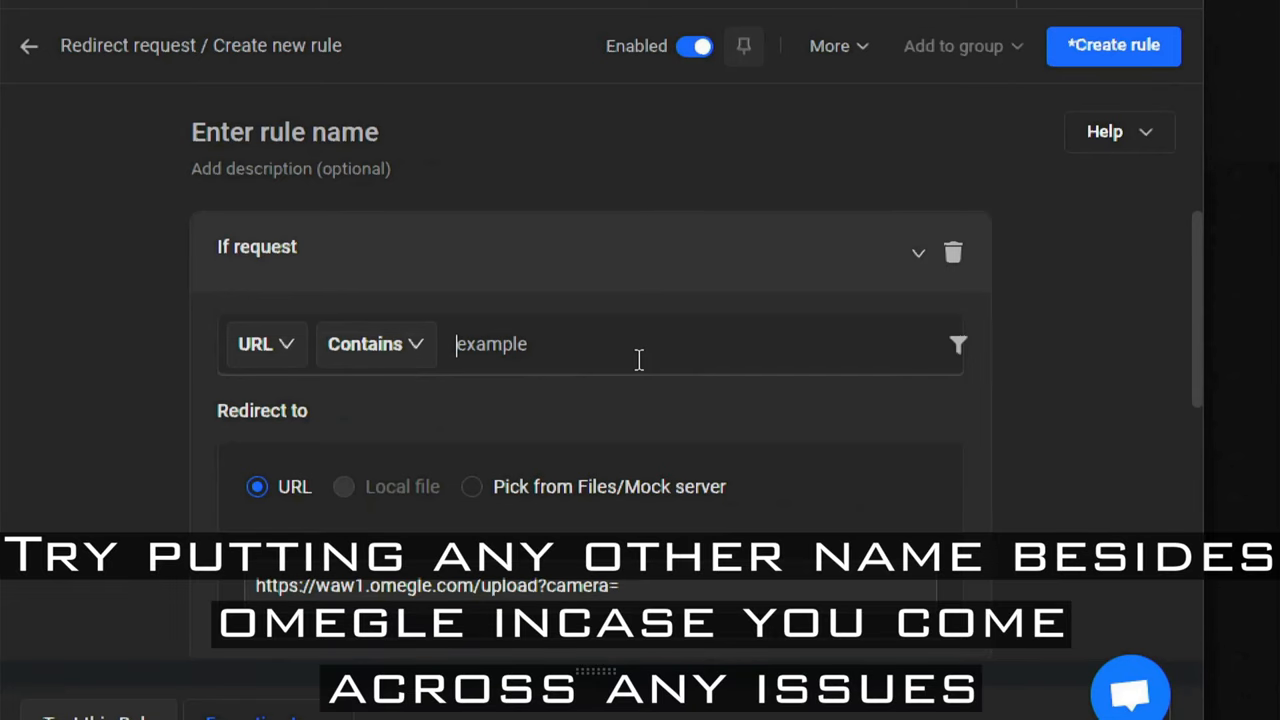
type("omegle")
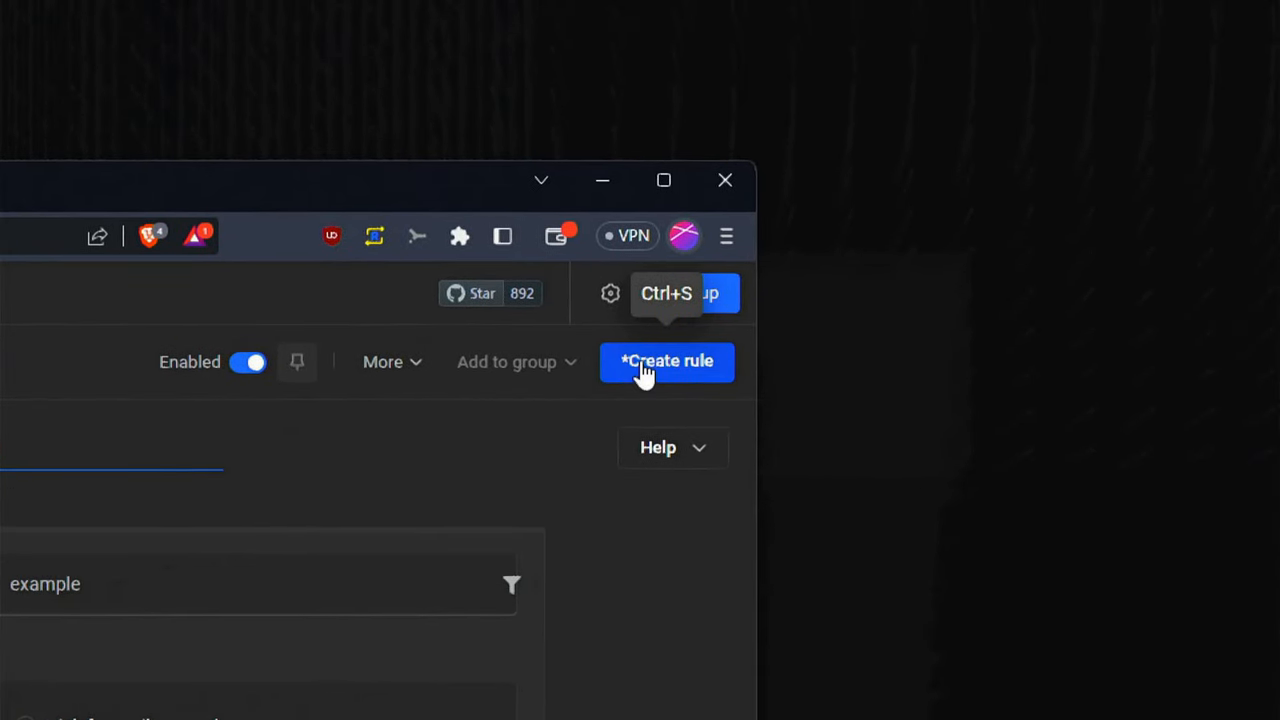
left_click(667, 361)
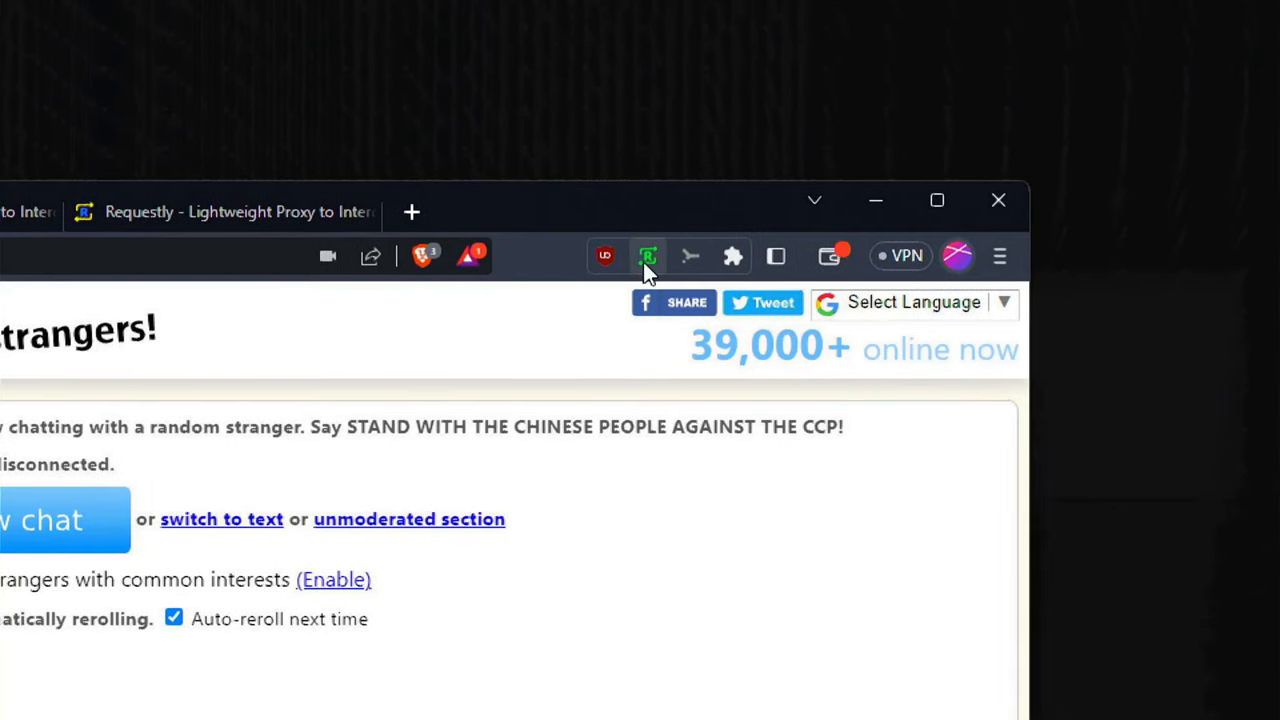
mouse_move(644, 256)
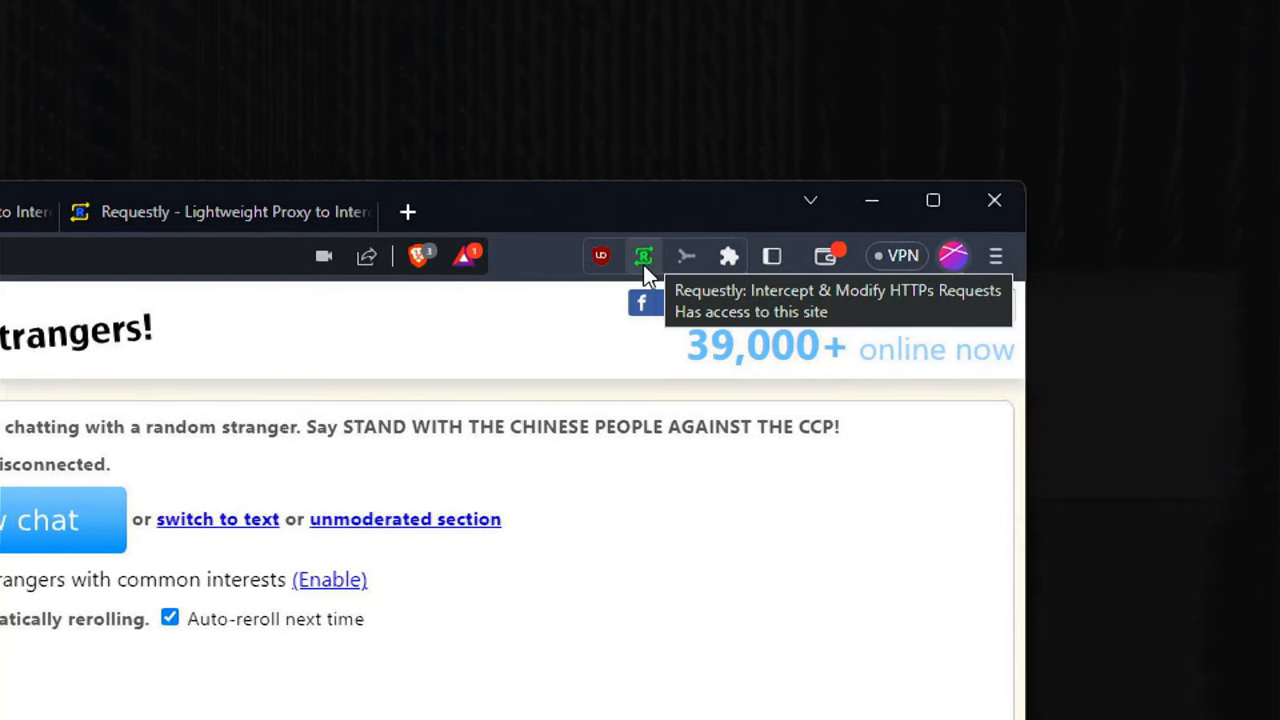
Toggle the omeglescreenblock rule off and back on in Requestly's quick rule list
left_click(644, 256)
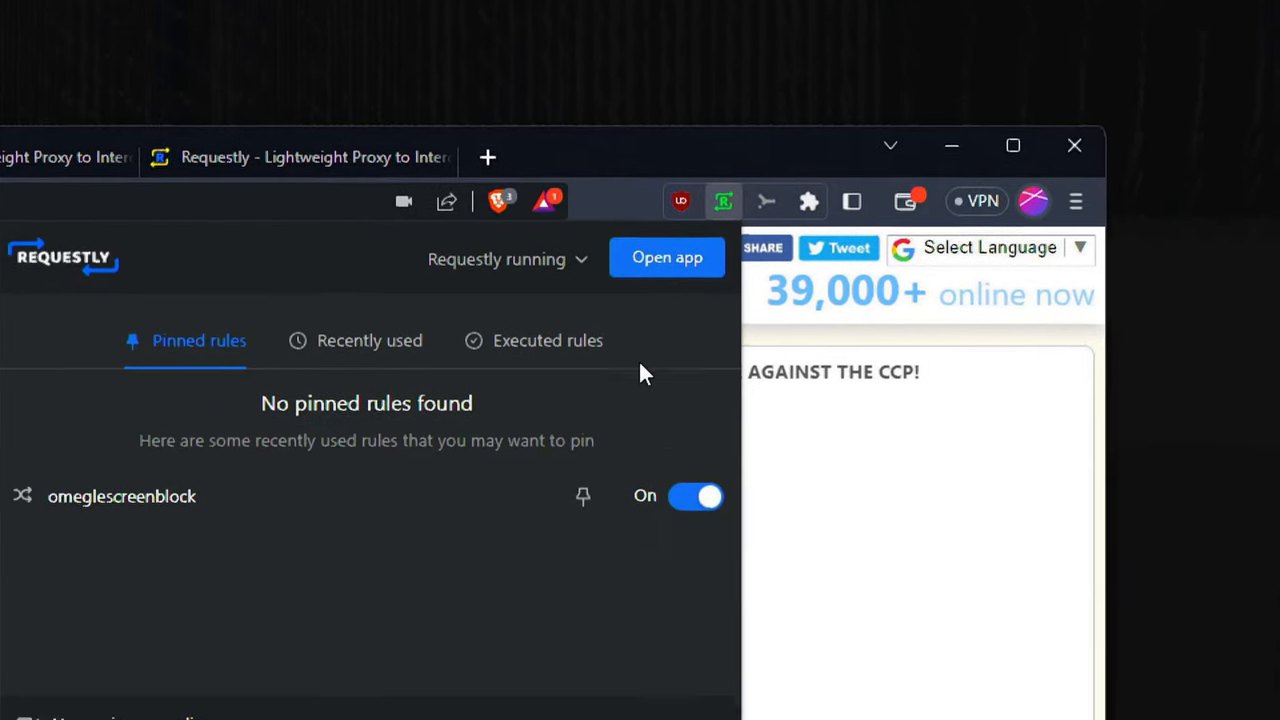
left_click(695, 496)
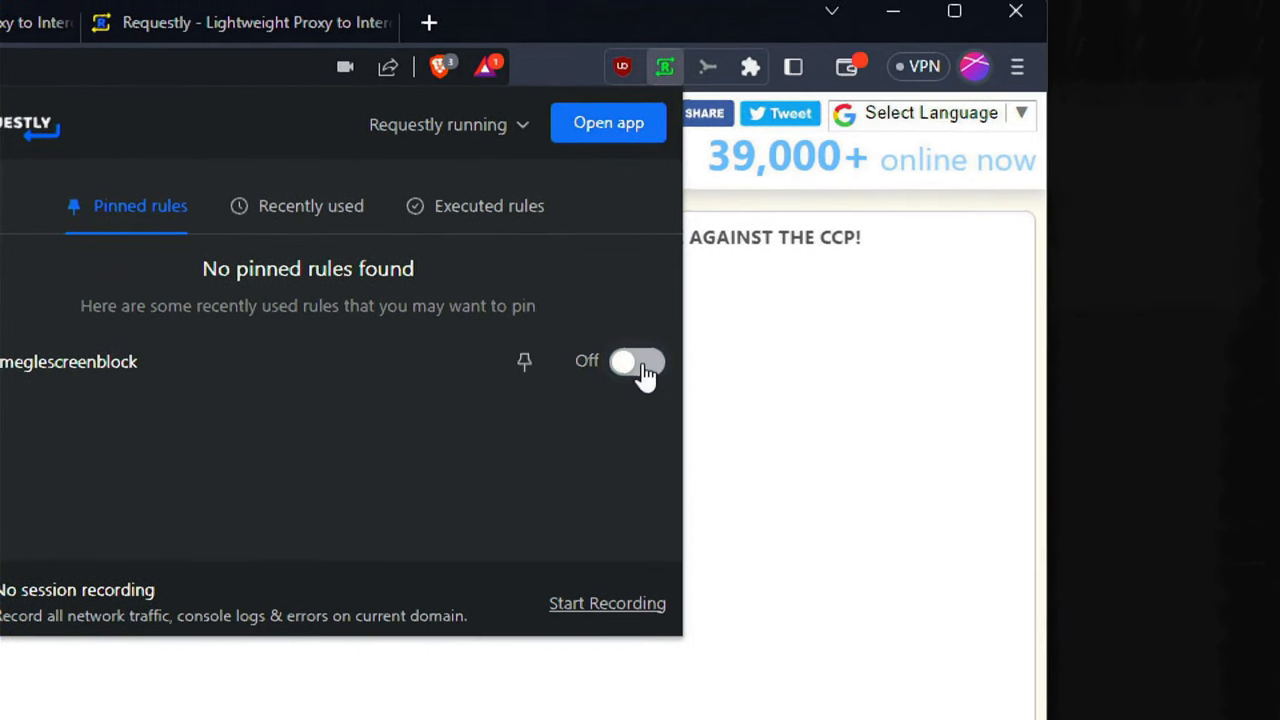
left_click(640, 362)
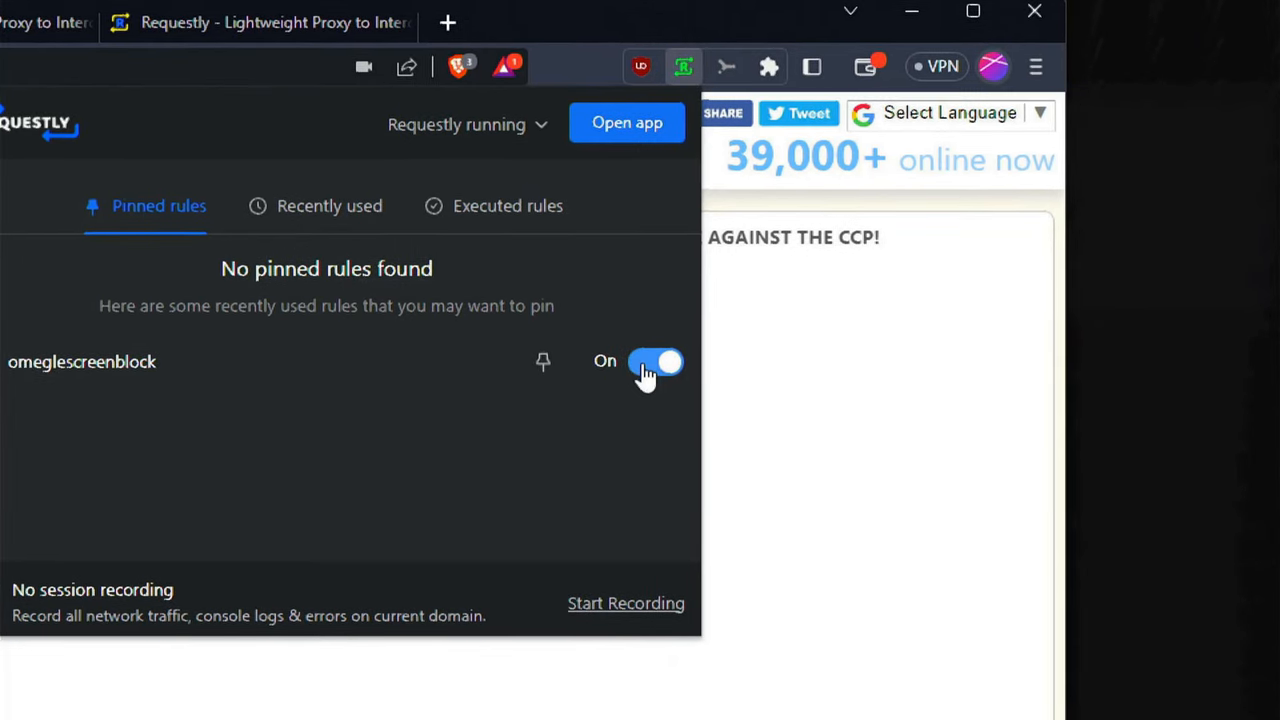
left_click(655, 361)
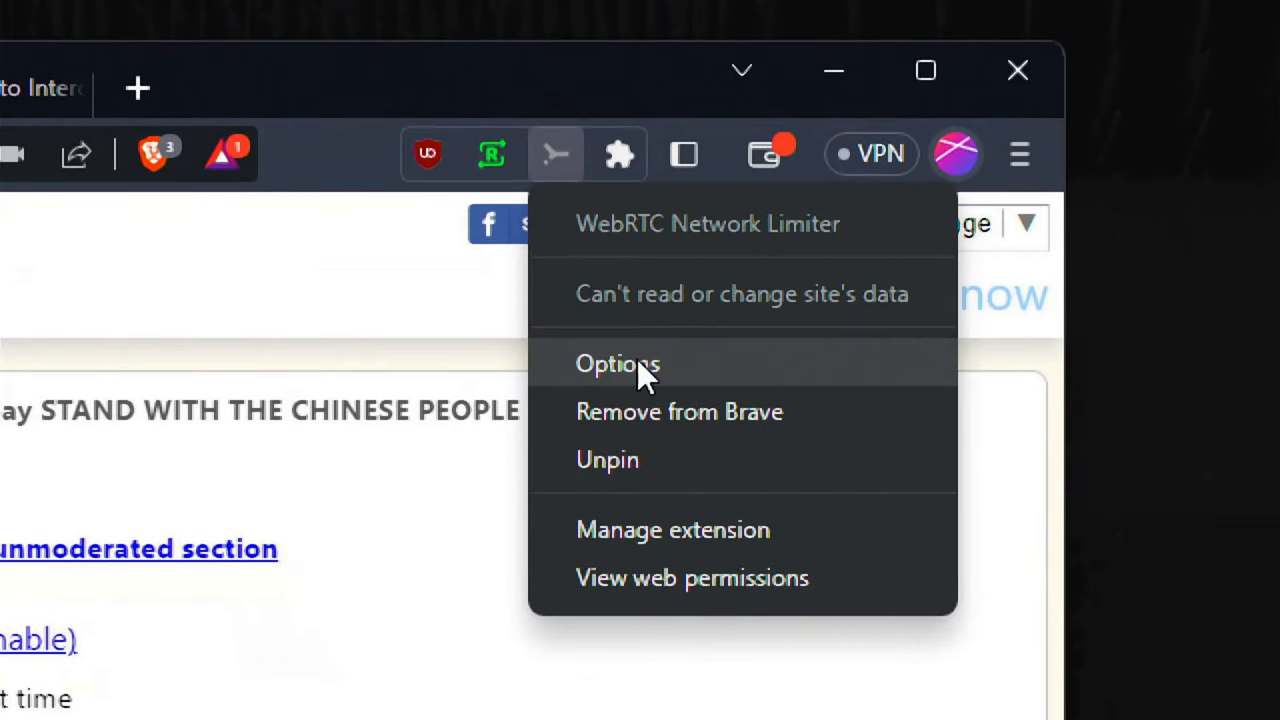
Set WebRTC Network Limiter to use the default public and private IP addresses
left_click(617, 363)
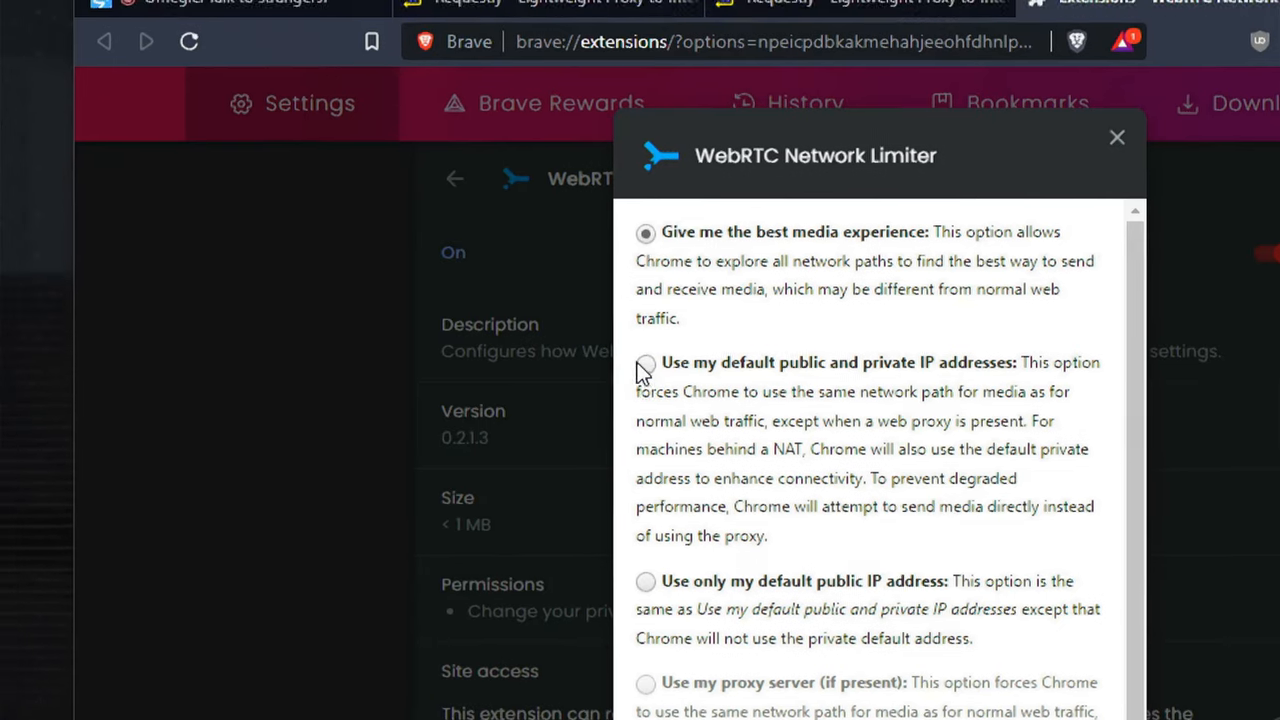
left_click(645, 362)
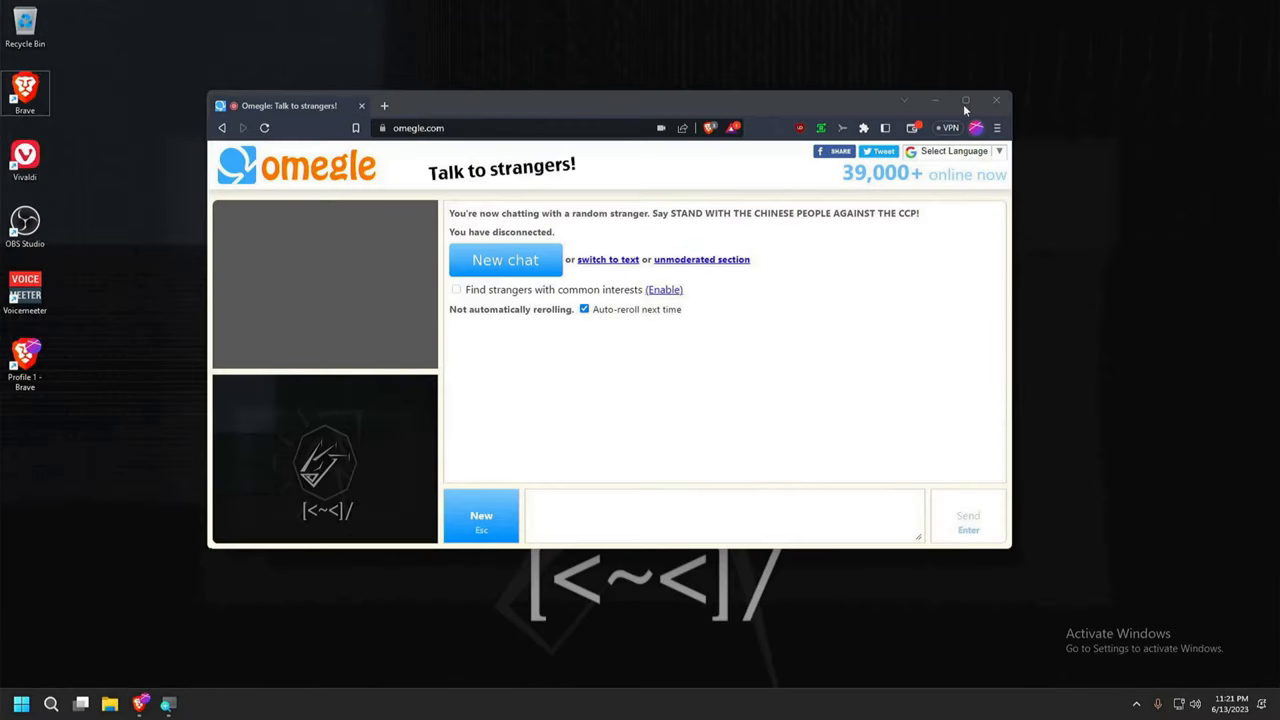
Minimize the browser and launch Registry Editor by searching for regedit
left_click(996, 100)
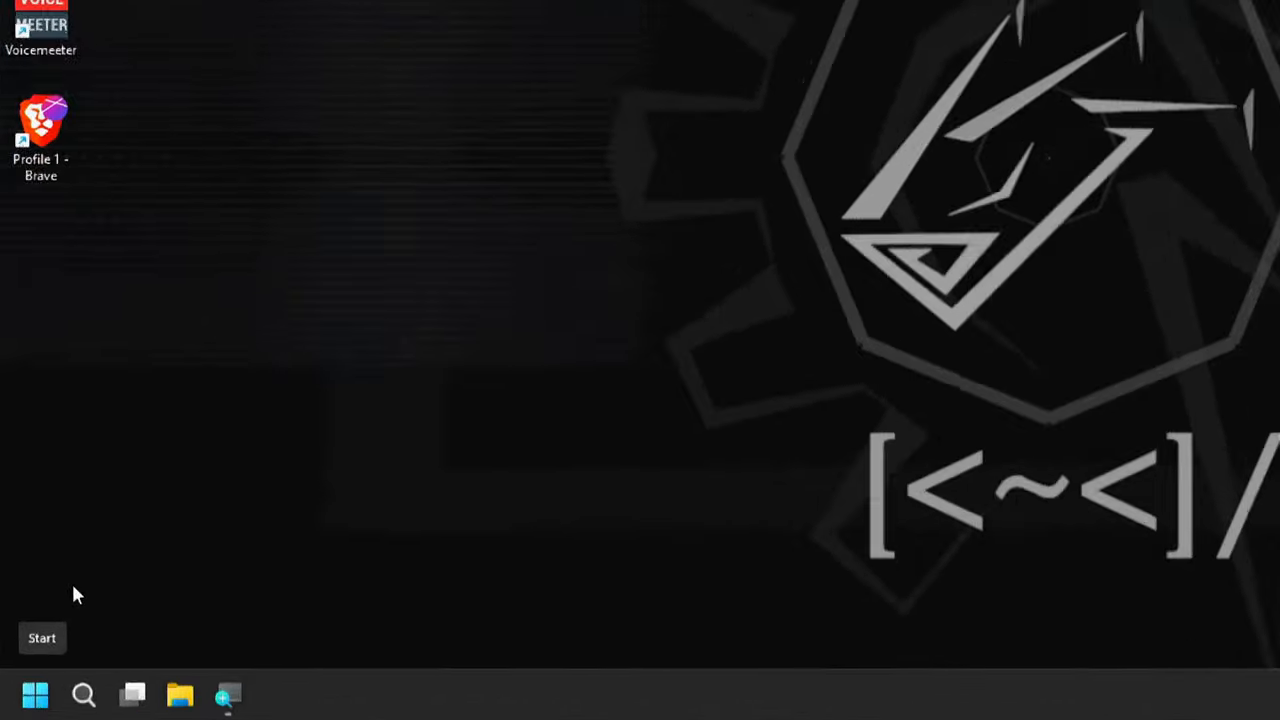
left_click(84, 694)
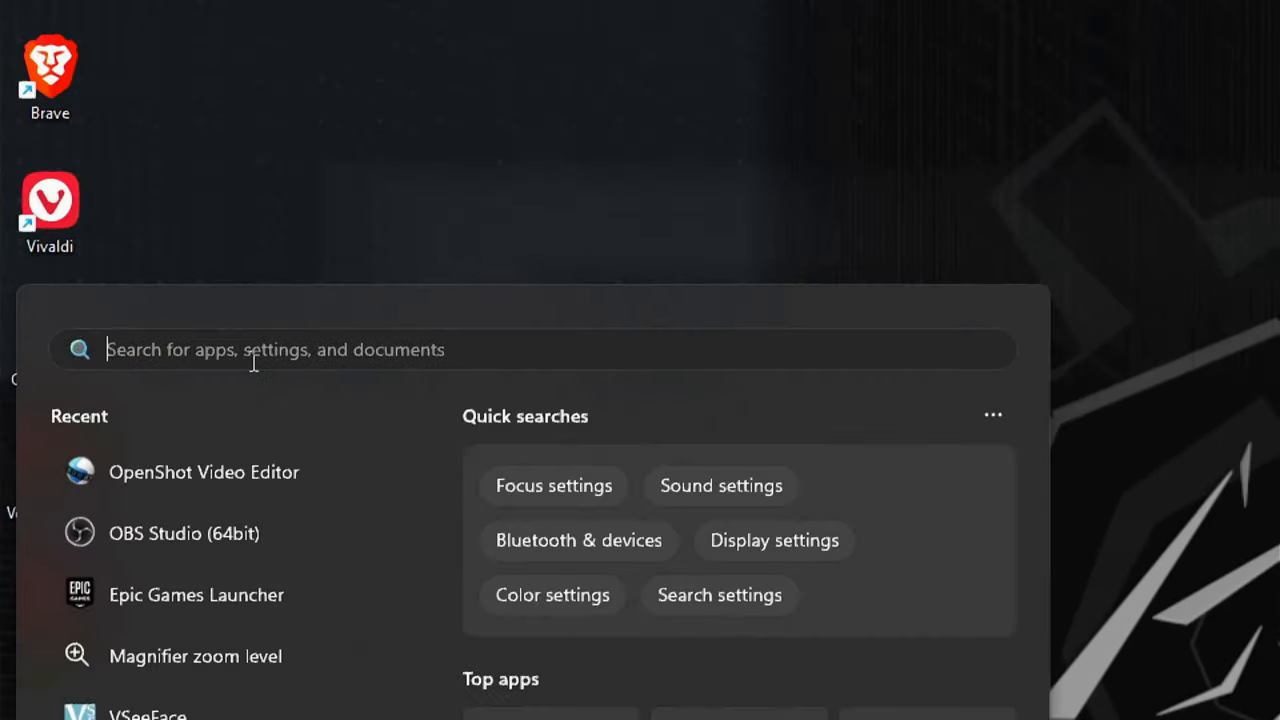
type("registry Editor")
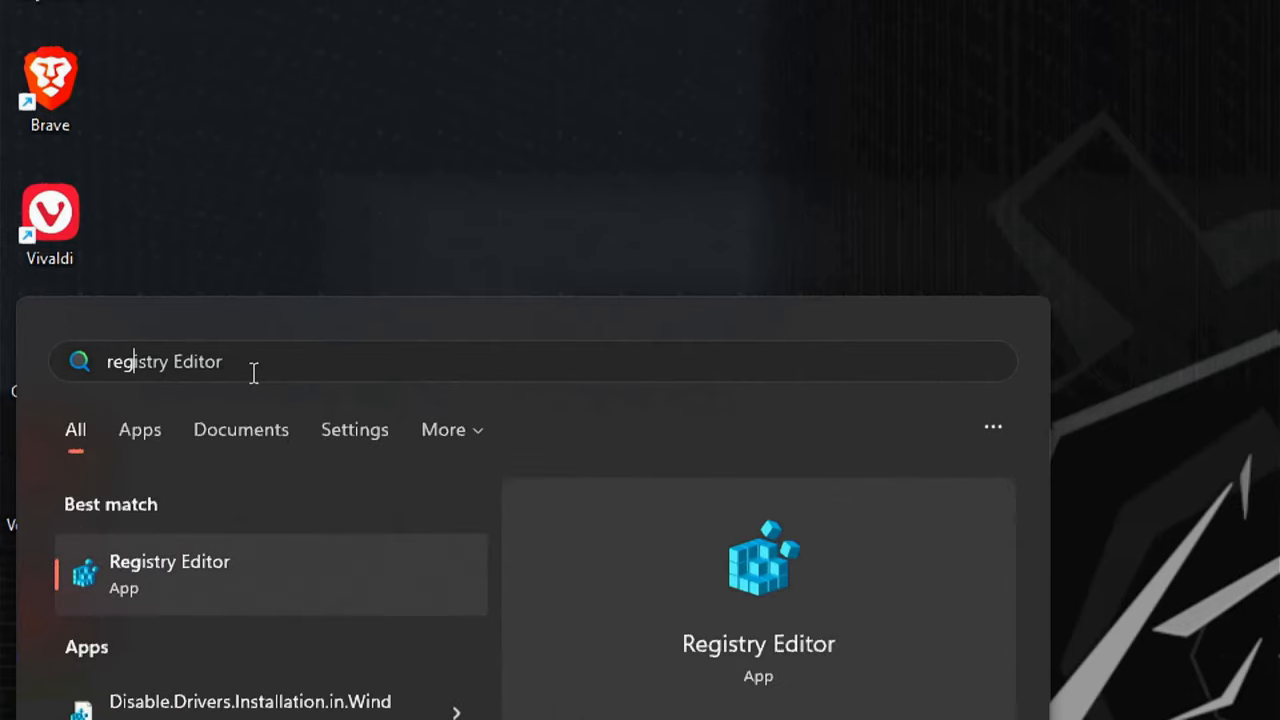
type("regedit")
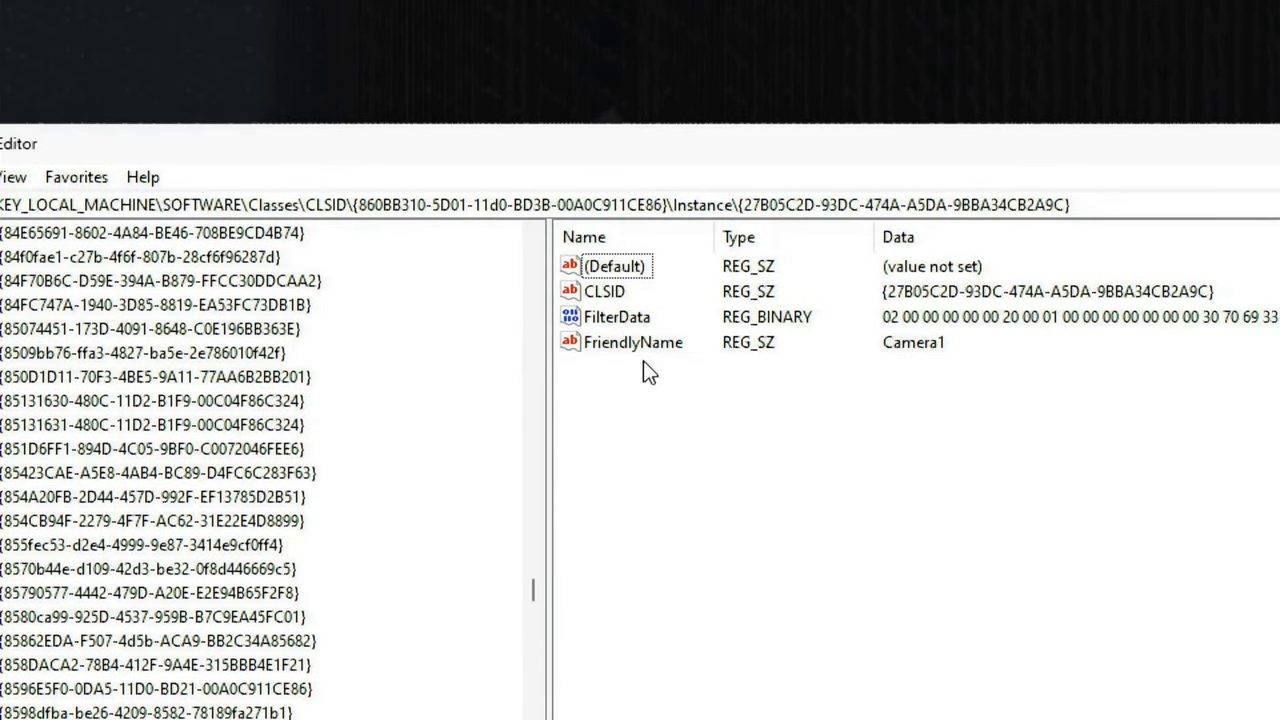
Change the Camera1 FriendlyName data to 'fdgndfkjghndzkil' and select the next camera instance key
right_click(623, 342)
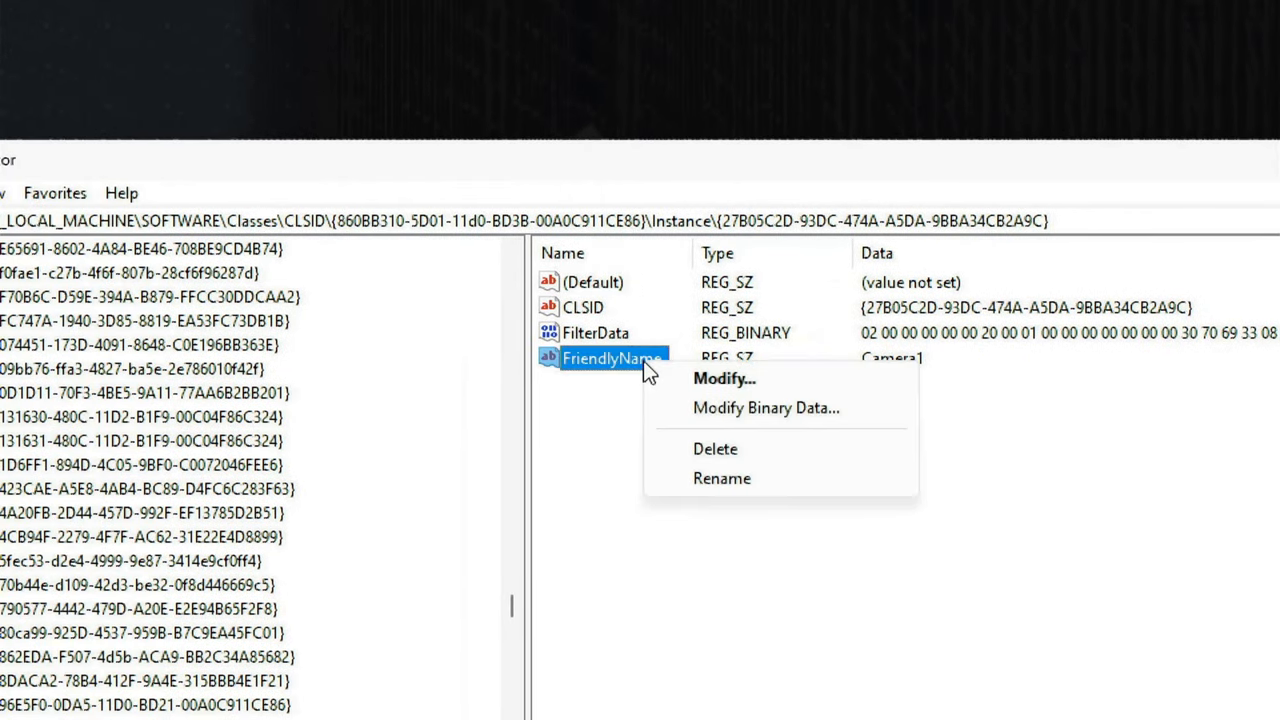
left_click(724, 378)
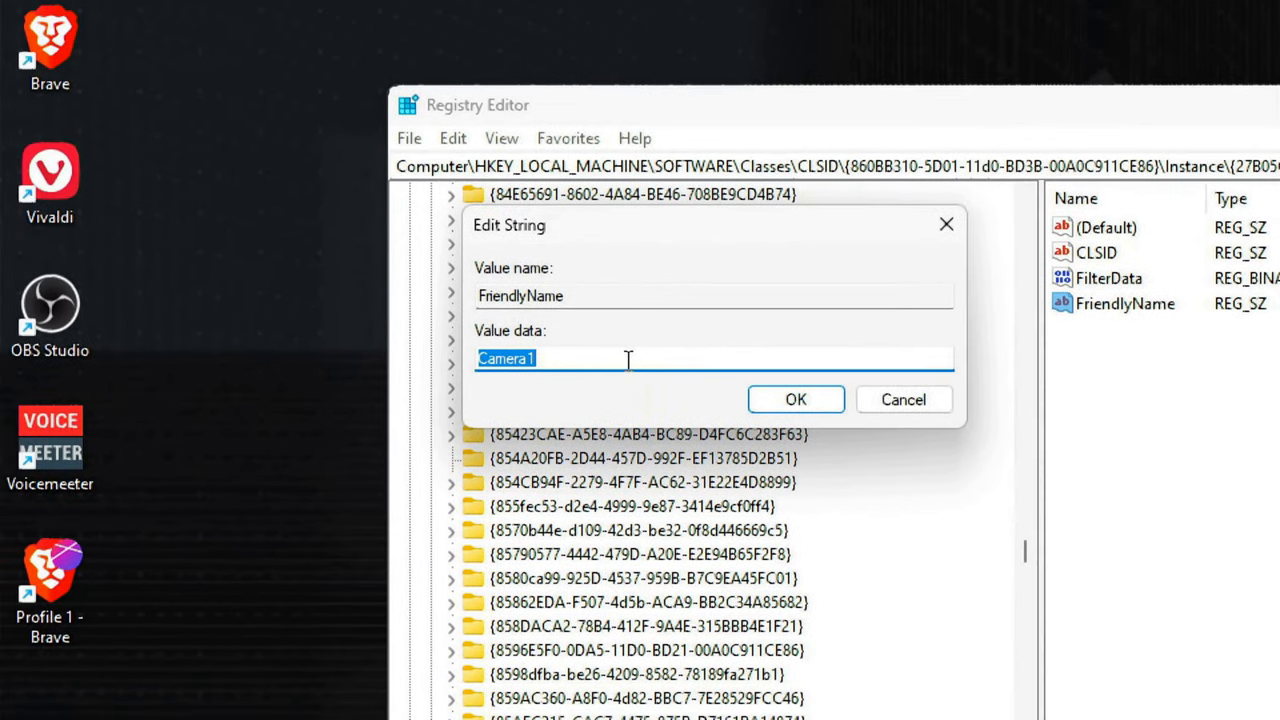
left_click(630, 359)
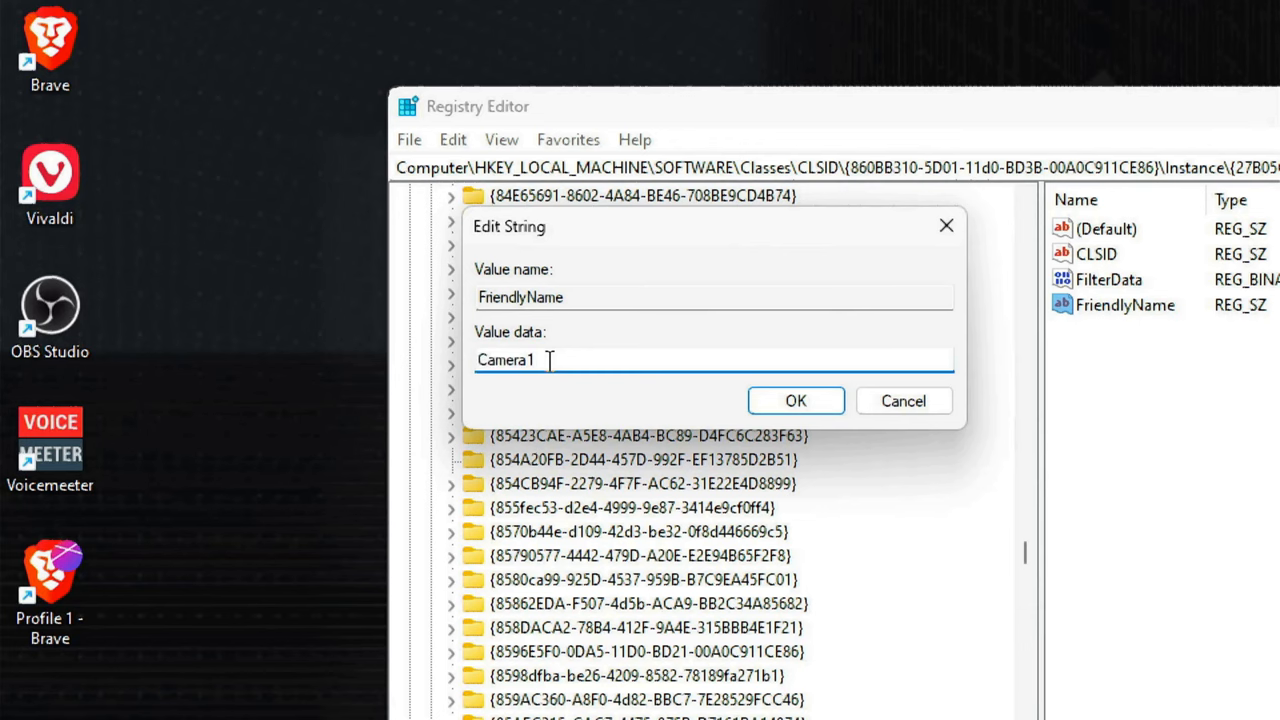
type("fdgndfkjghndzkil")
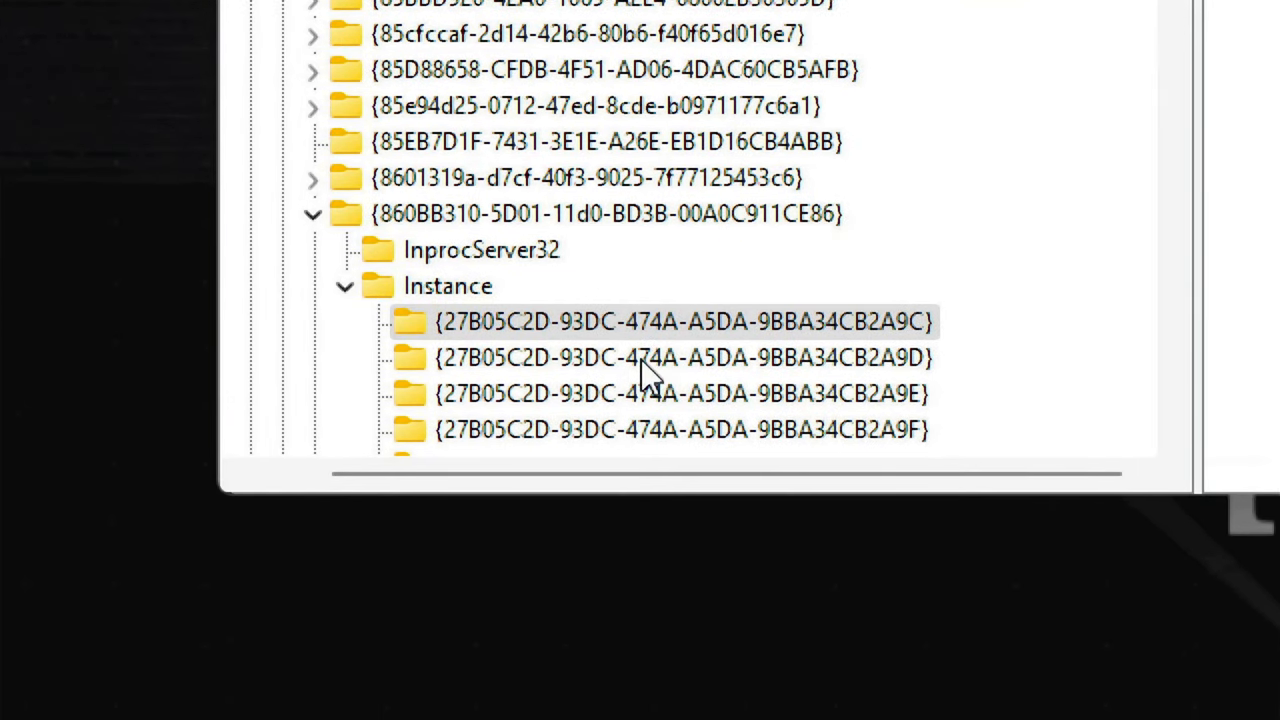
left_click(677, 361)
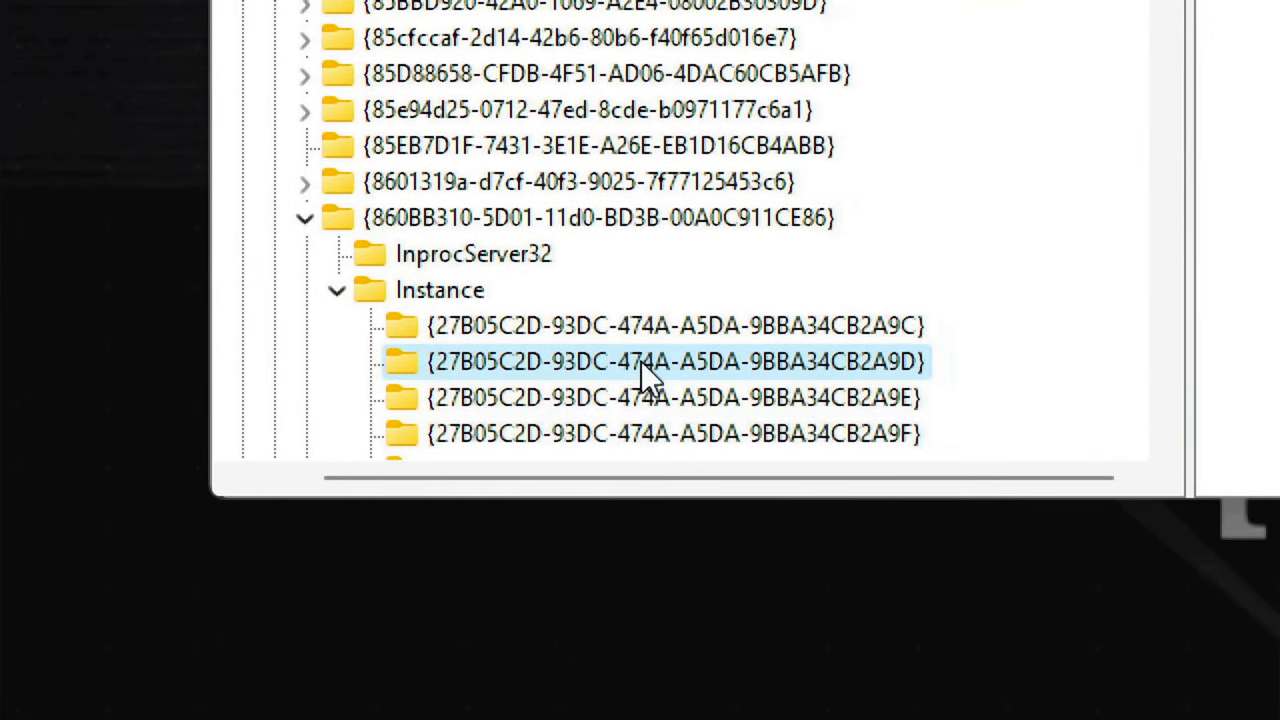
left_click(675, 361)
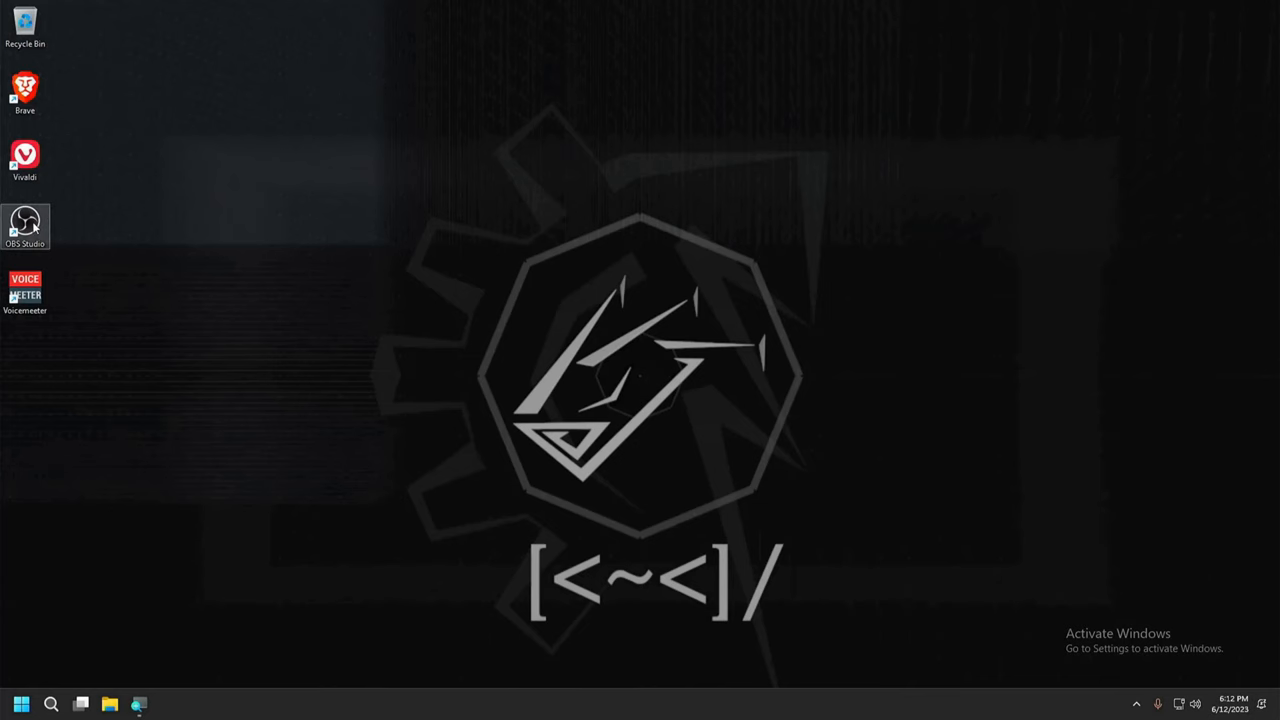
Launch OBS Studio, skip the offered update version and cancel the auto-configuration wizard
double_click(25, 227)
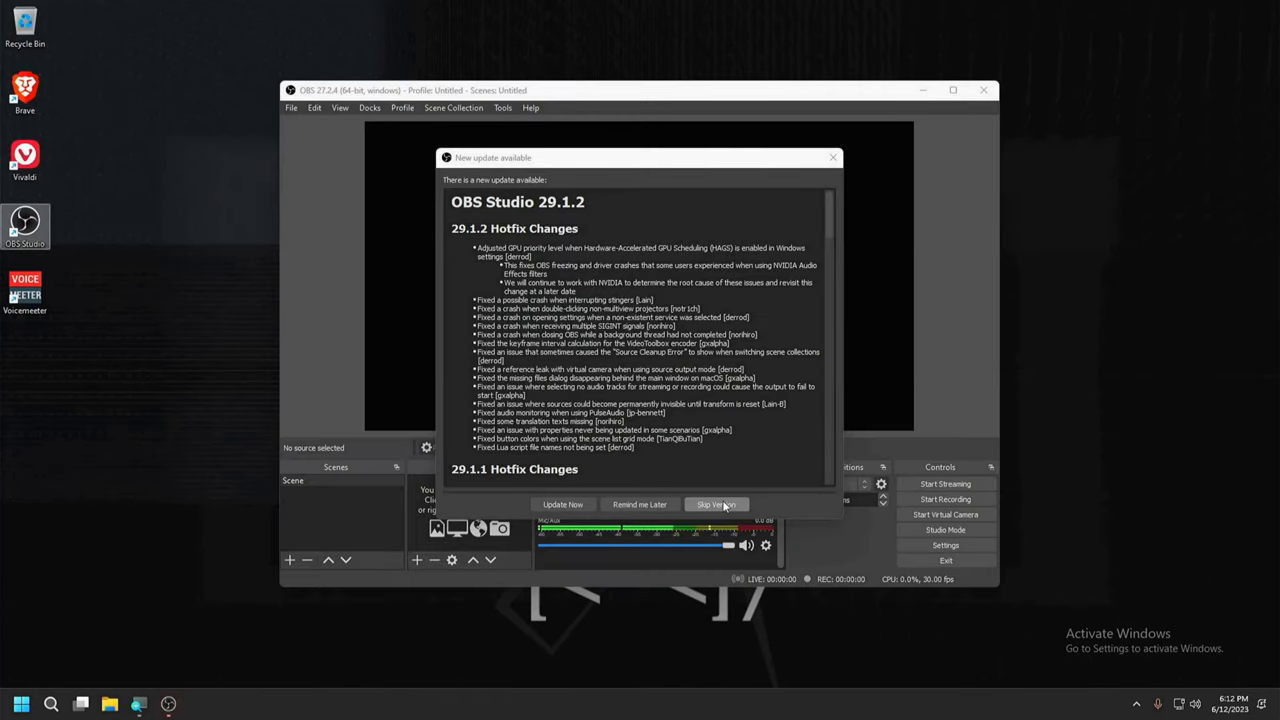
left_click(716, 504)
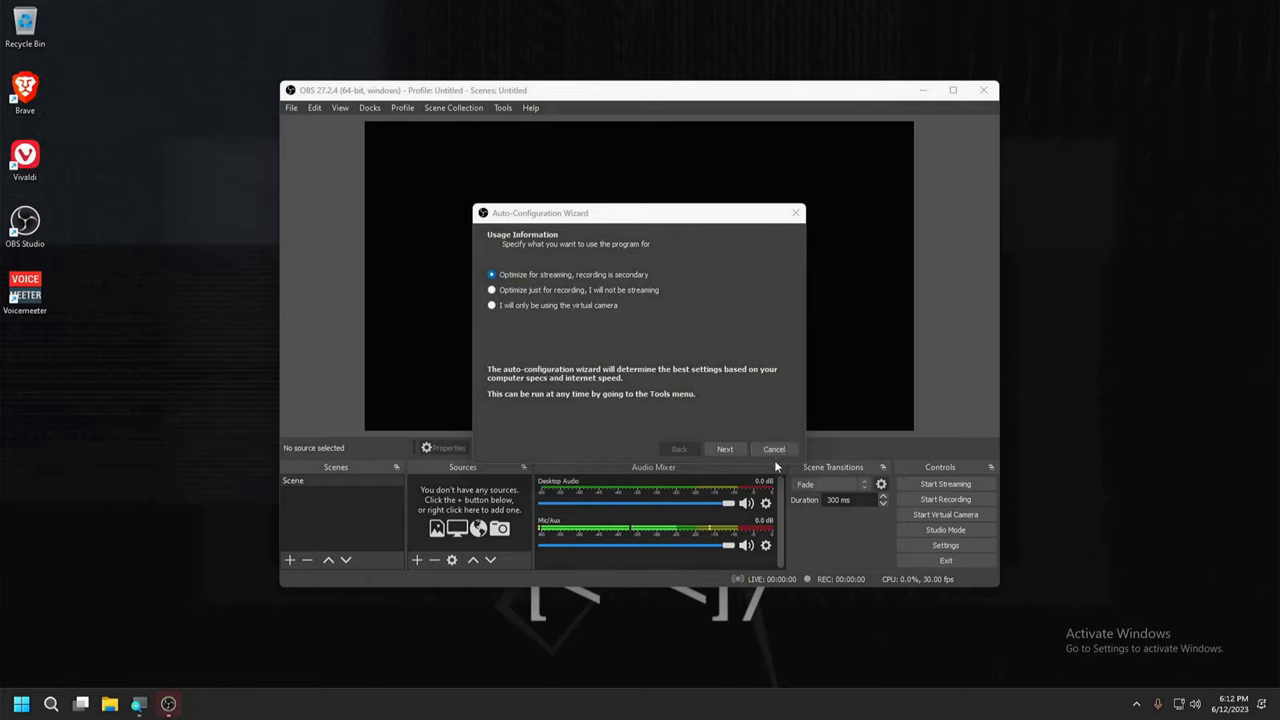
left_click(774, 448)
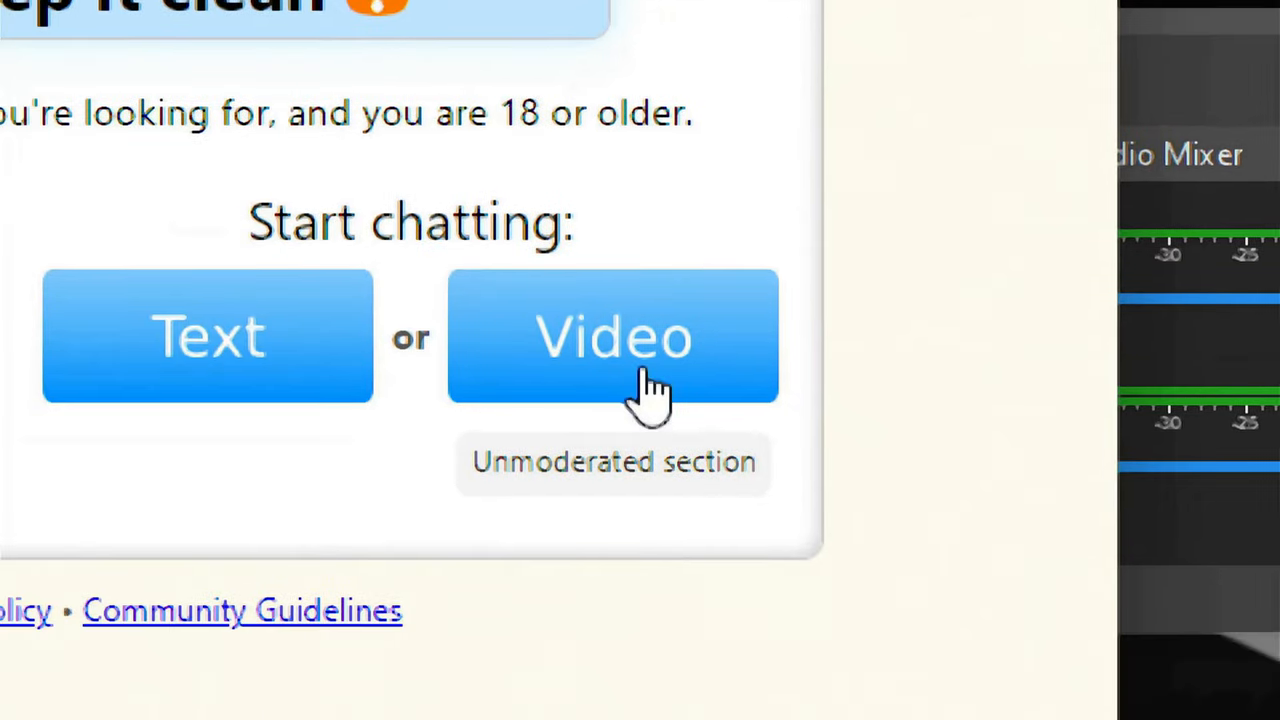
Start an Omegle chat, confirm the age agreement, and open Brave's camera and microphone permissions
left_click(613, 336)
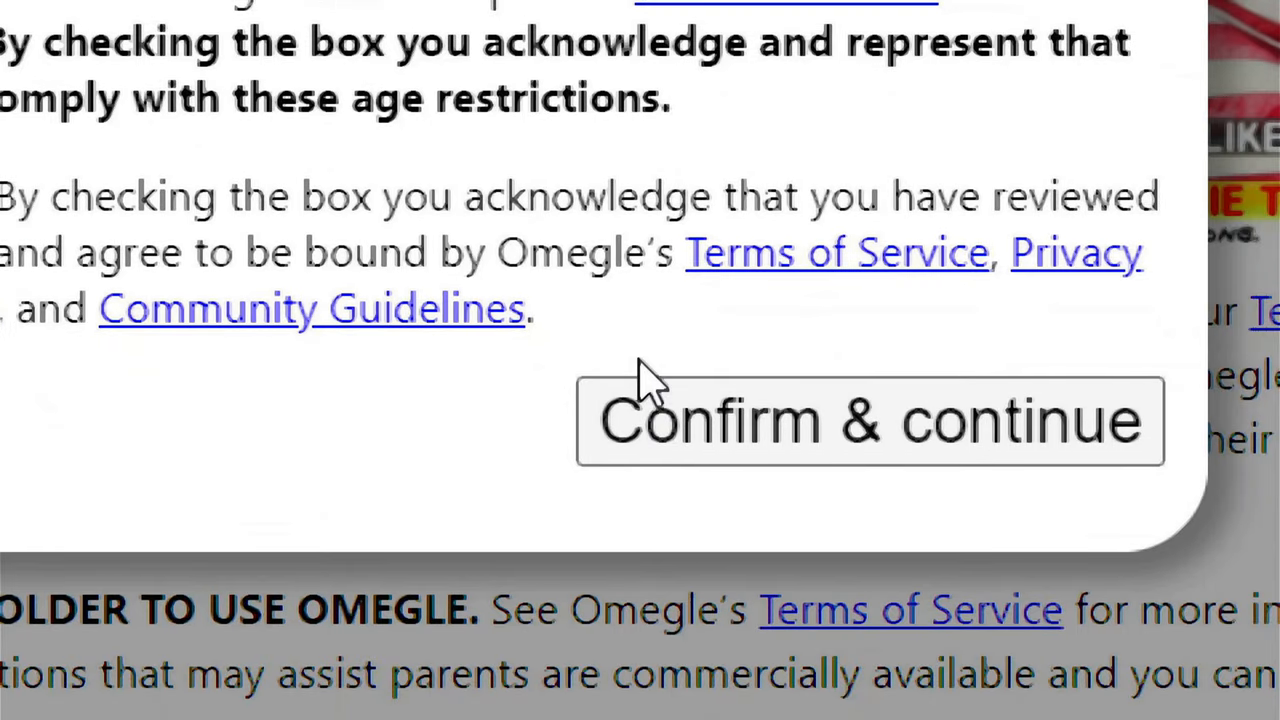
left_click(870, 420)
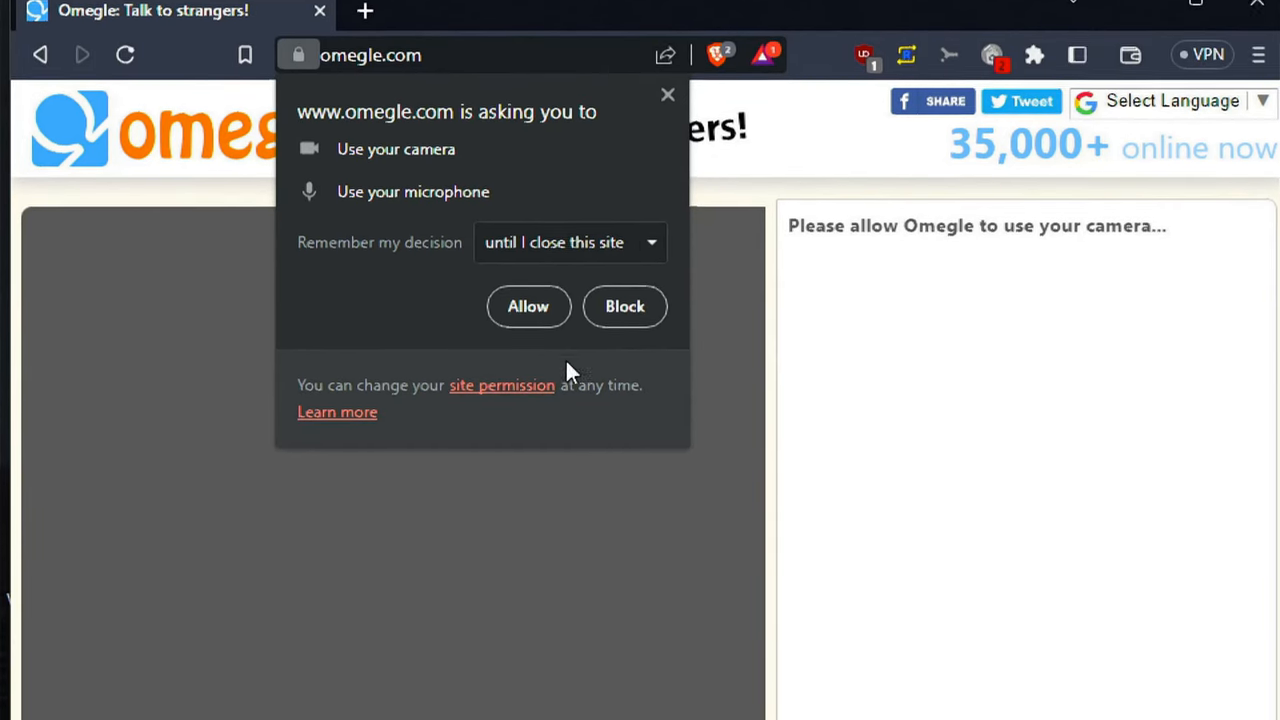
left_click(501, 385)
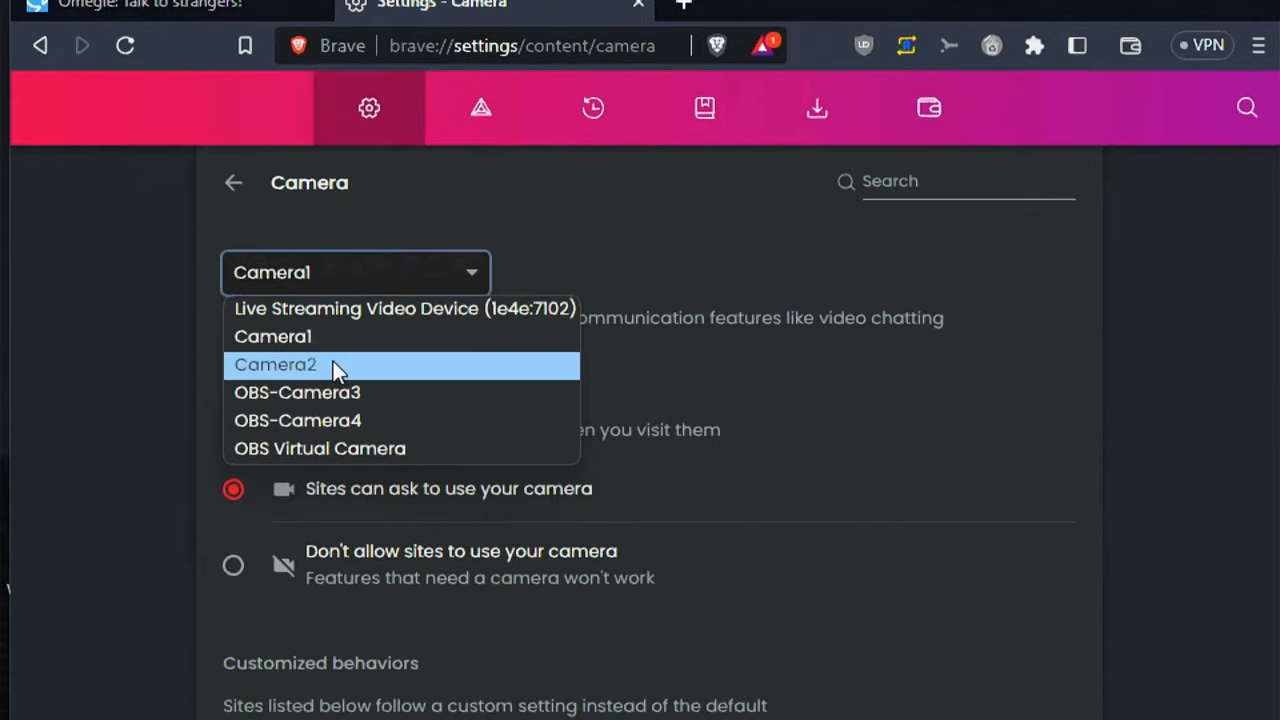
mouse_move(295, 372)
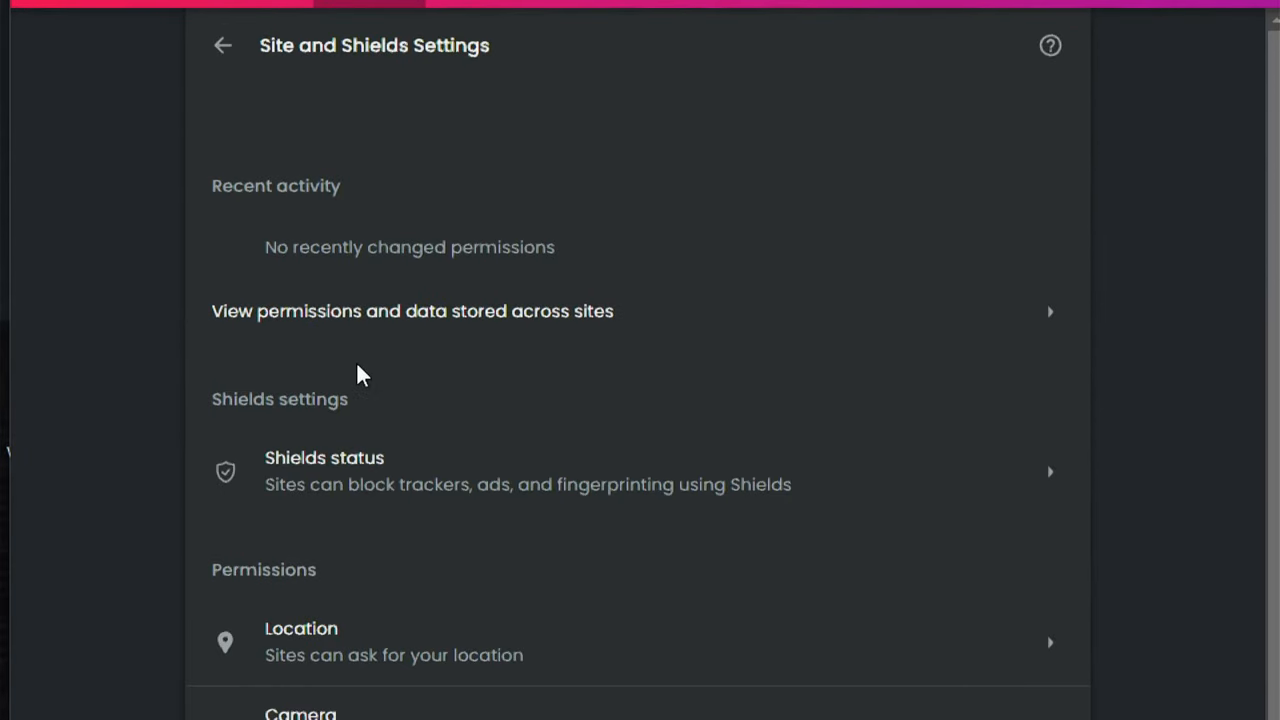
scroll("down", 3)
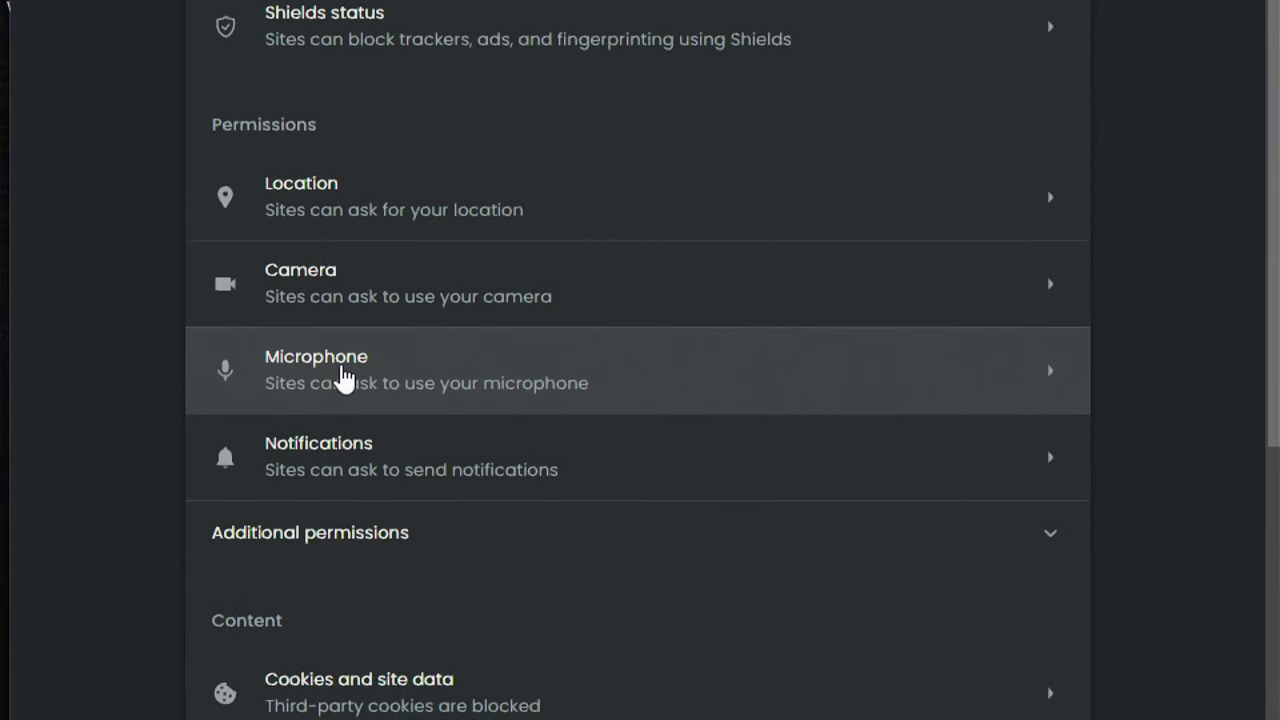
left_click(316, 369)
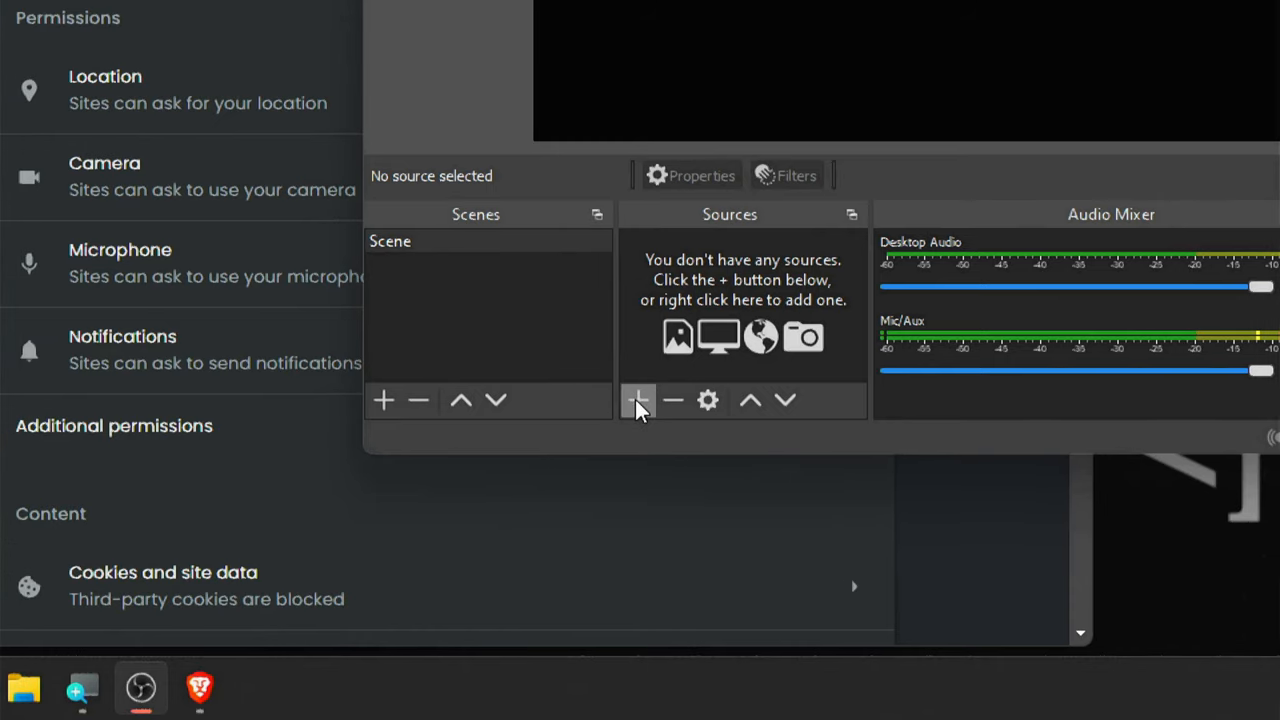
Add a Window Capture source named 'Omegle' set to the brave.exe window
left_click(638, 400)
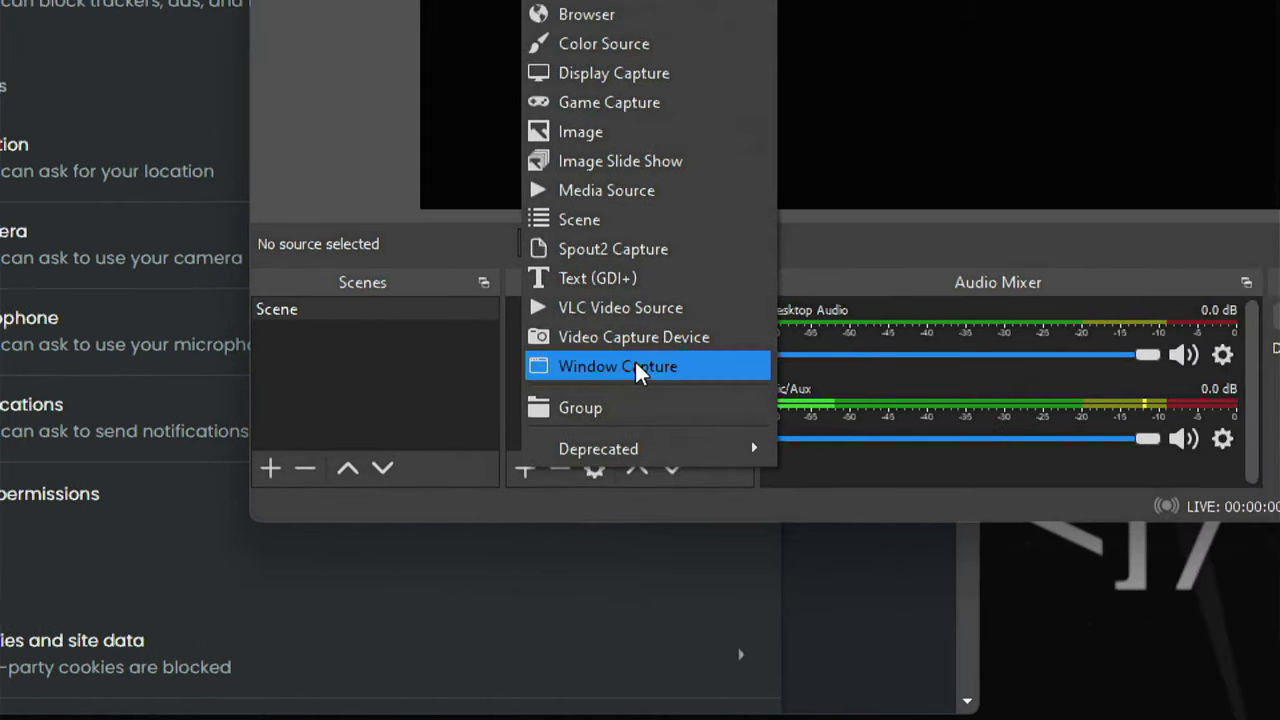
left_click(617, 365)
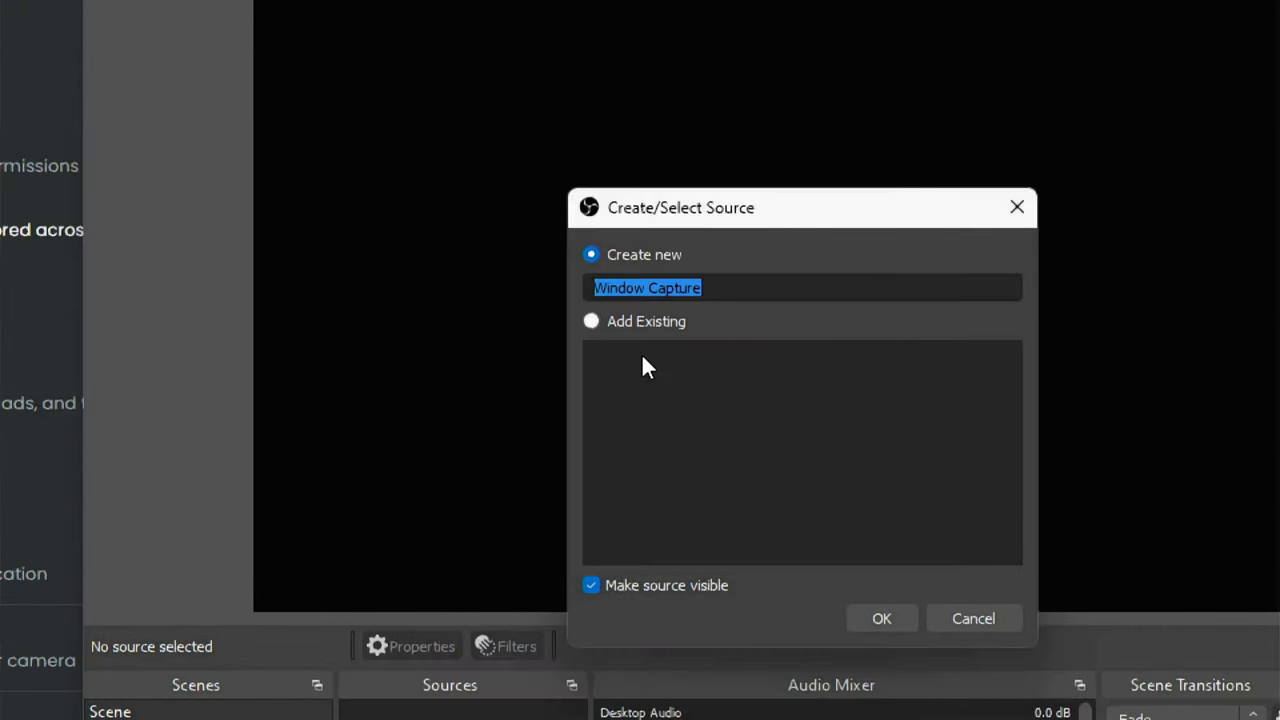
type("OMegle")
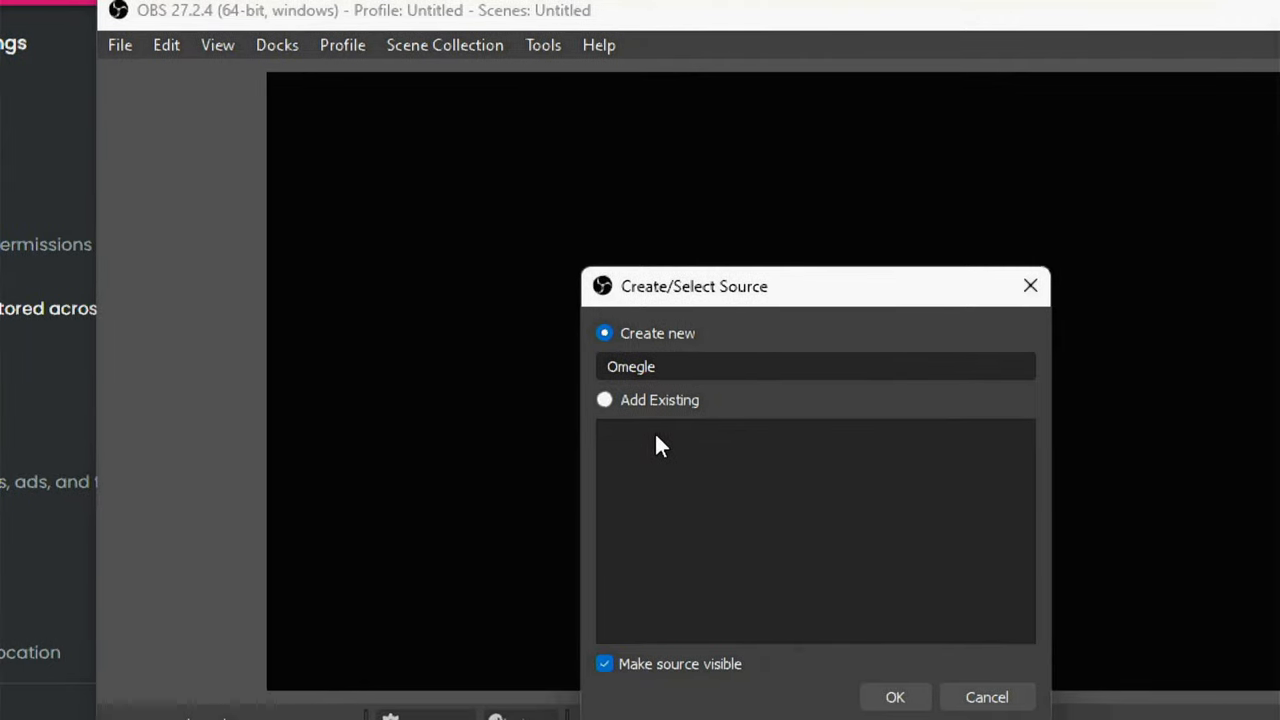
left_click(893, 696)
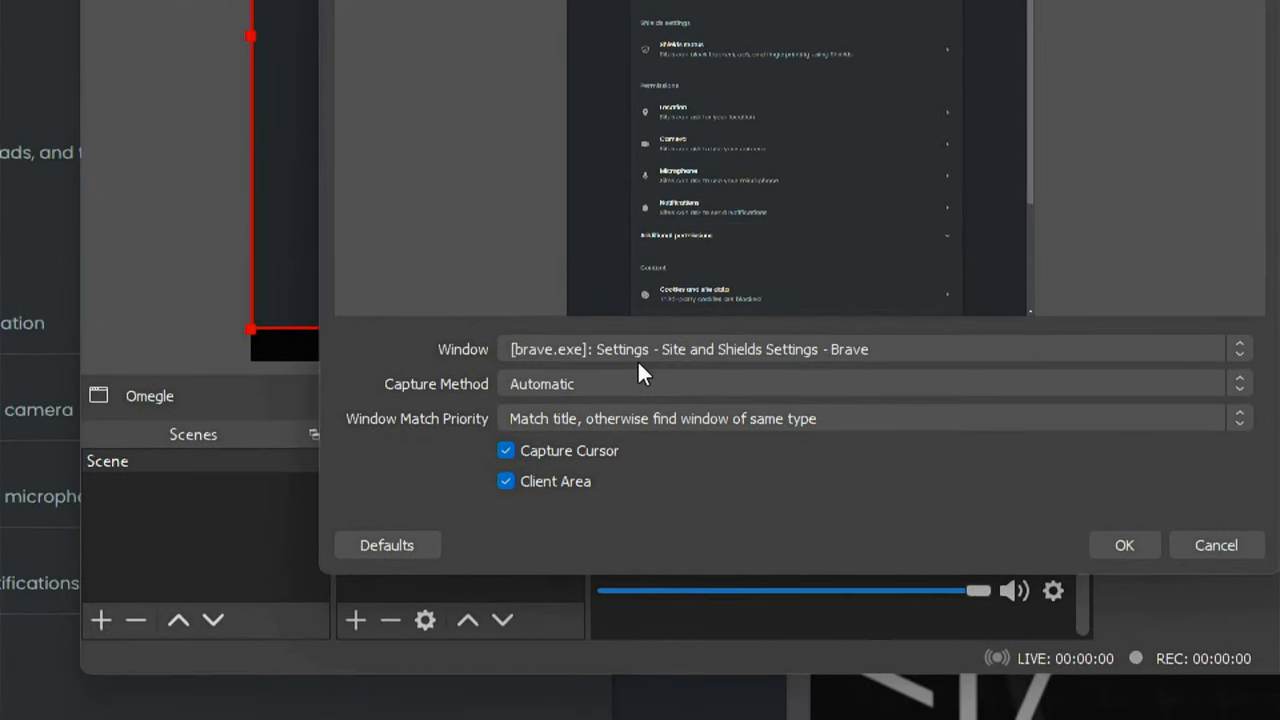
left_click(506, 450)
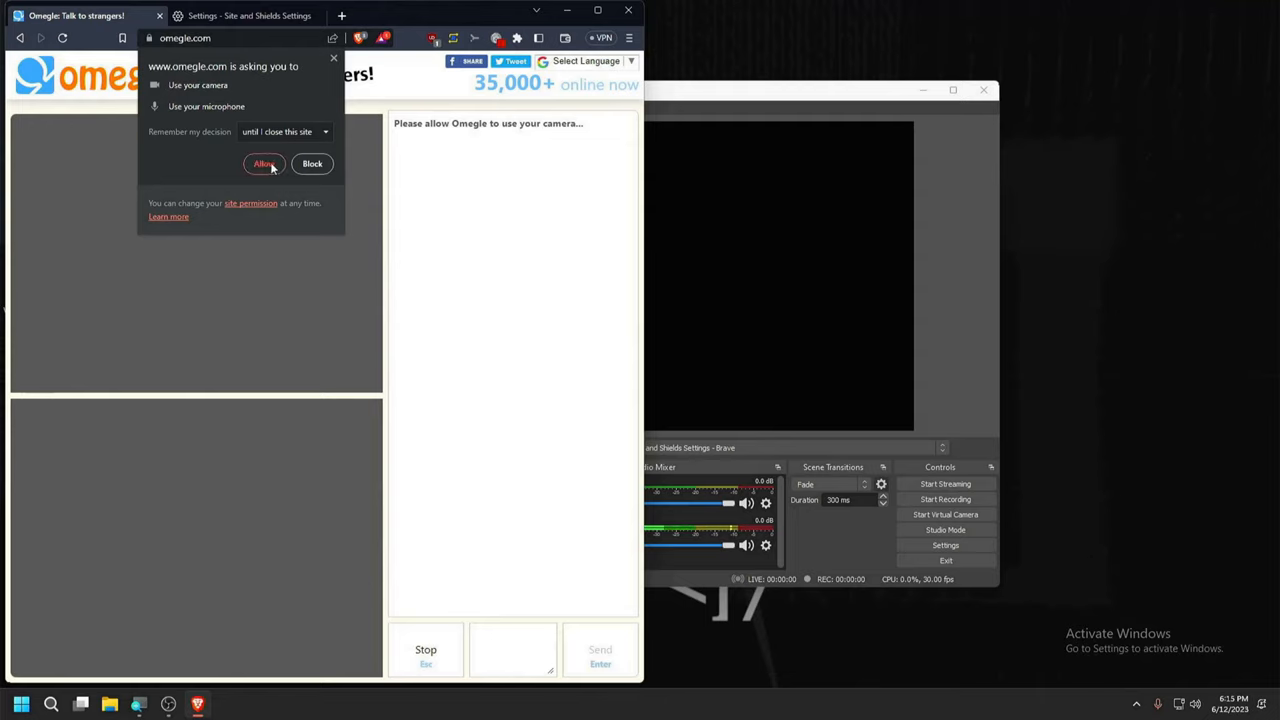
Allow Omegle camera and microphone access in Brave, then stop the chat that starts
left_click(263, 163)
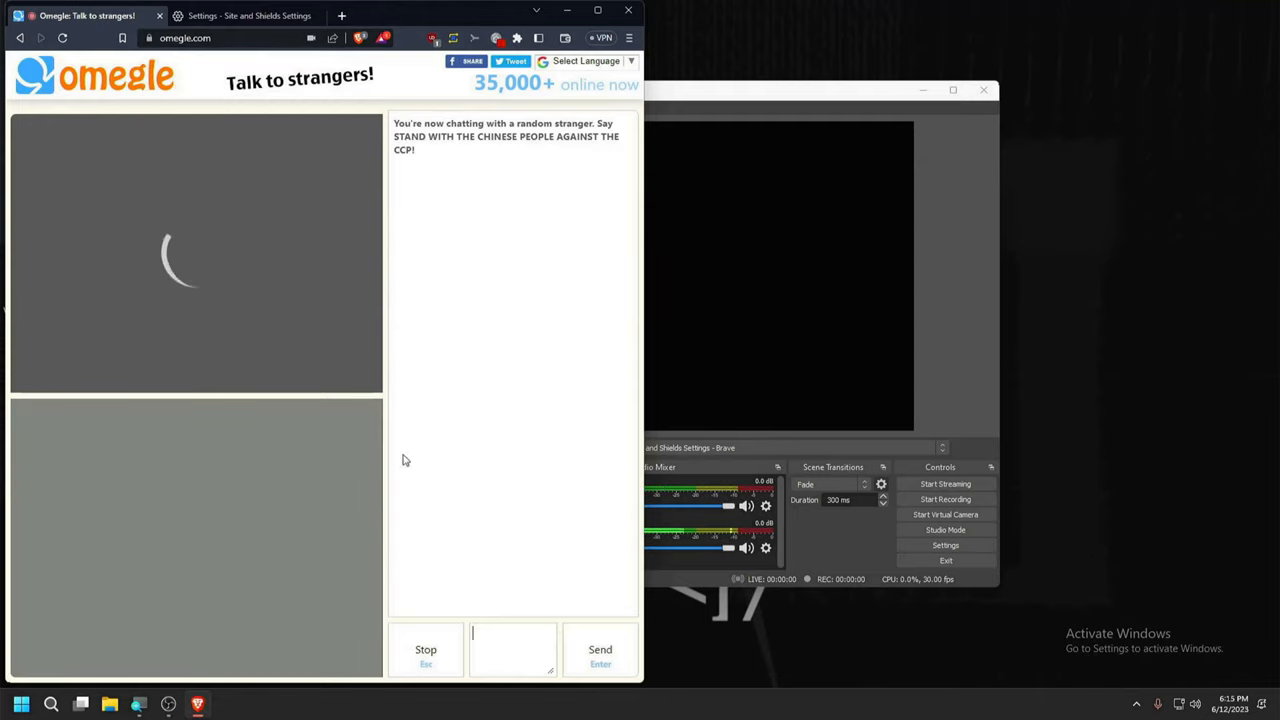
left_click(425, 649)
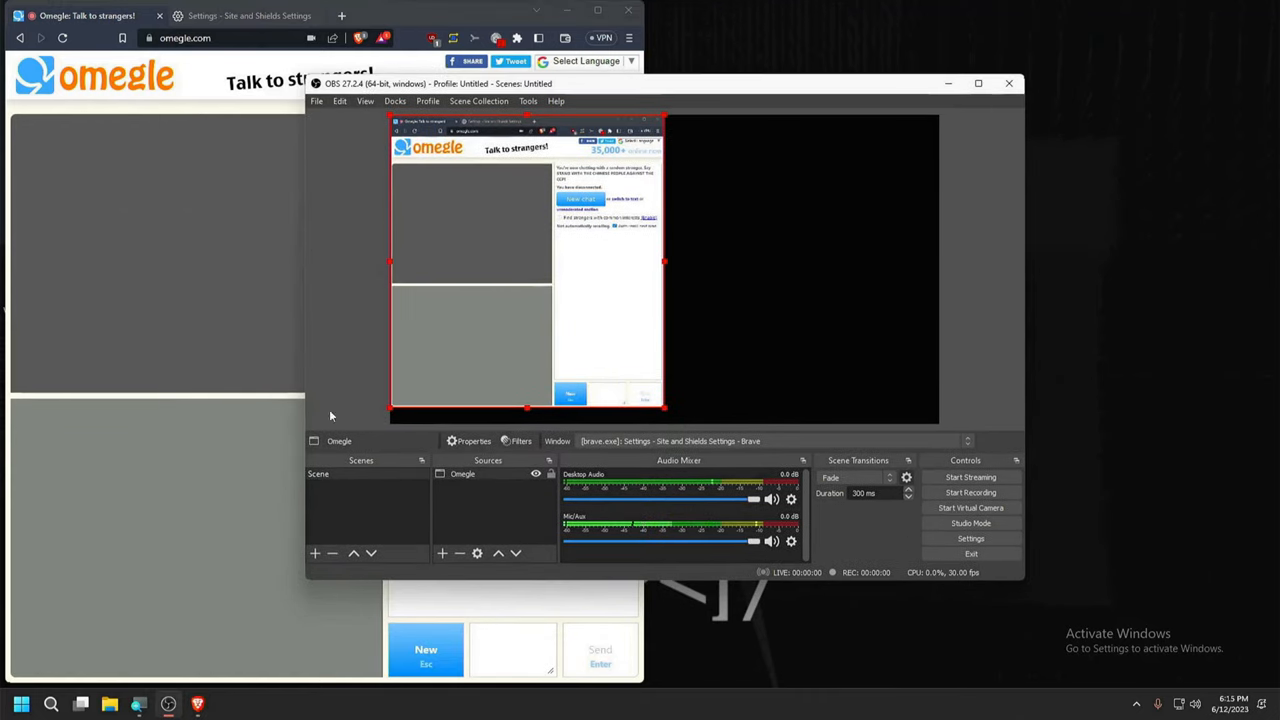
Add a VirtualCam filter to the Omegle source targeting OBS-Camera and start it
right_click(318, 473)
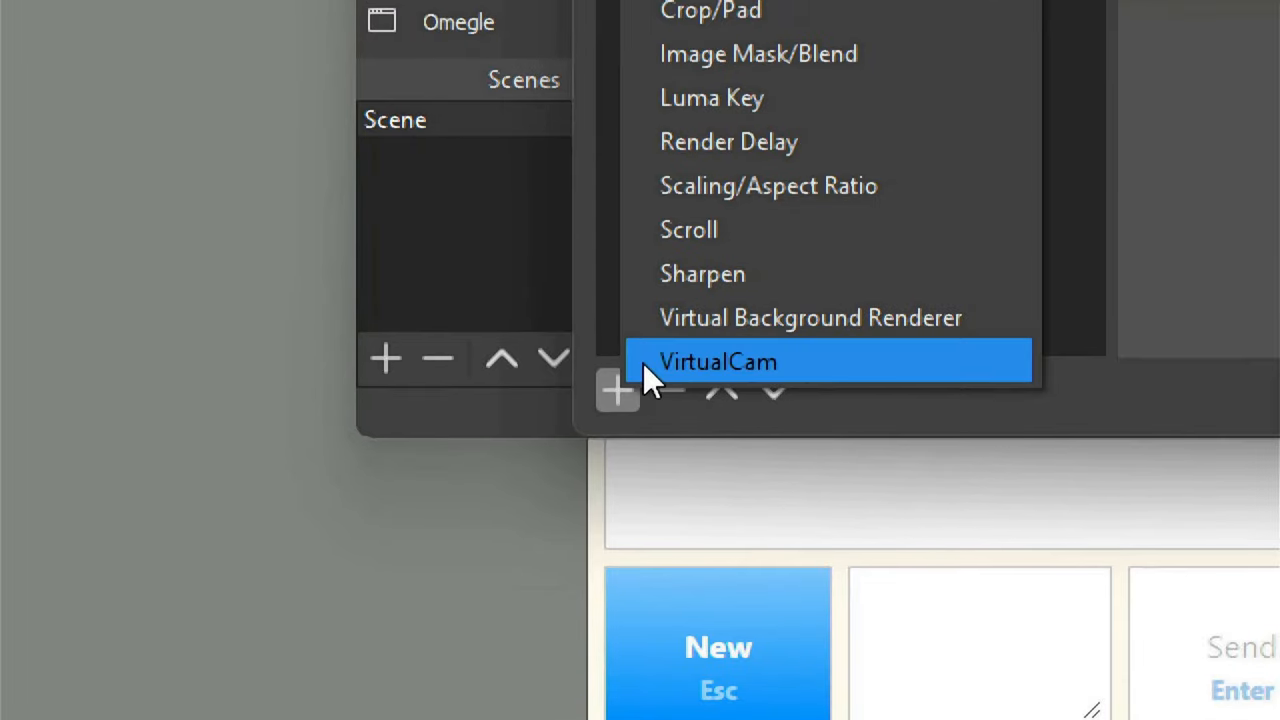
left_click(717, 361)
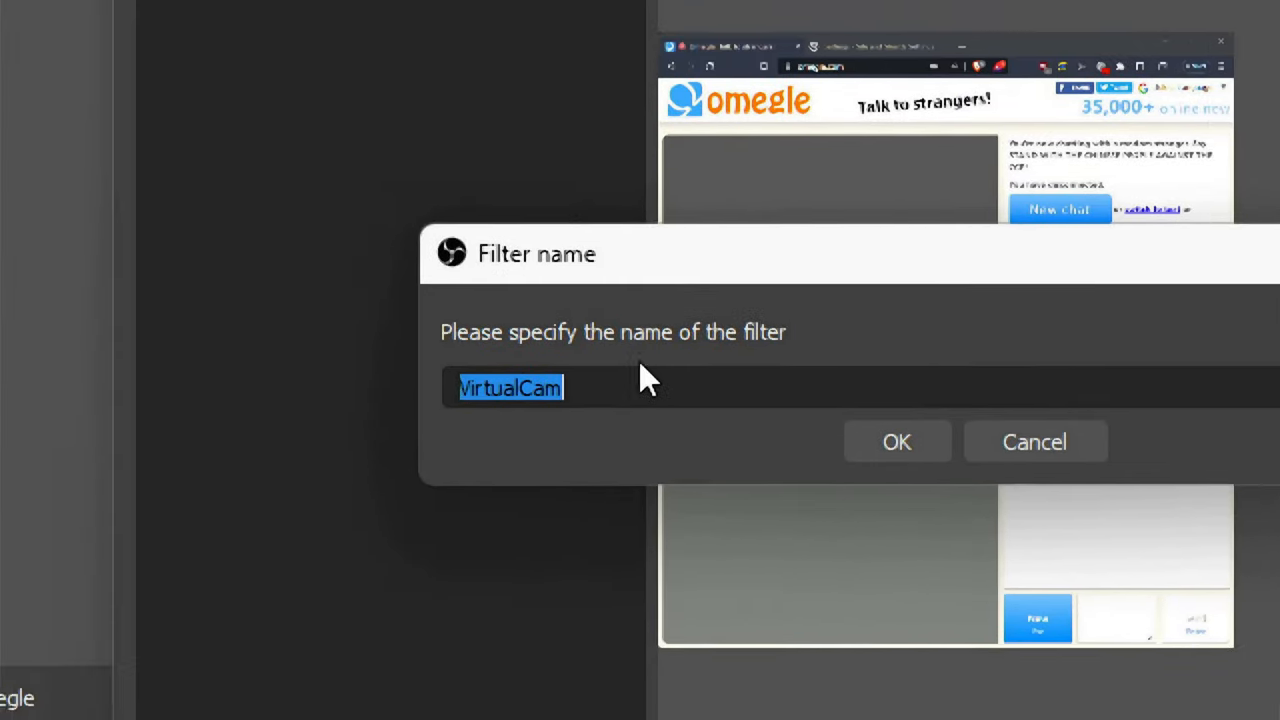
left_click(896, 442)
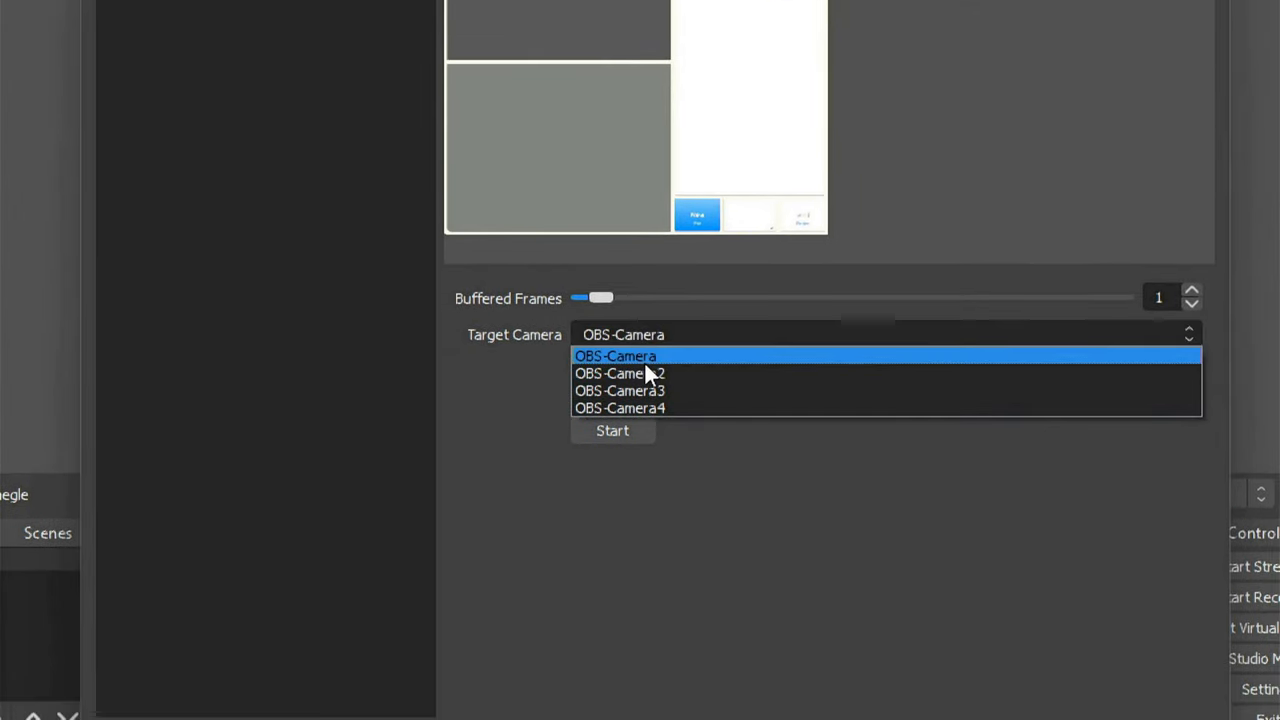
left_click(615, 356)
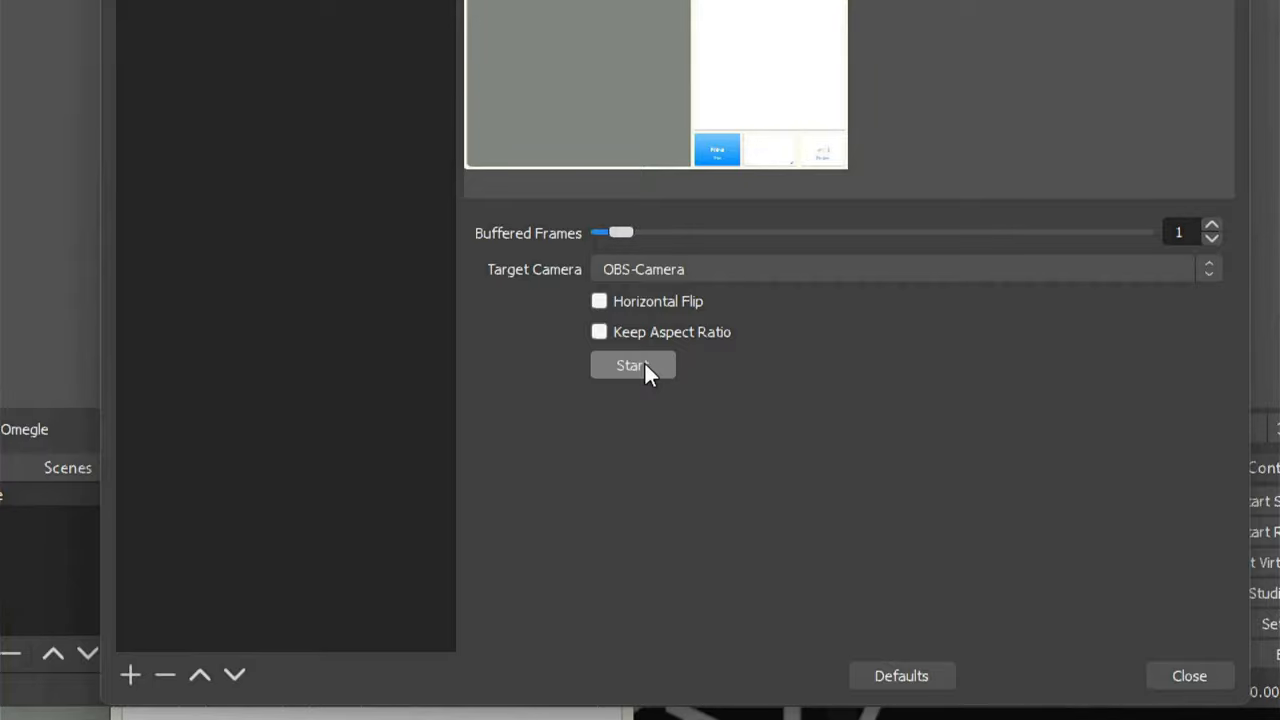
left_click(632, 365)
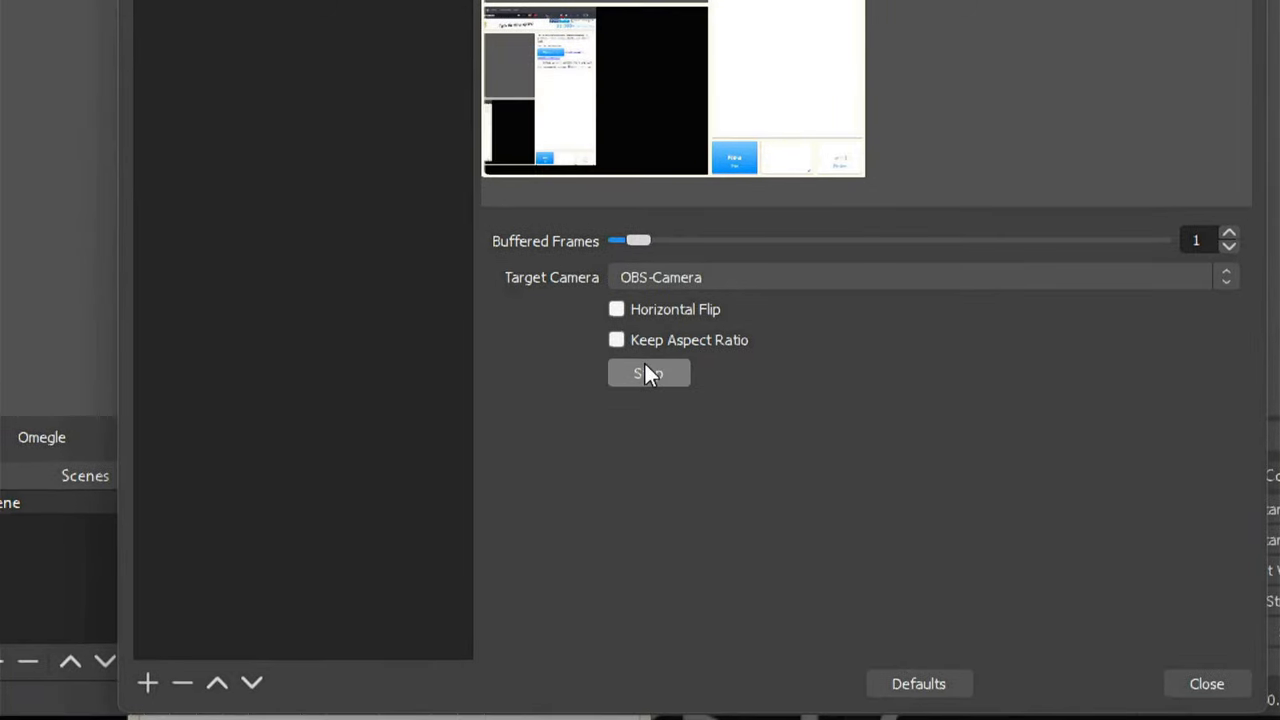
left_click(649, 373)
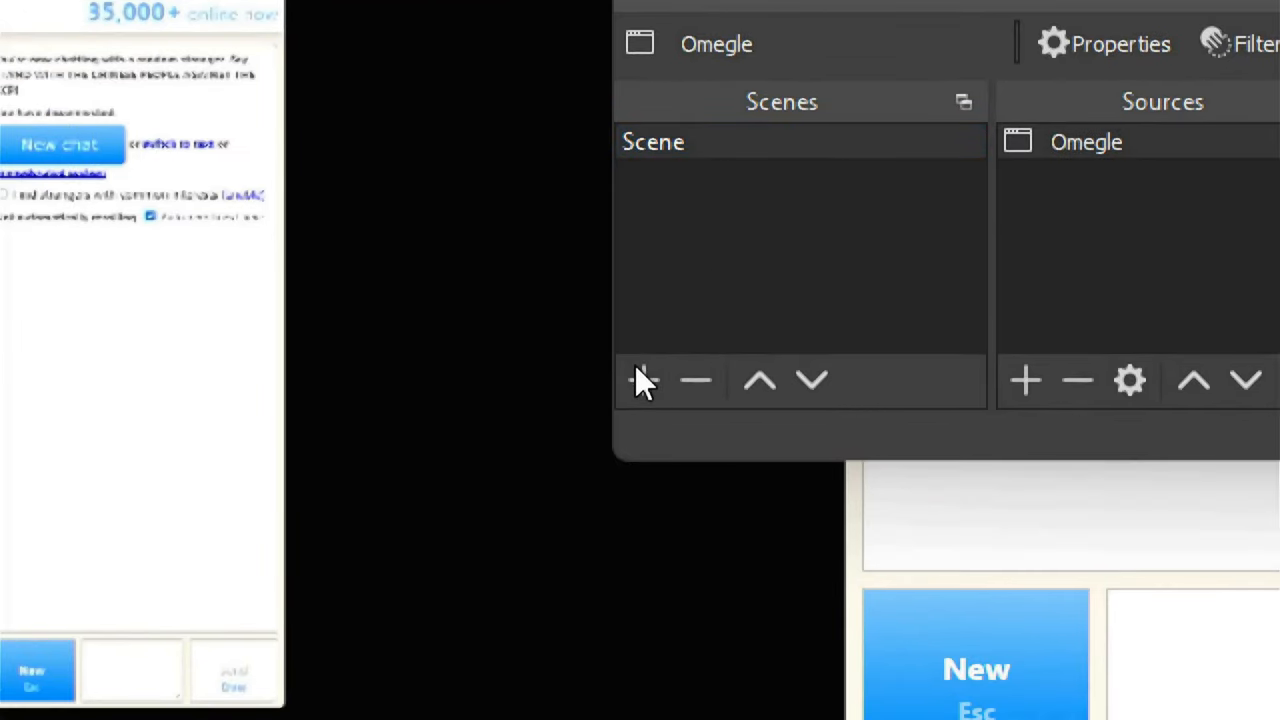
Create a new scene, keeping the default name Scene 2
left_click(640, 380)
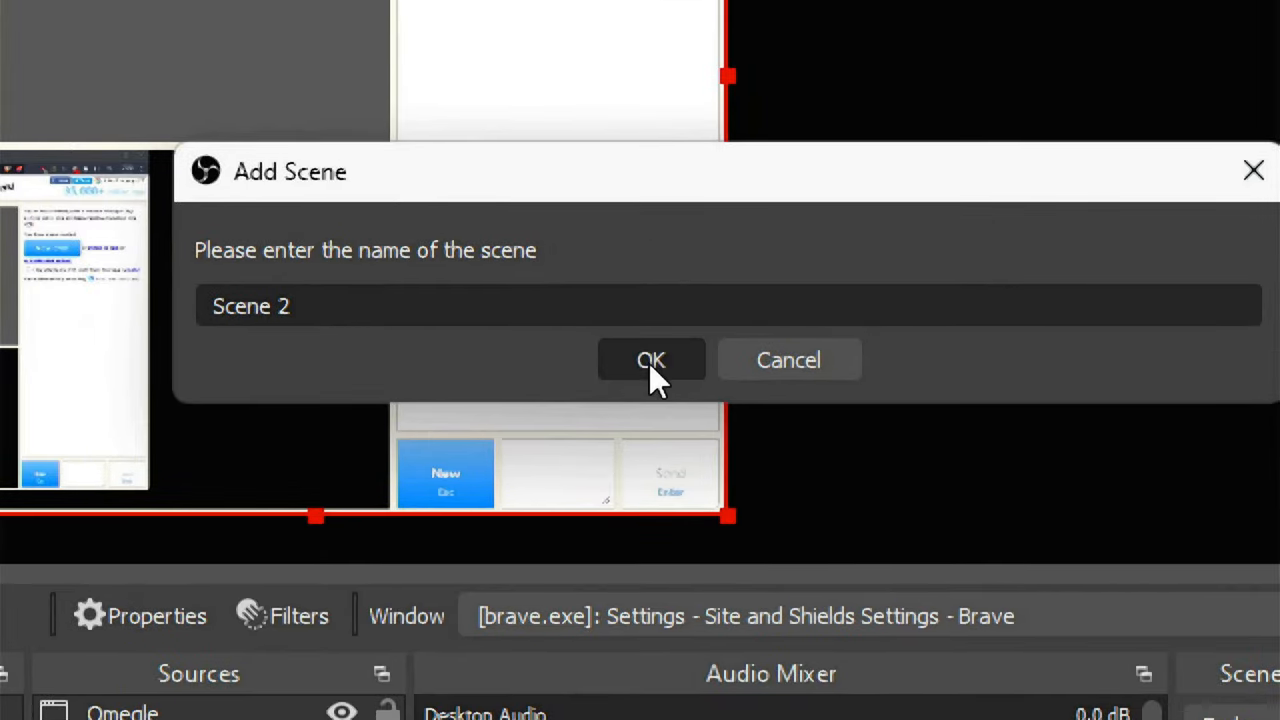
left_click(651, 360)
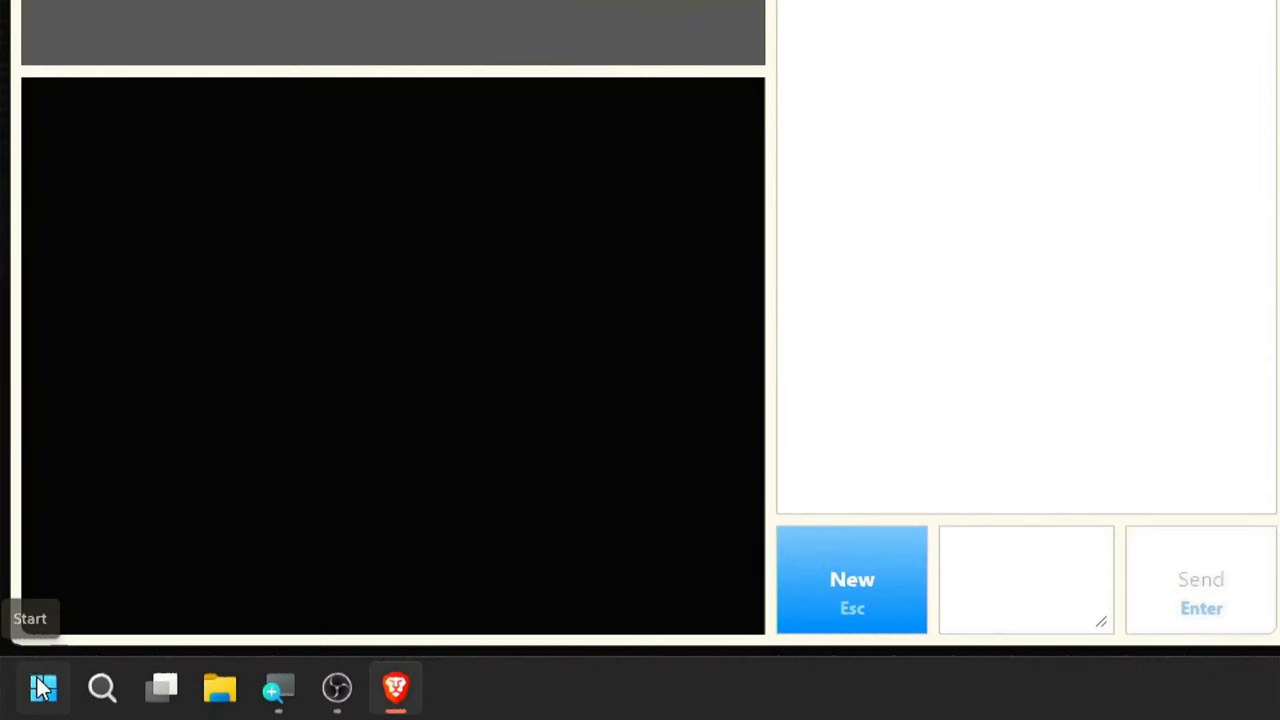
Launch Chromium, start an Omegle chat, accept the terms, allow camera access, and disable auto-reroll
left_click(42, 688)
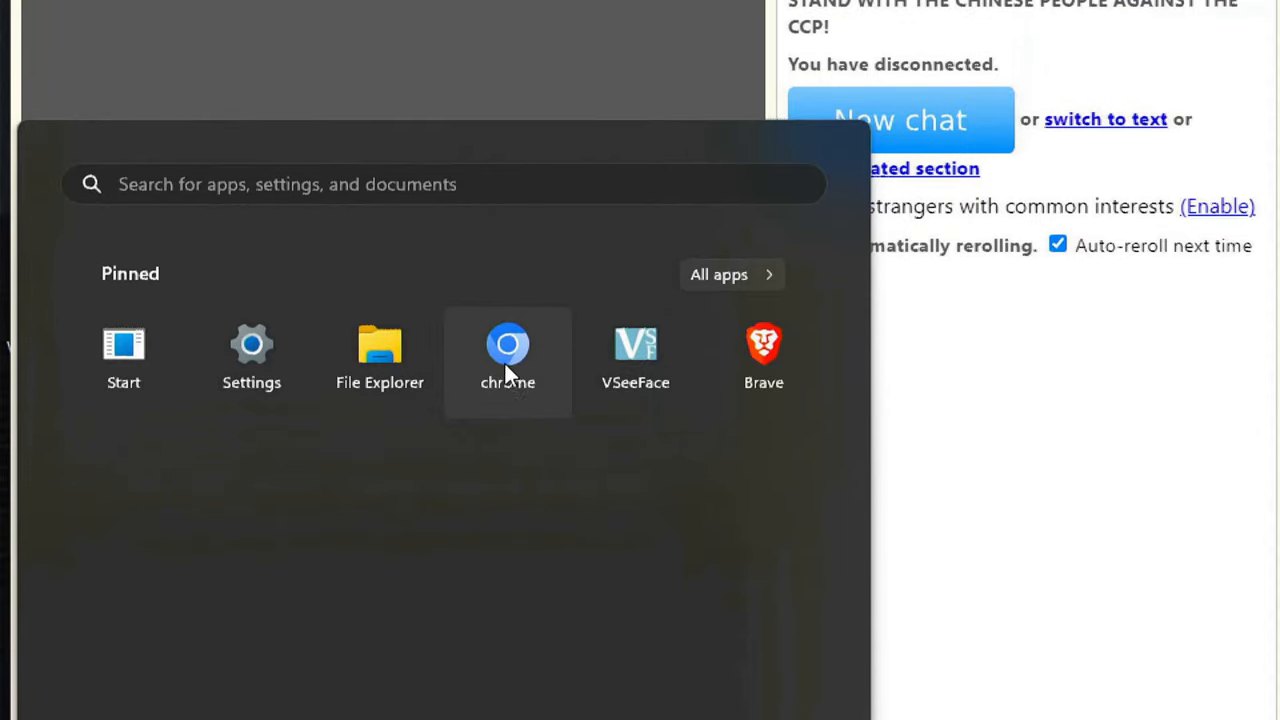
left_click(507, 348)
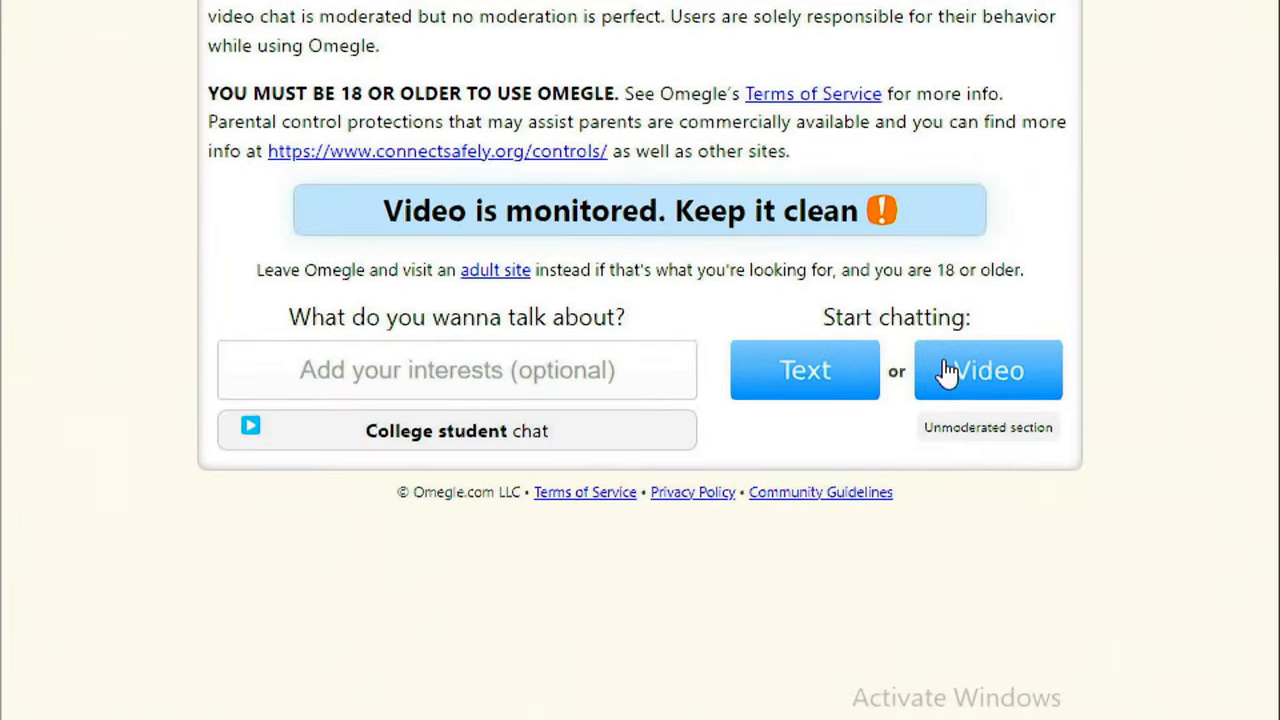
left_click(987, 370)
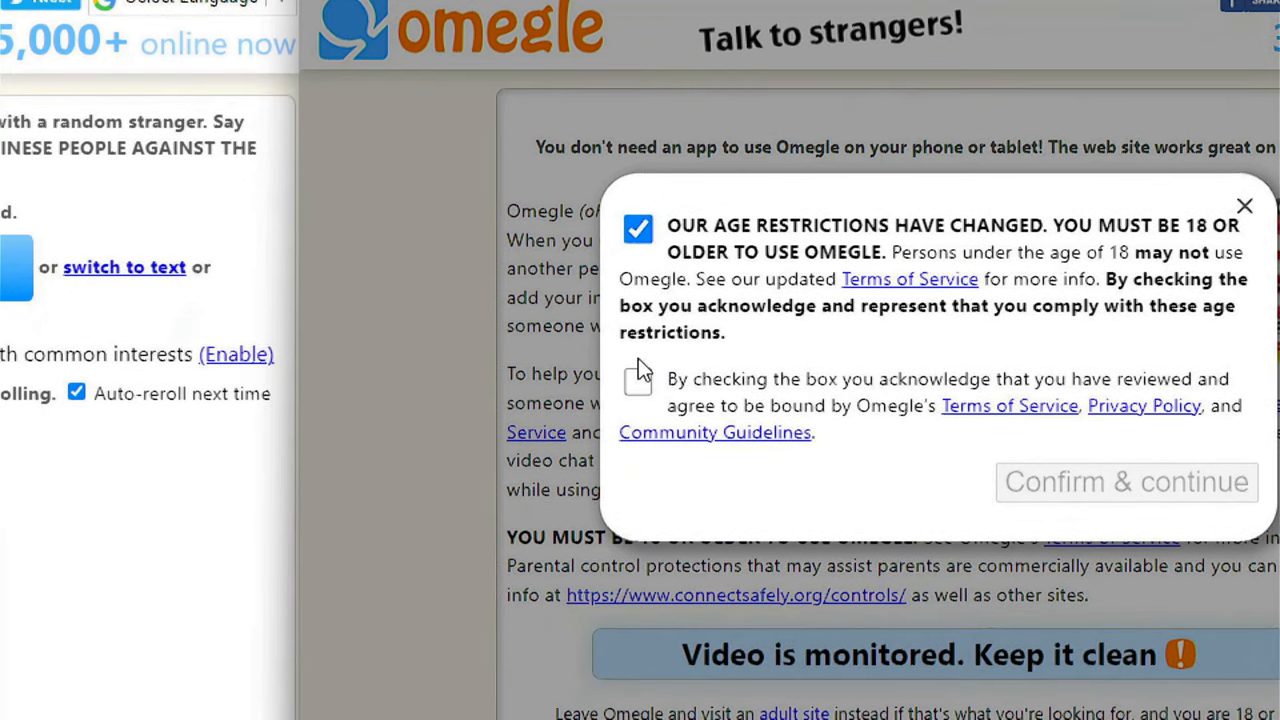
left_click(638, 378)
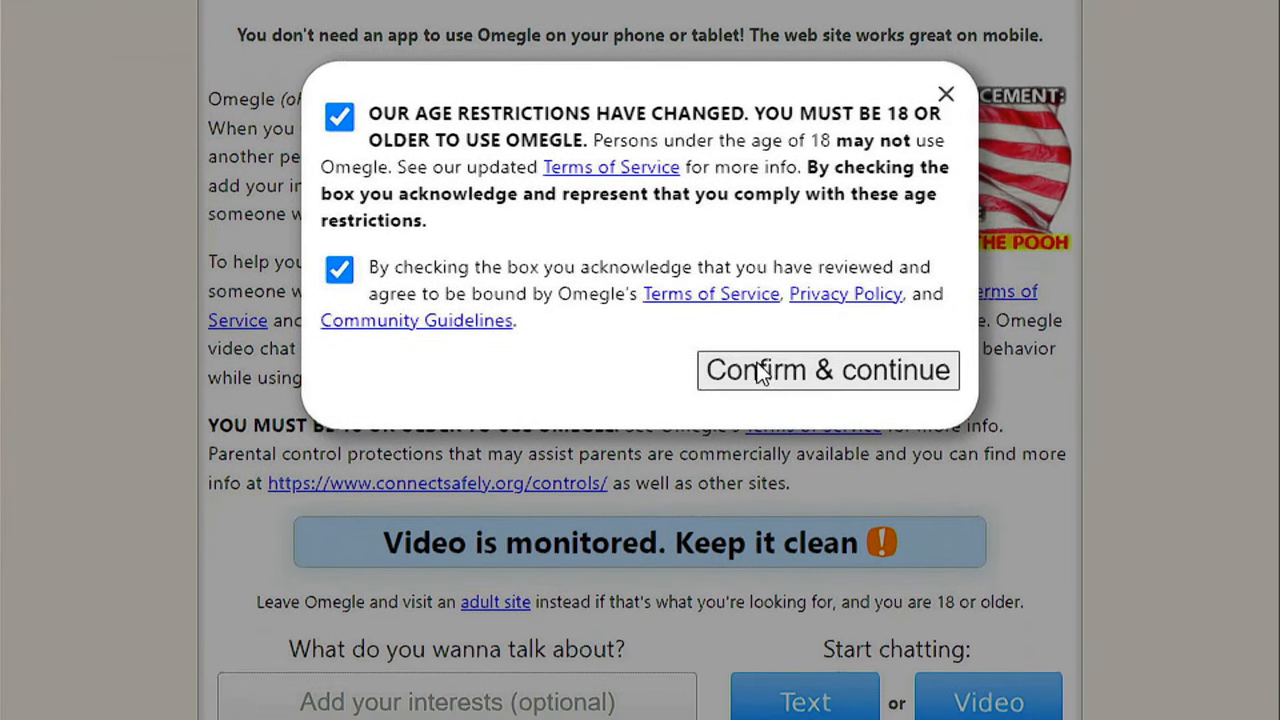
left_click(828, 370)
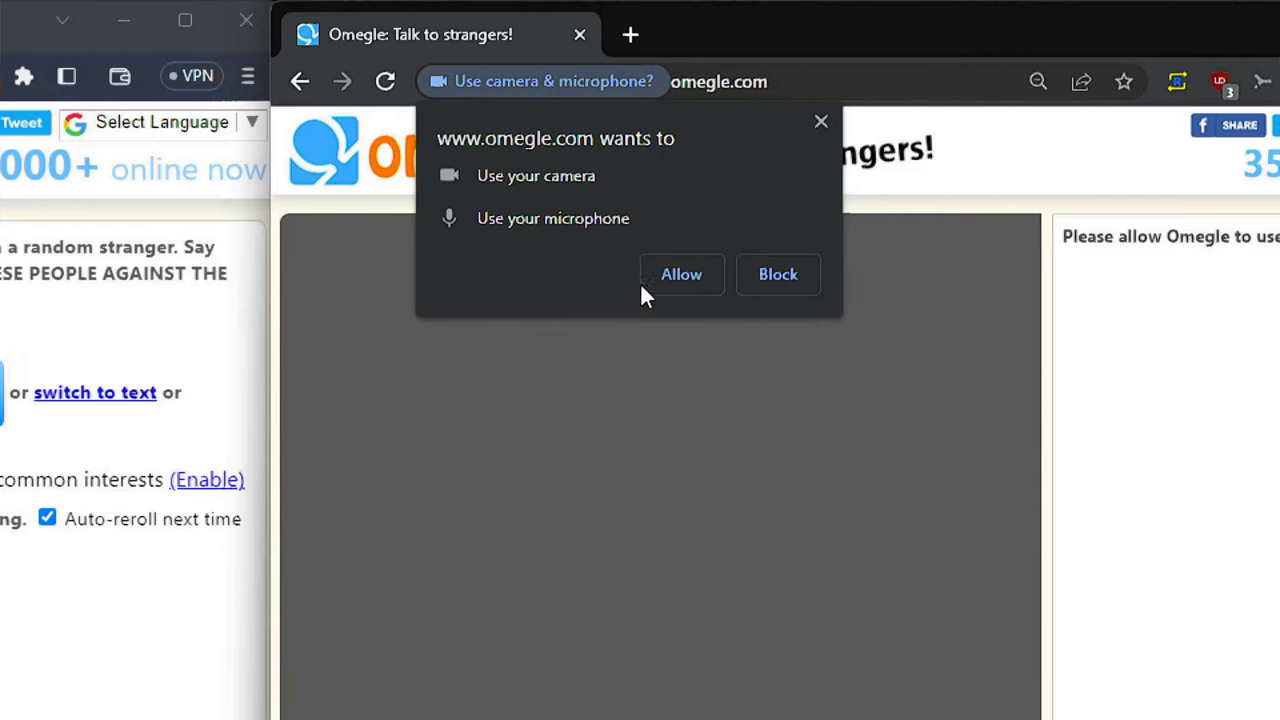
left_click(681, 274)
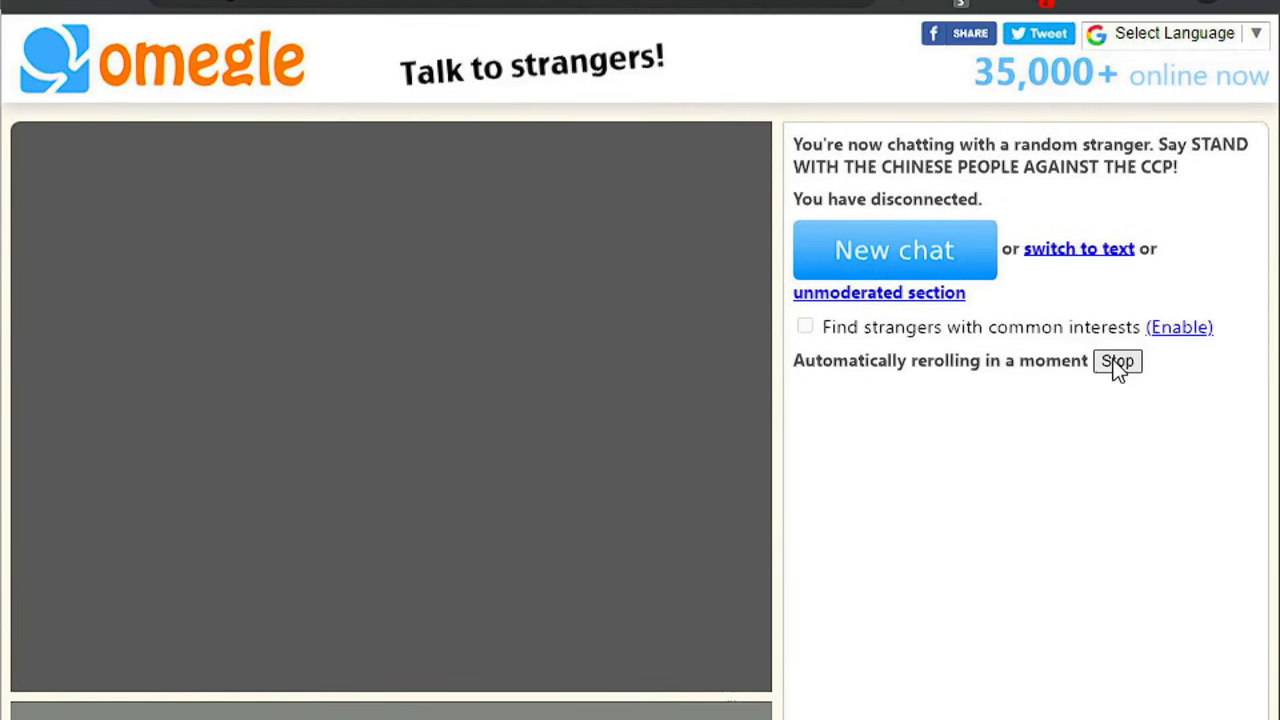
left_click(1117, 361)
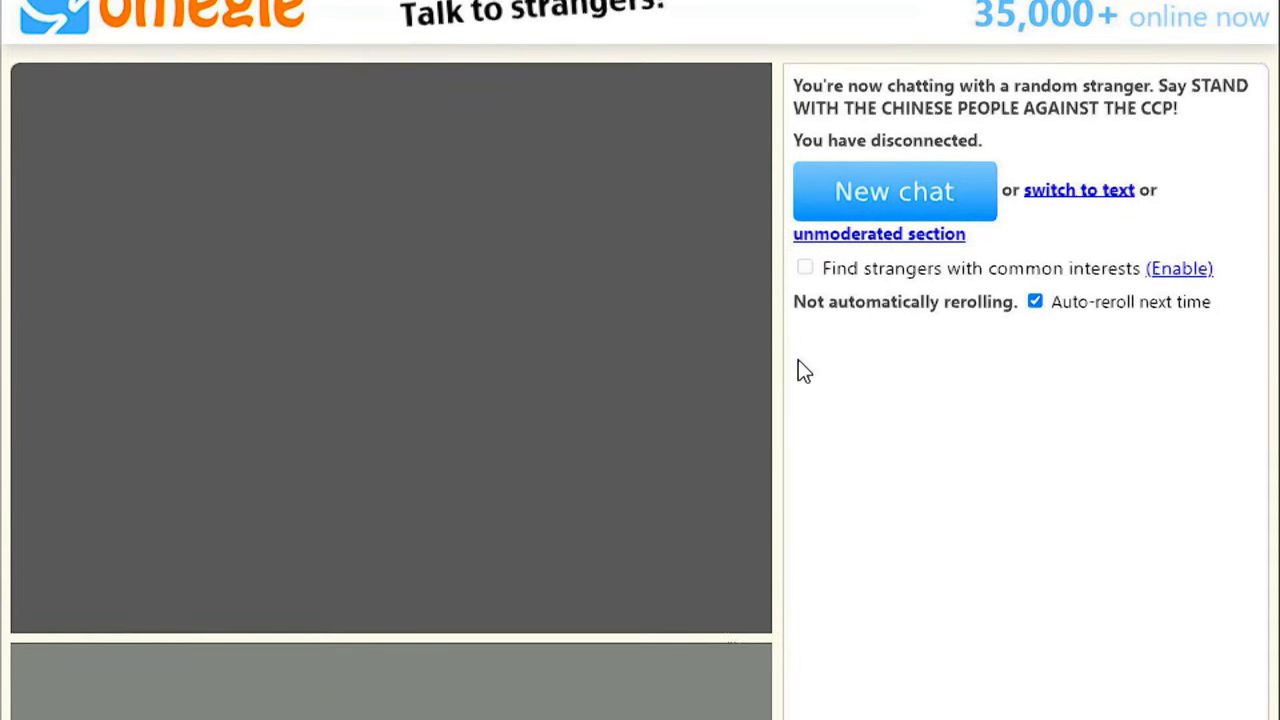
Check Chromium's camera settings to confirm Camera2 is the default camera
left_click(726, 81)
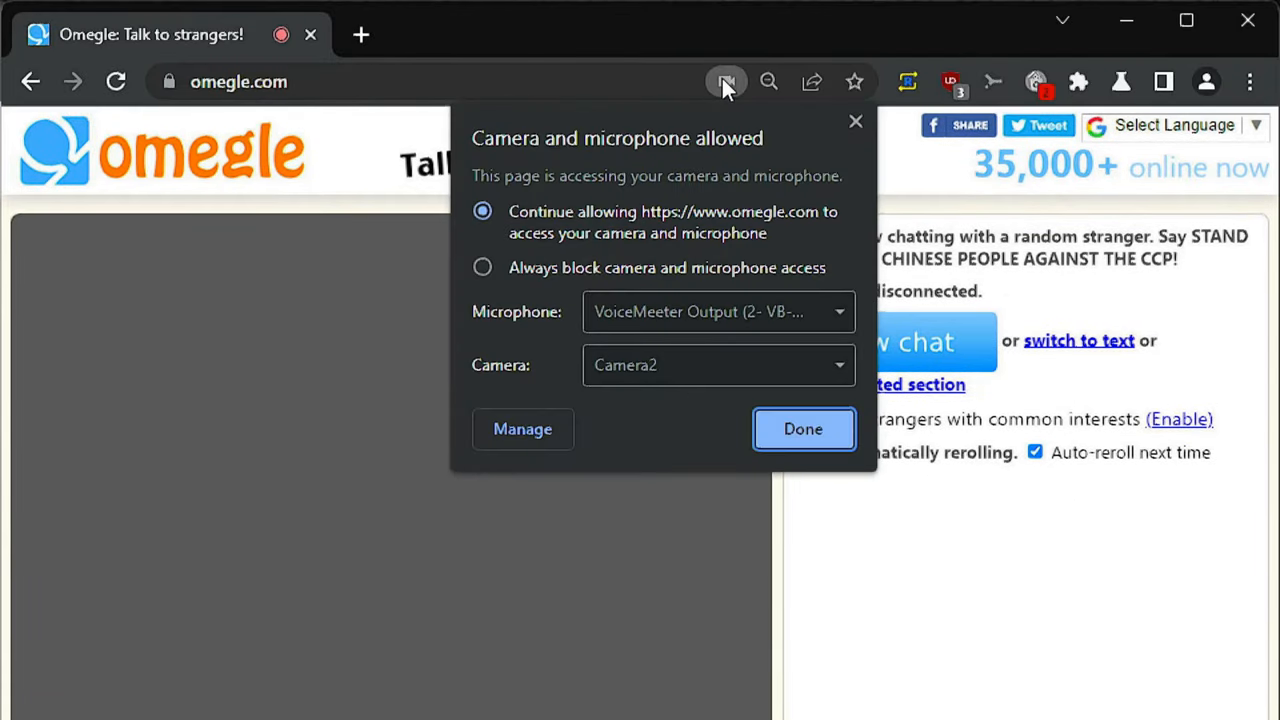
left_click(522, 428)
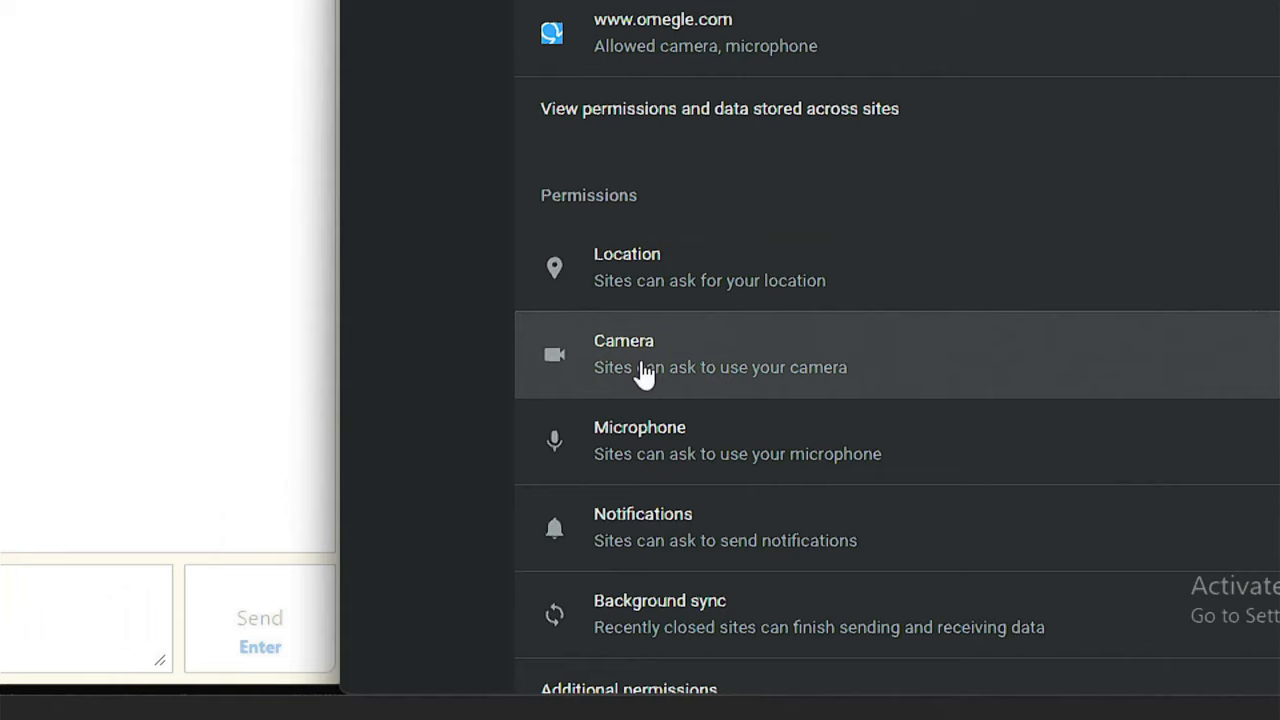
left_click(624, 355)
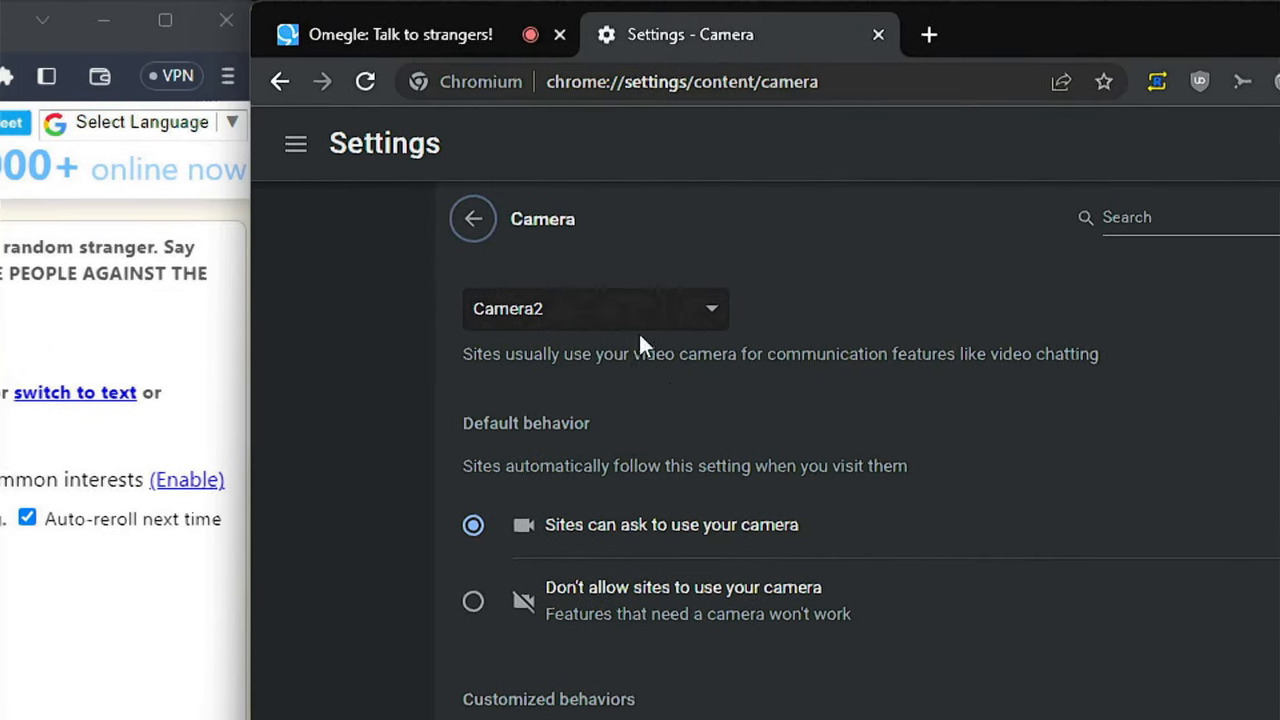
left_click(595, 308)
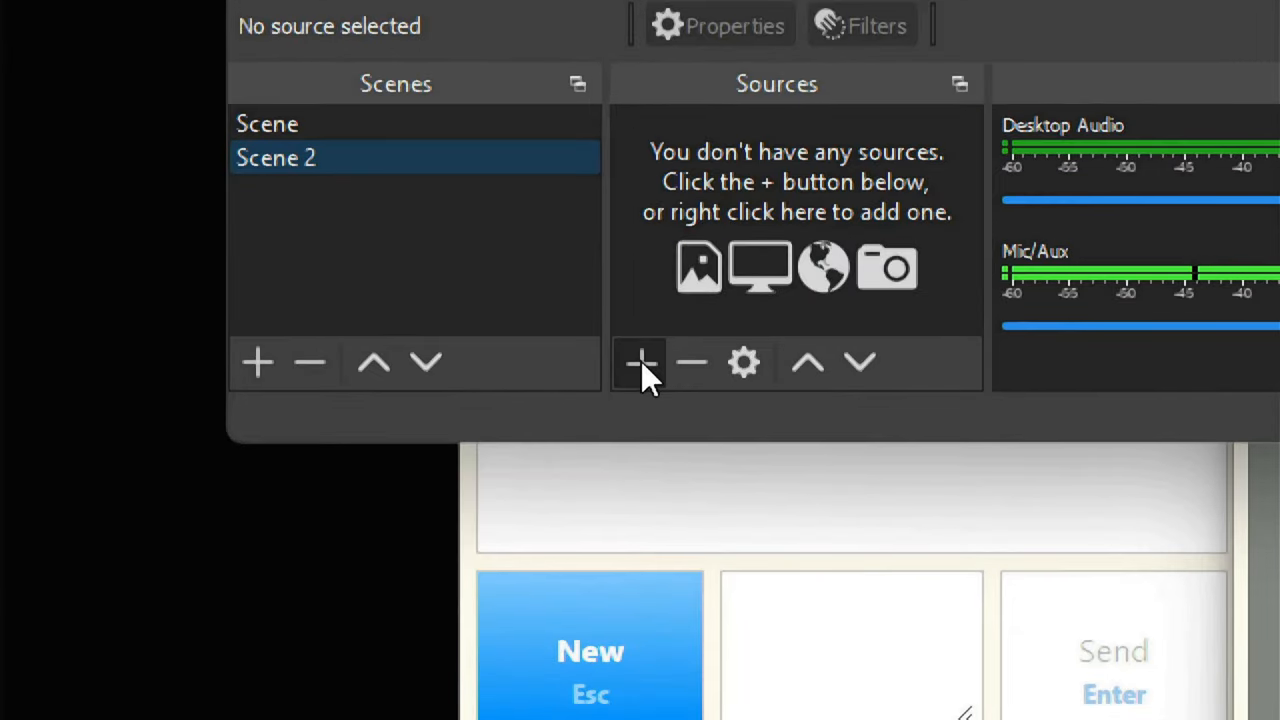
Add a window capture of the Brave Omegle window to Scene 2
left_click(639, 362)
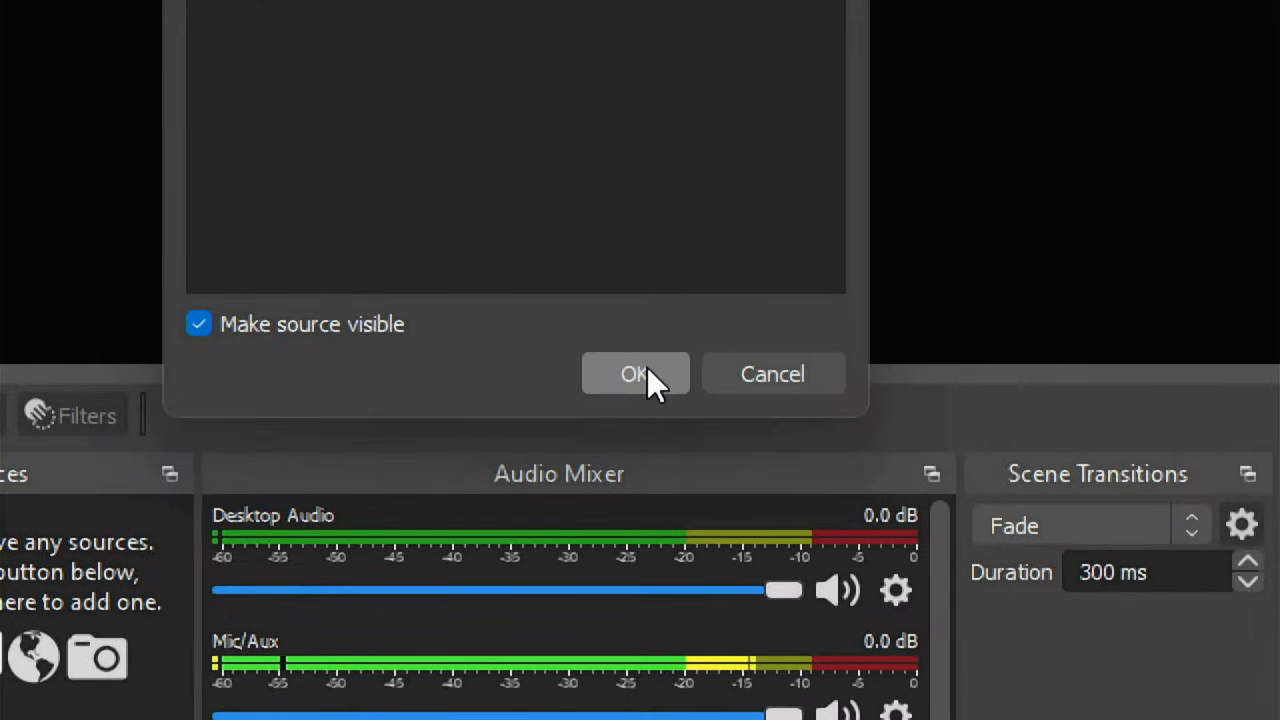
left_click(635, 373)
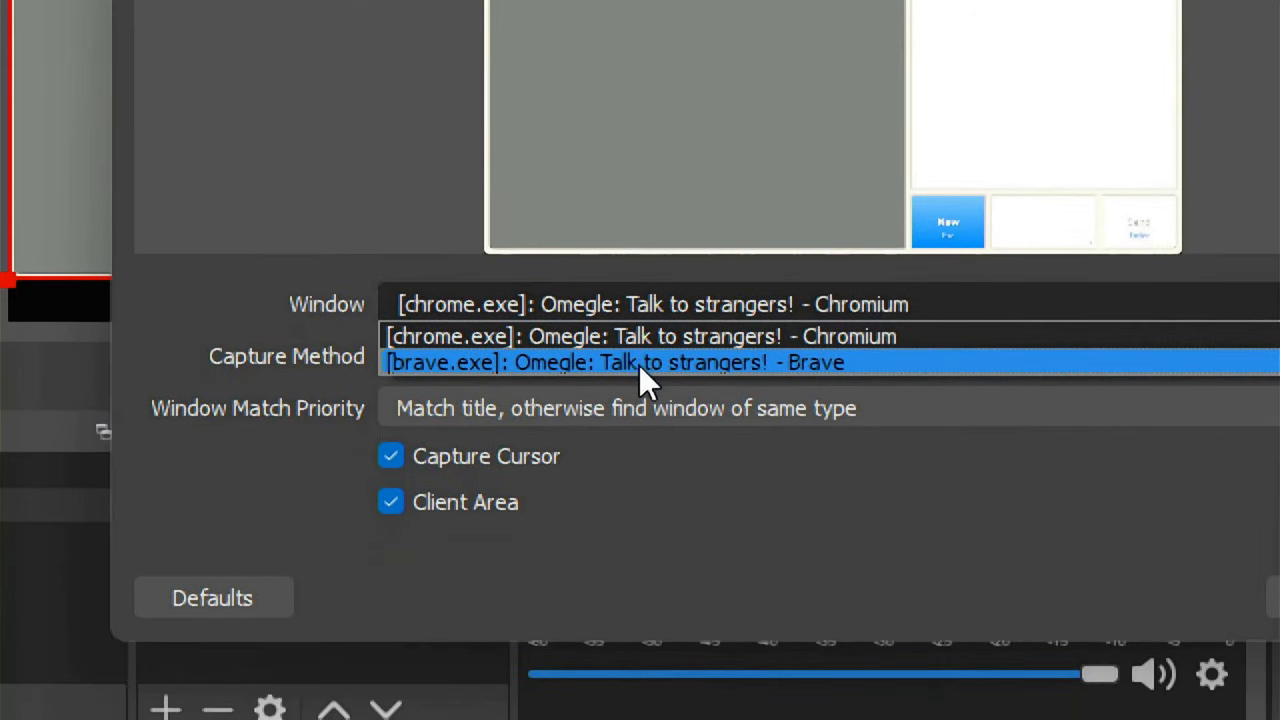
left_click(613, 362)
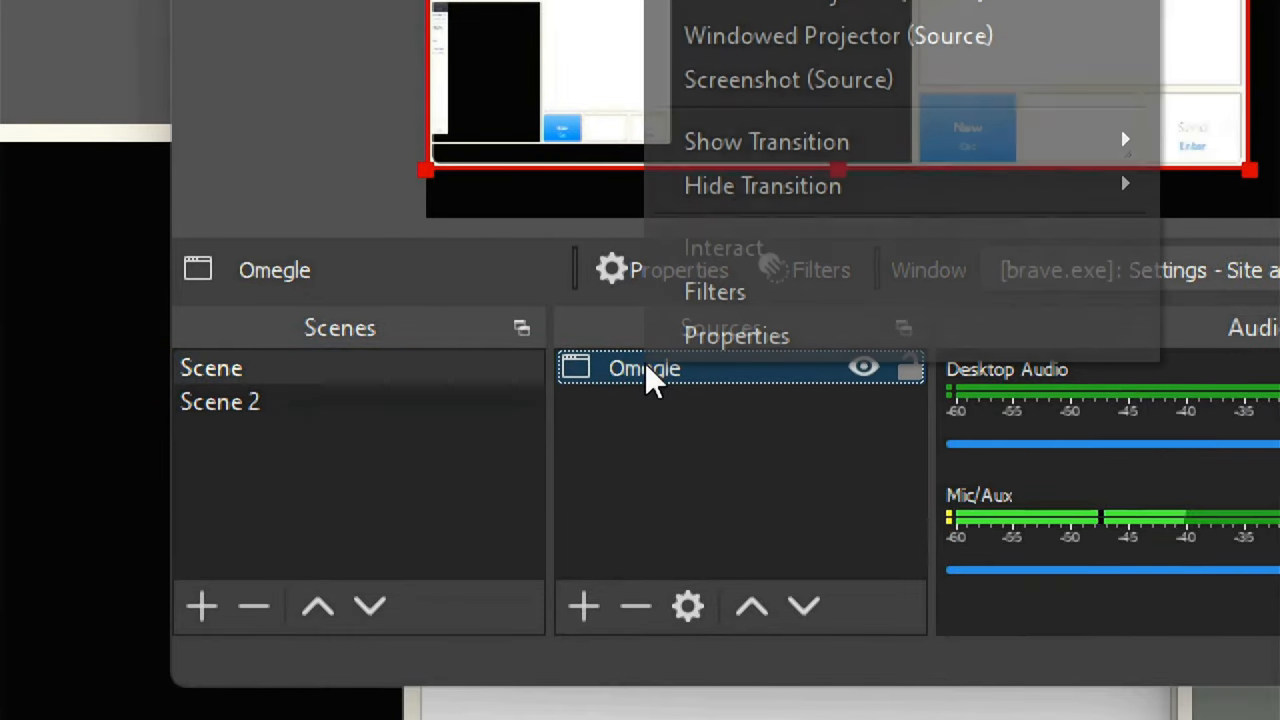
Switch the first scene's Omegle source to capture the Chromium Omegle window
left_click(737, 335)
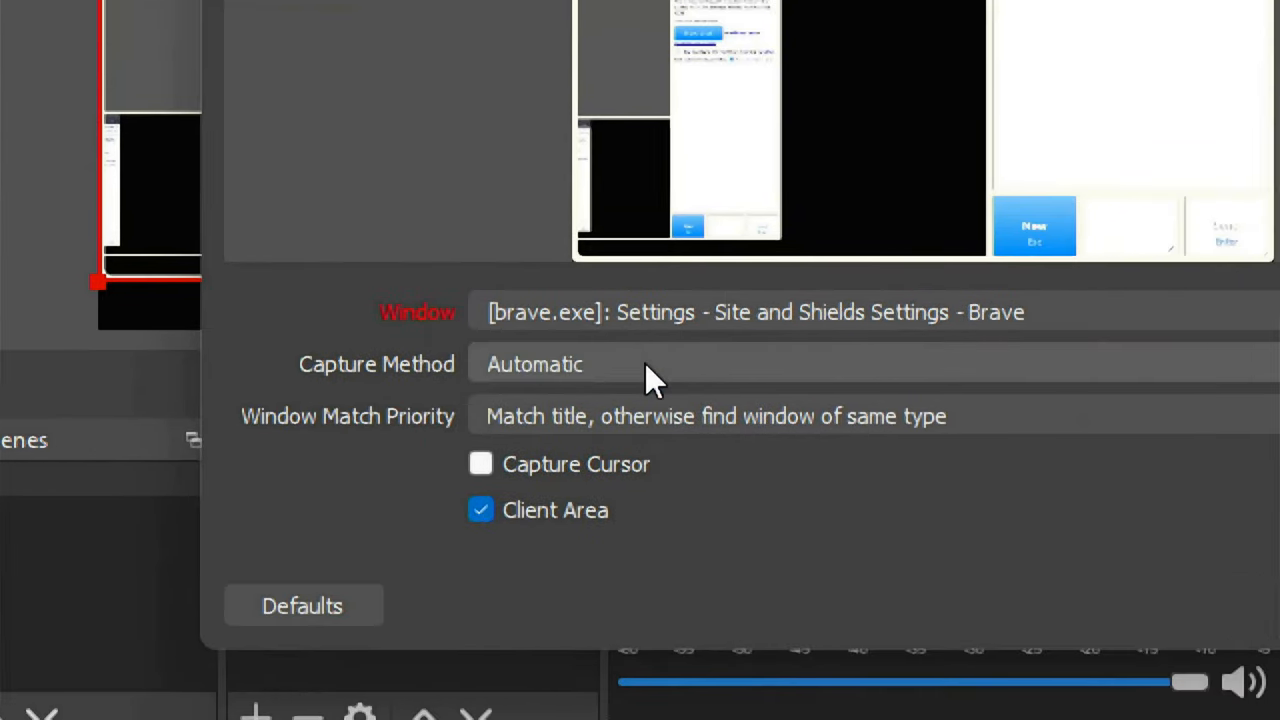
left_click(755, 312)
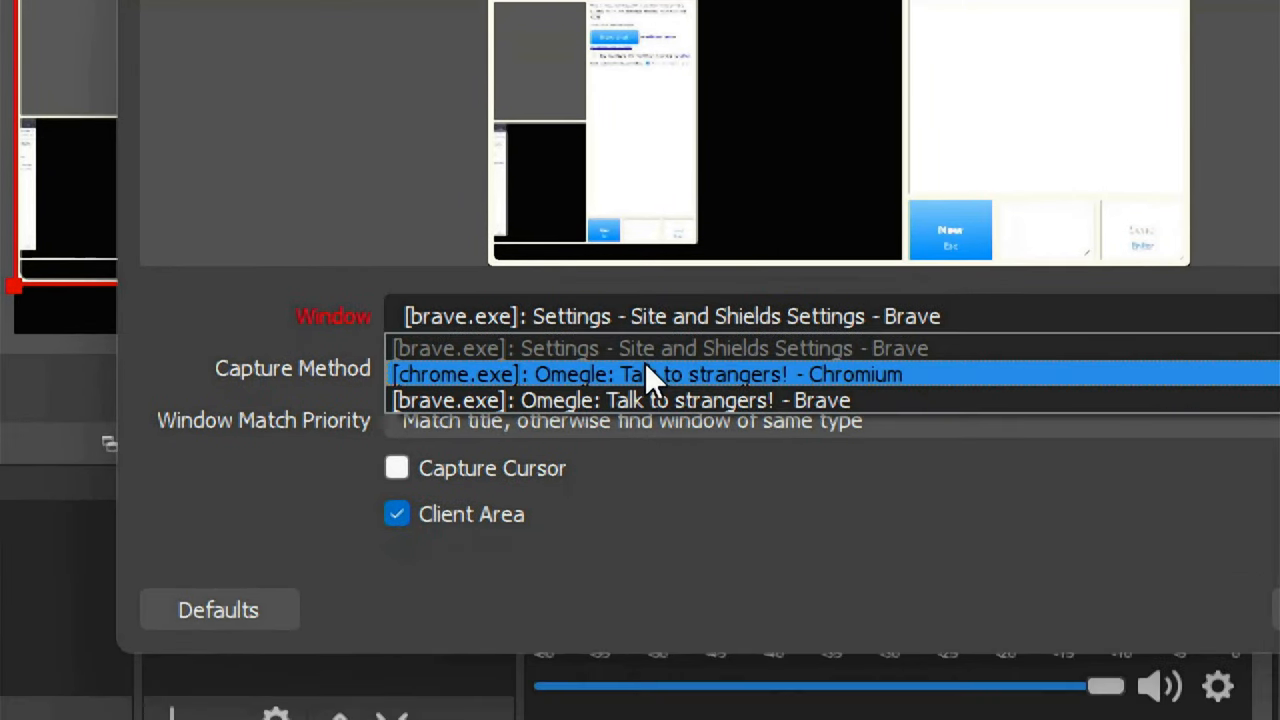
left_click(647, 373)
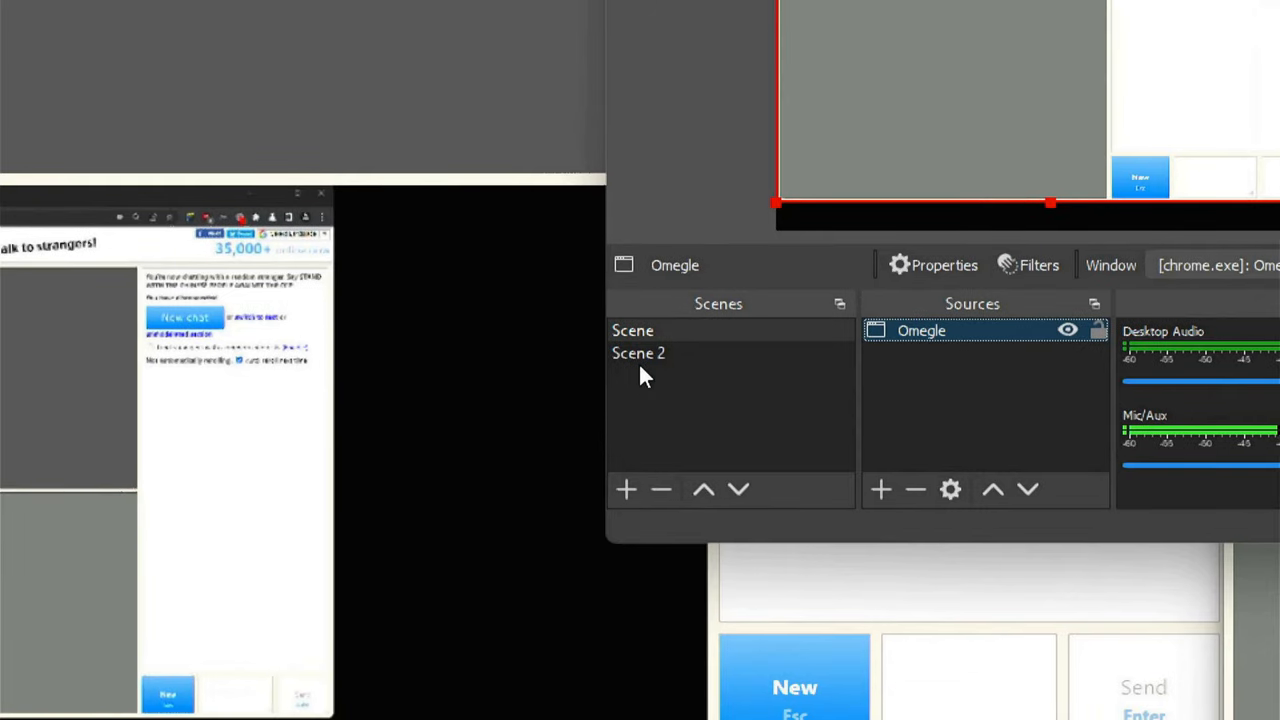
right_click(638, 353)
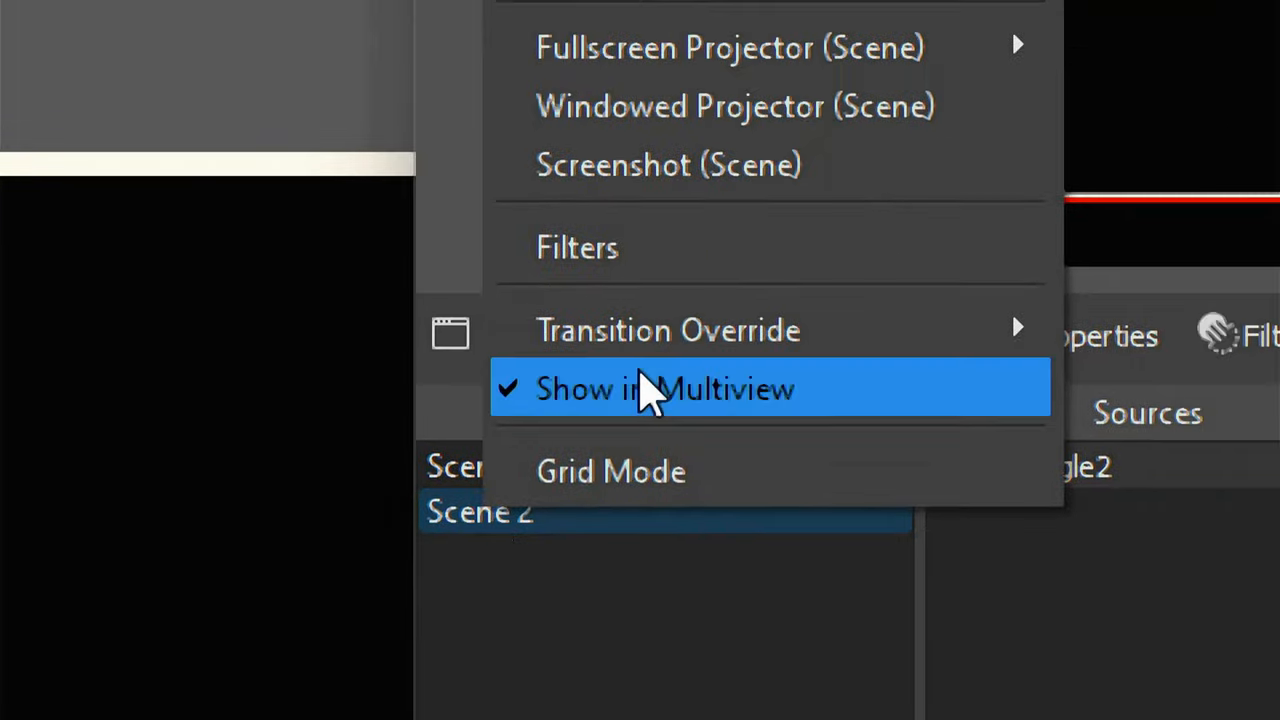
Give Scene 2 a VirtualCam filter targeting OBS-Camera2, then return to Scene
left_click(665, 389)
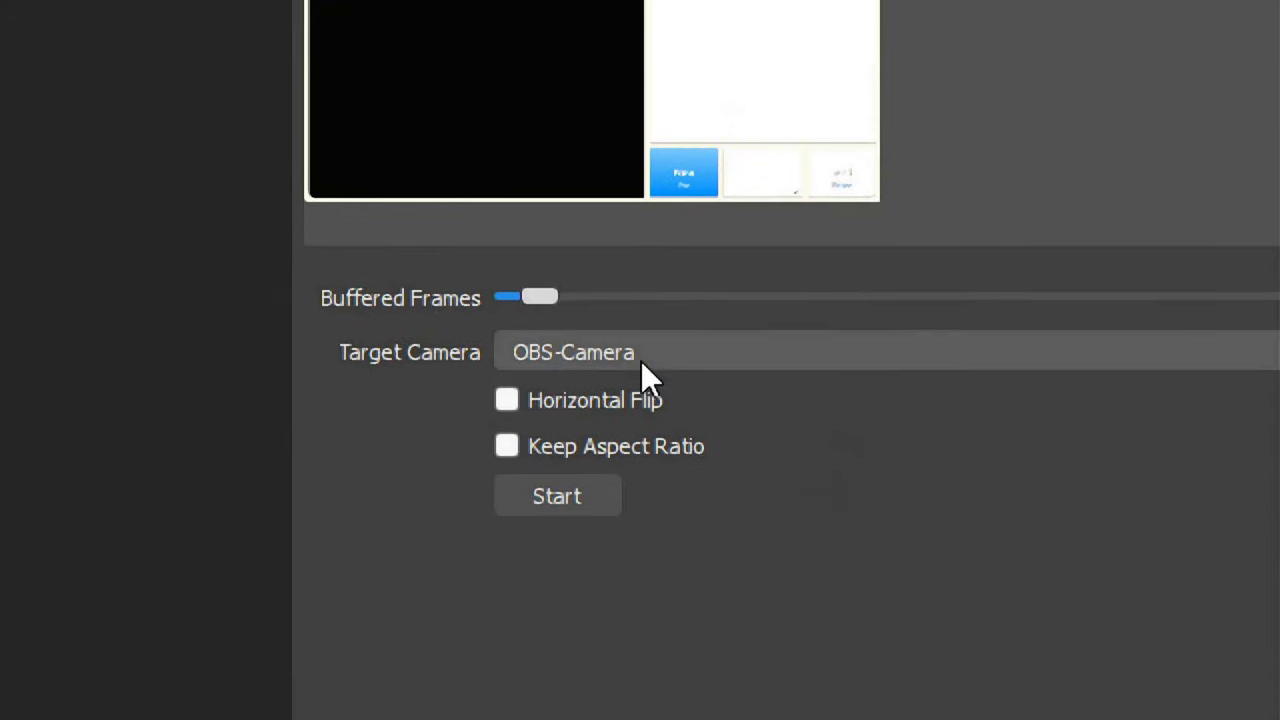
left_click(573, 352)
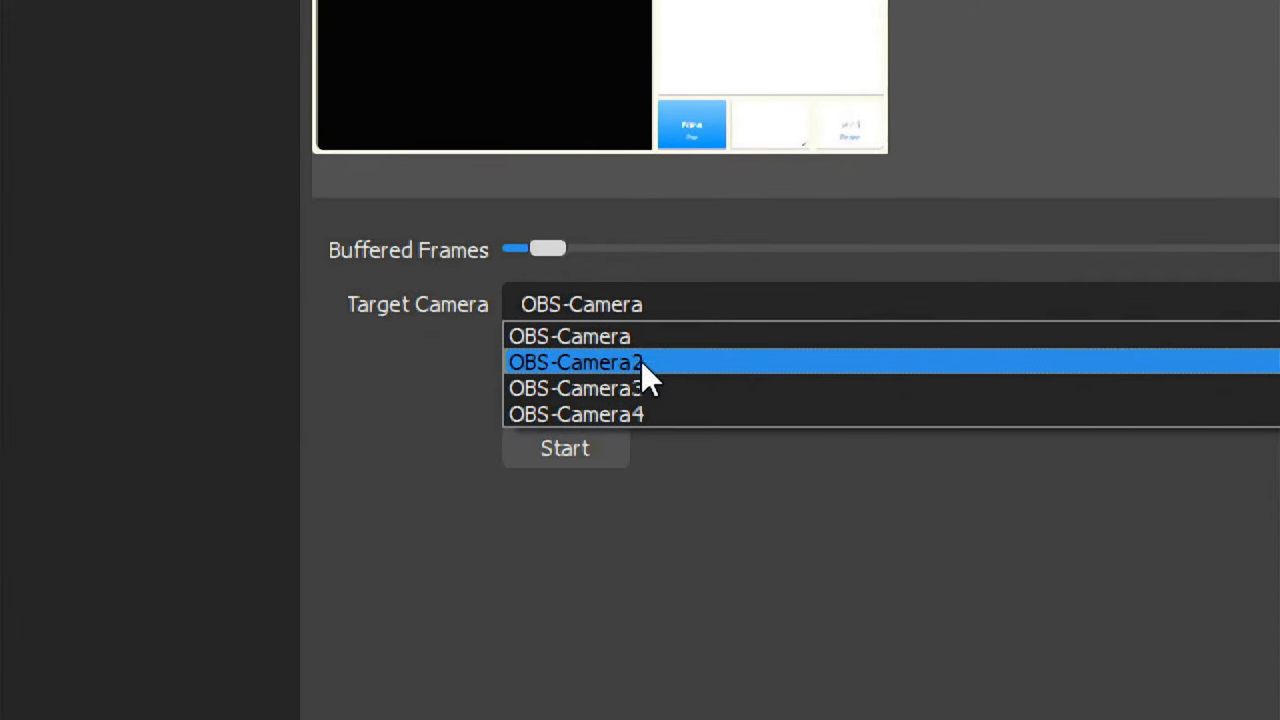
left_click(575, 362)
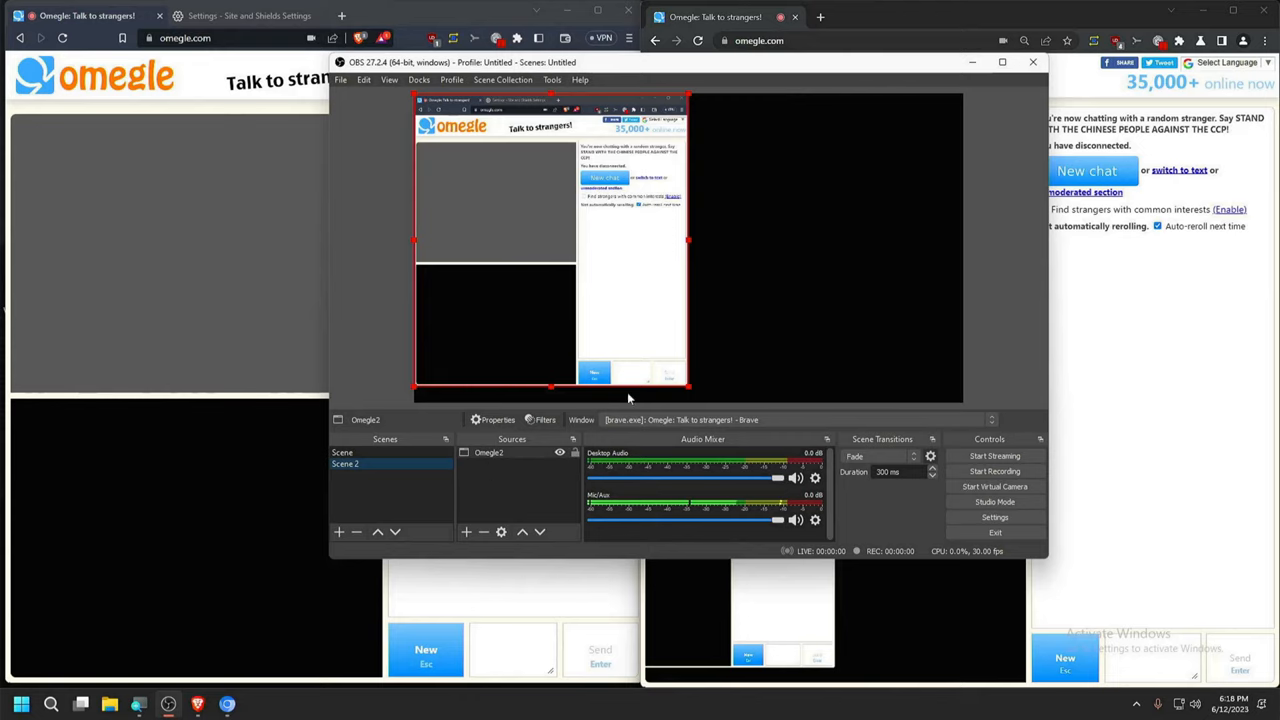
left_click(342, 452)
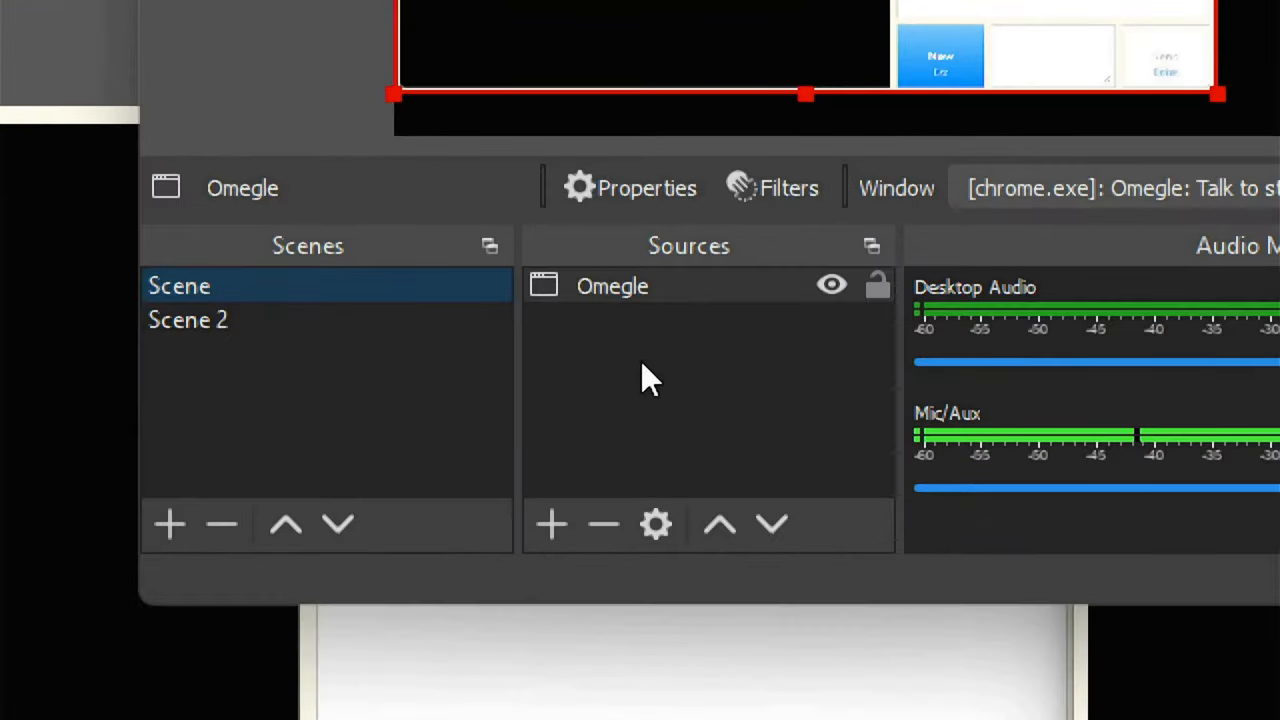
Add a Crop/Pad filter (left 7, top 160, right 380) to Omegle and fit it to screen
right_click(612, 285)
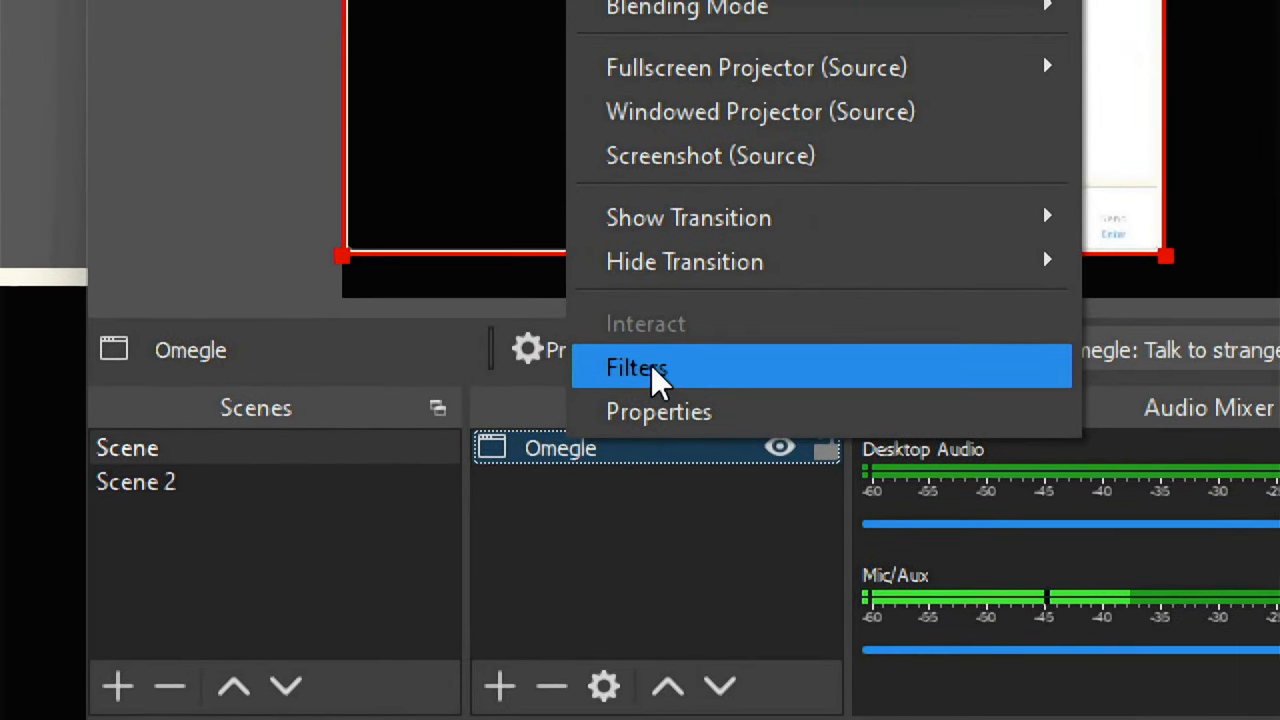
left_click(637, 367)
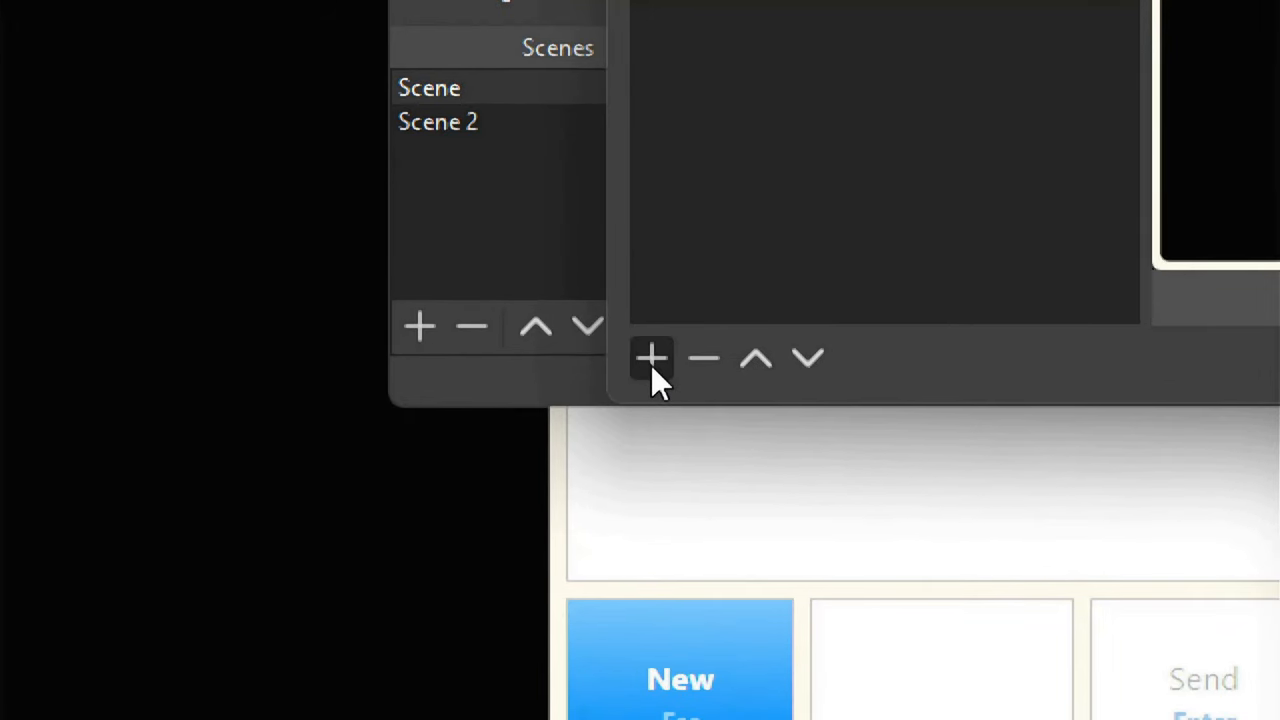
left_click(651, 358)
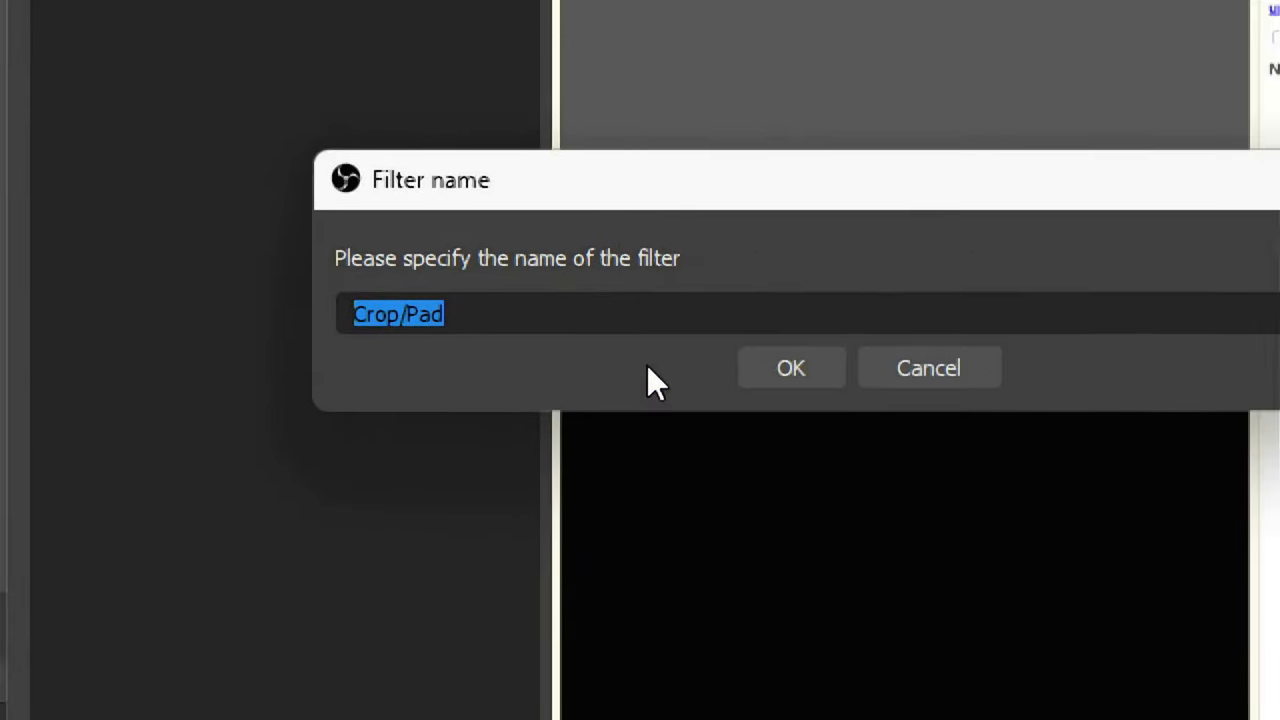
left_click(790, 367)
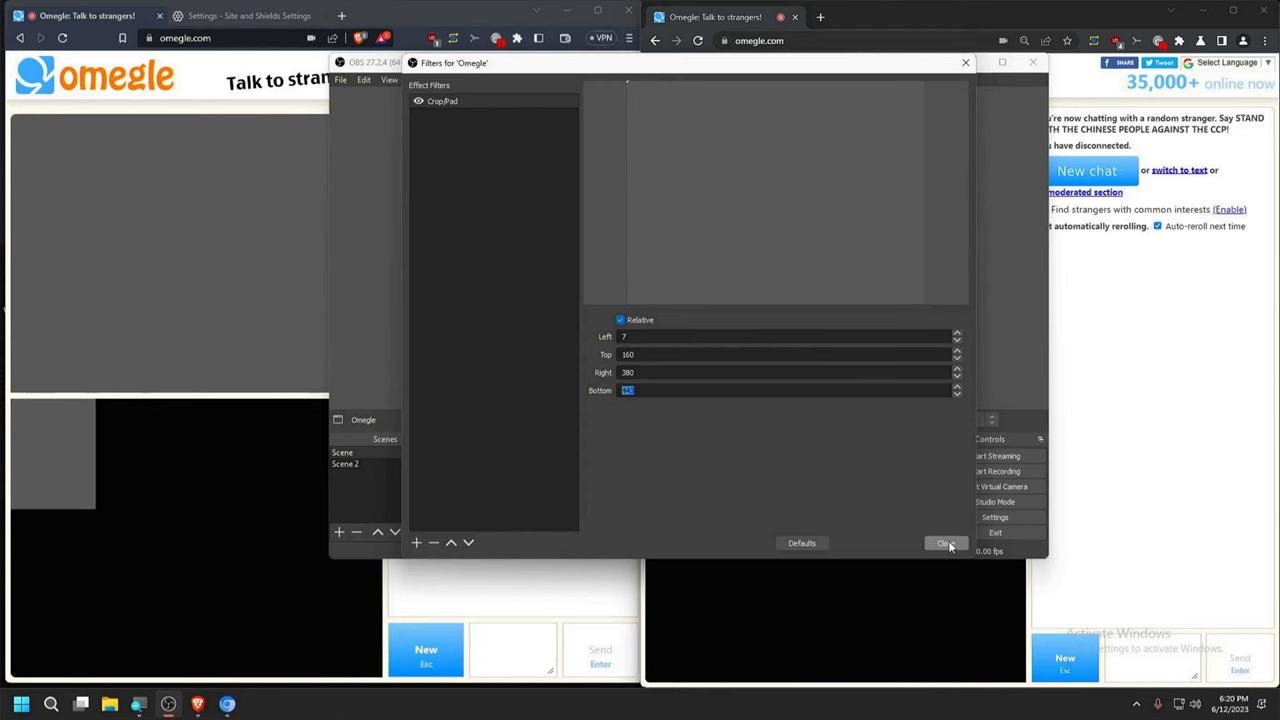
left_click(945, 543)
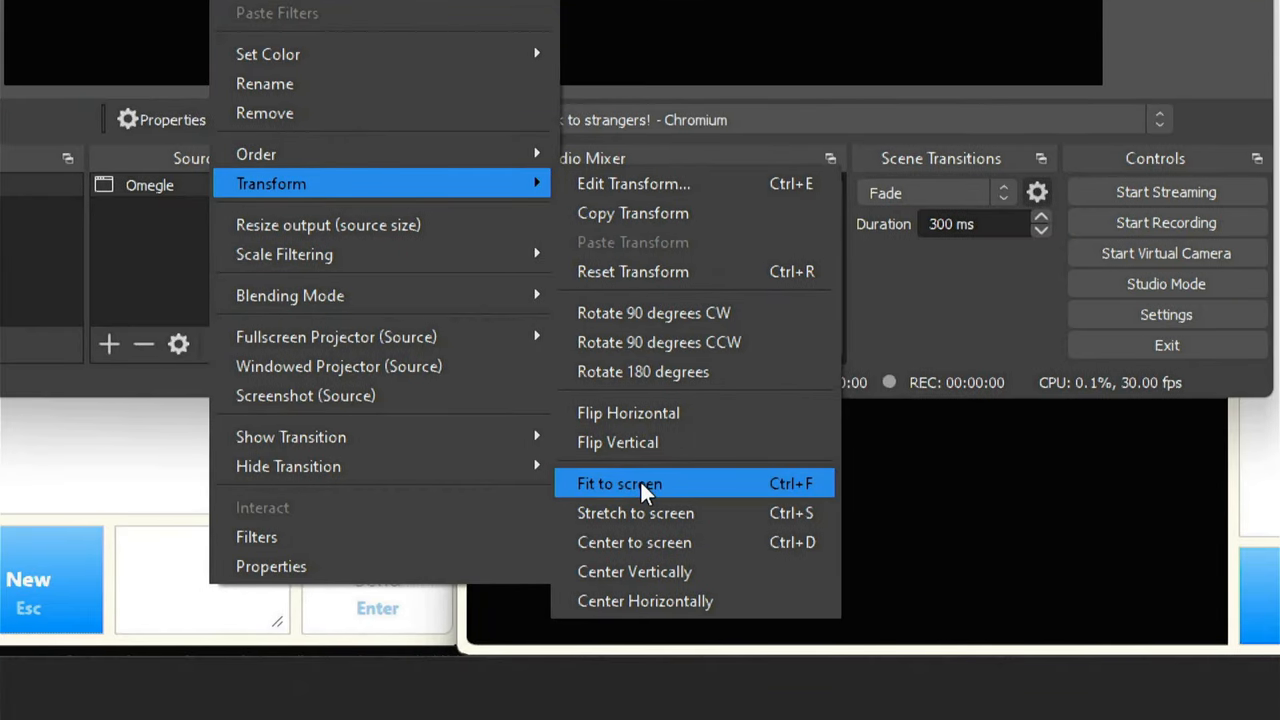
left_click(619, 483)
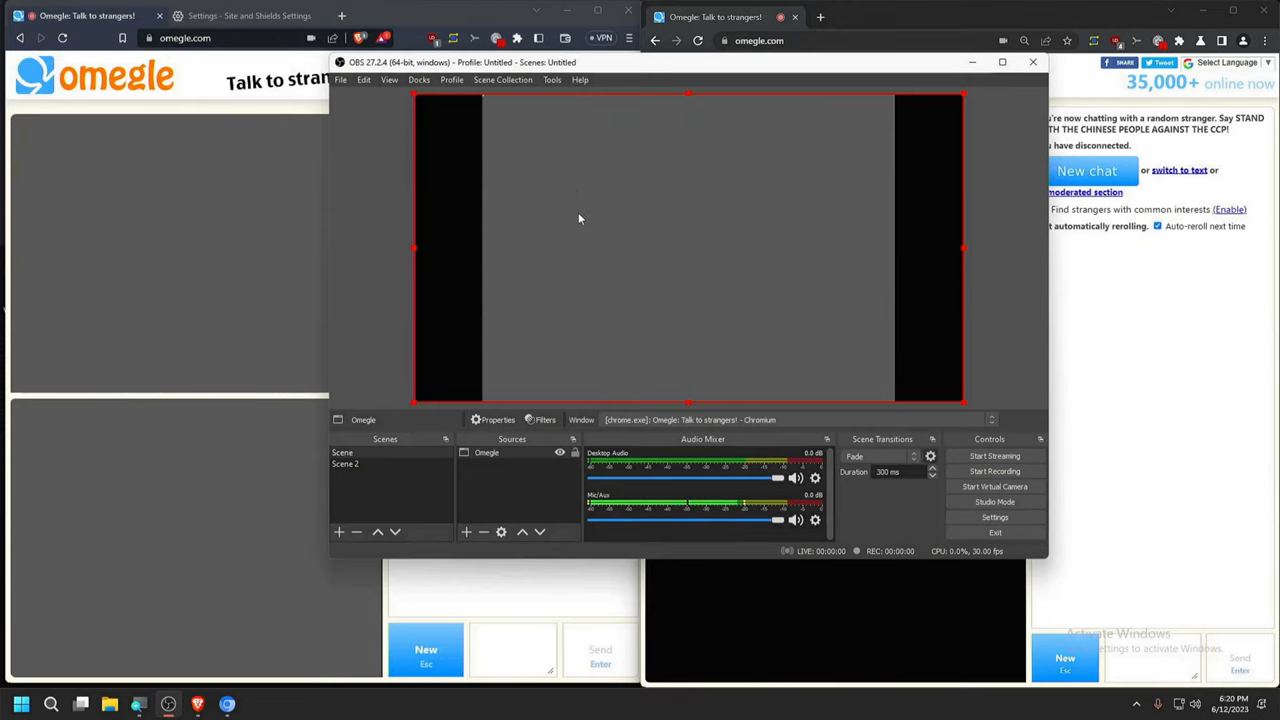
mouse_move(560, 315)
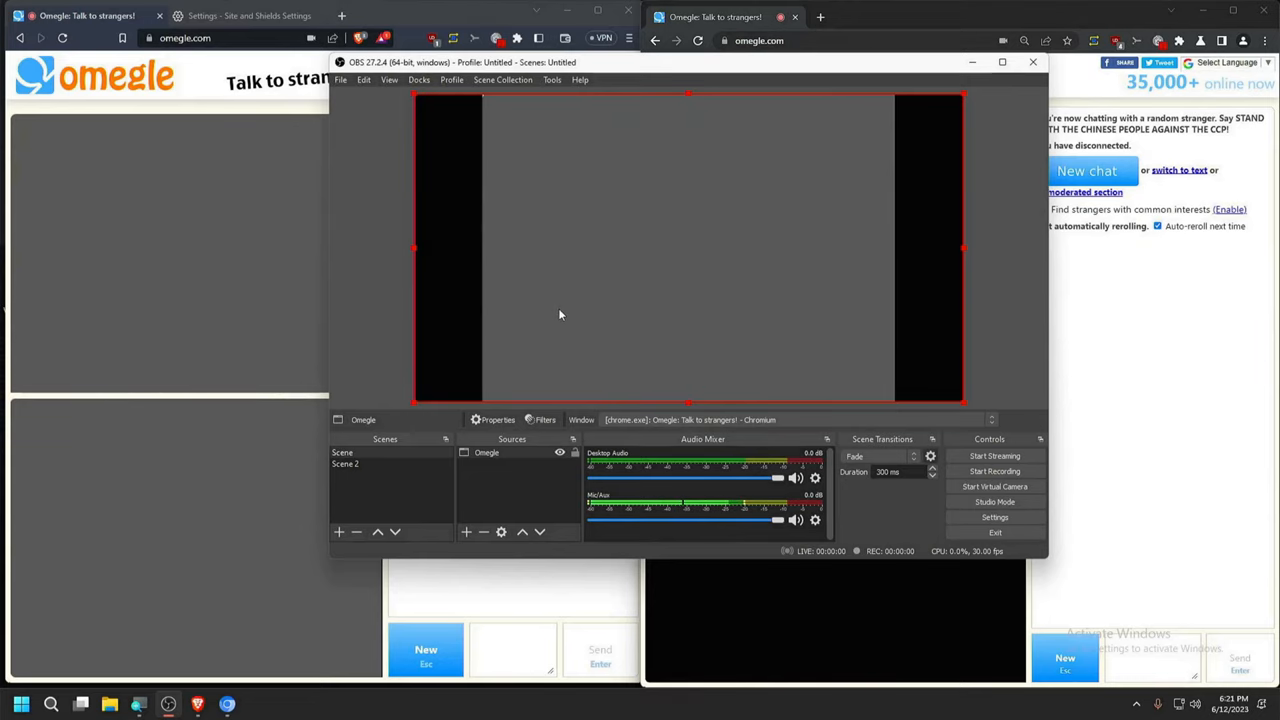
Delete the Crop/Pad filter from the first scene's Omegle source
right_click(487, 452)
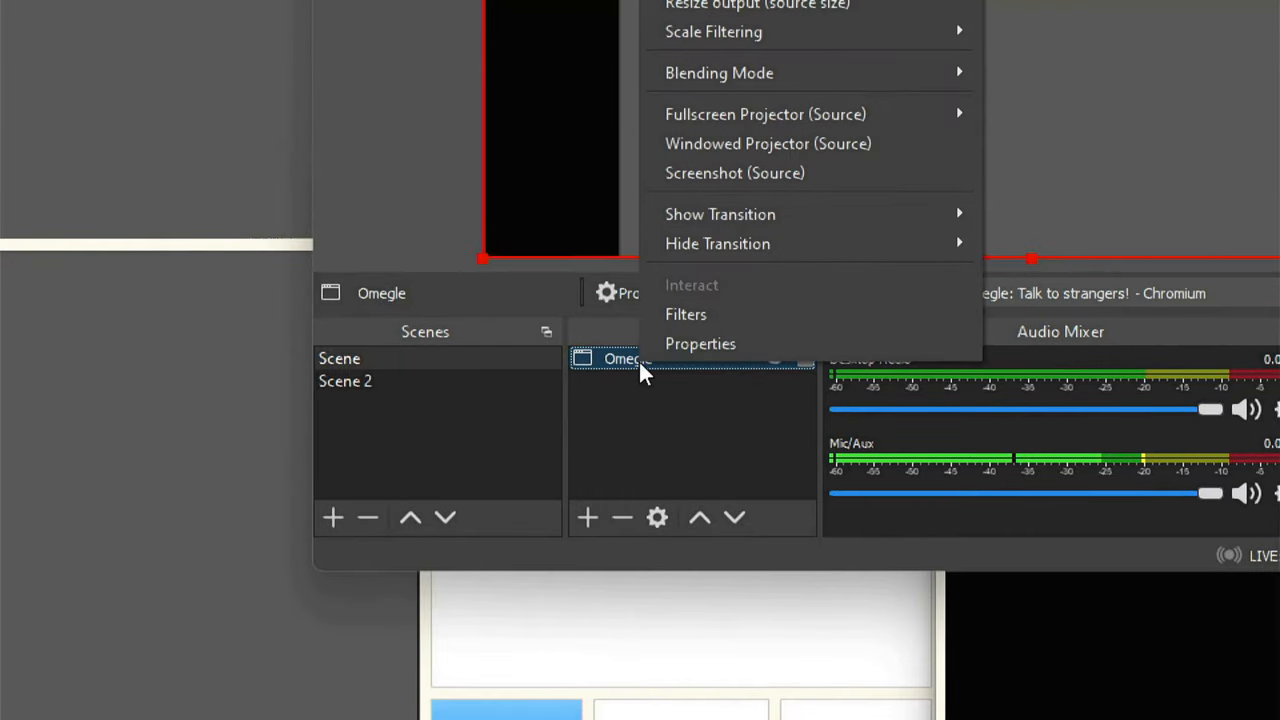
left_click(686, 314)
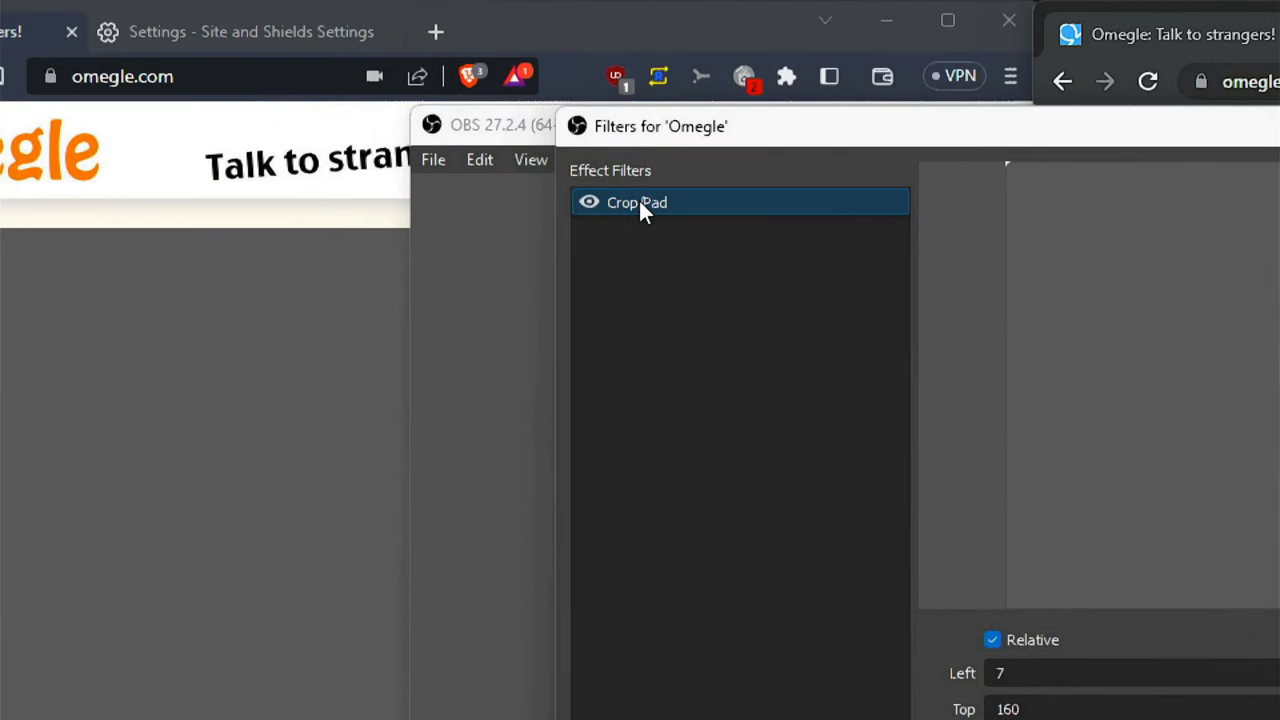
right_click(637, 202)
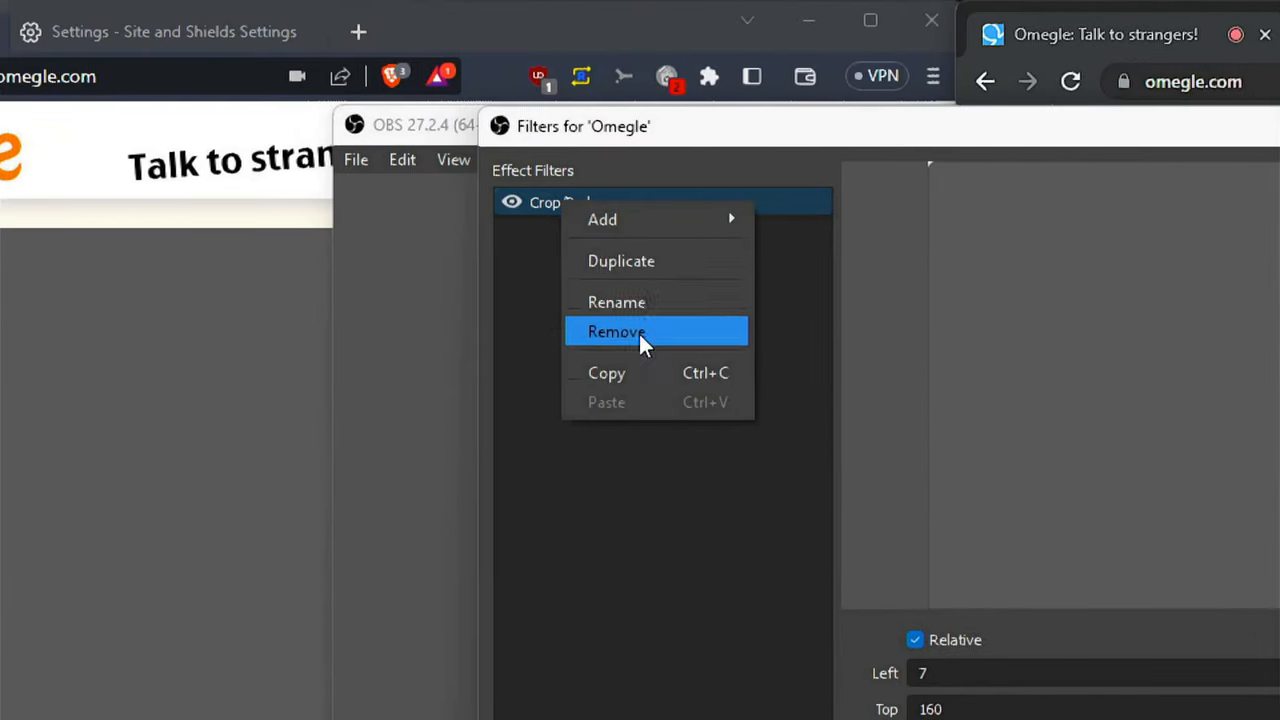
left_click(617, 331)
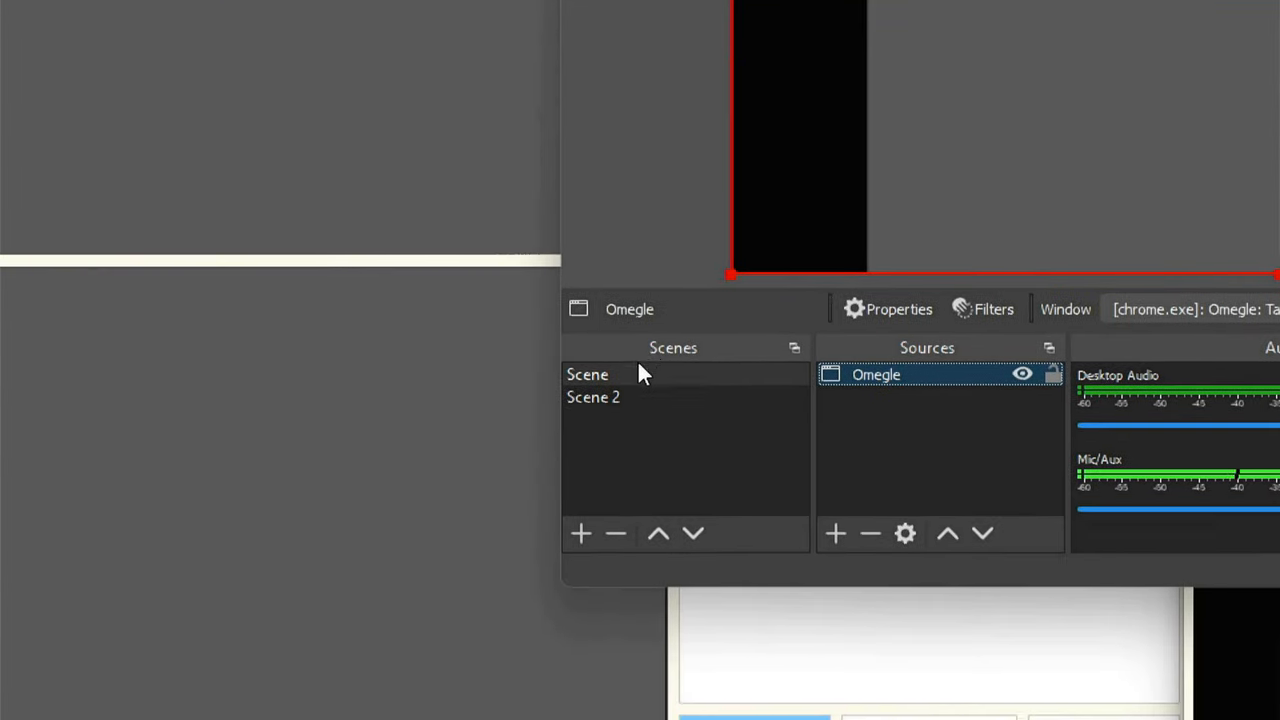
In Scene 2, give Omegle2 a Crop/Pad filter and fit it to screen
left_click(593, 397)
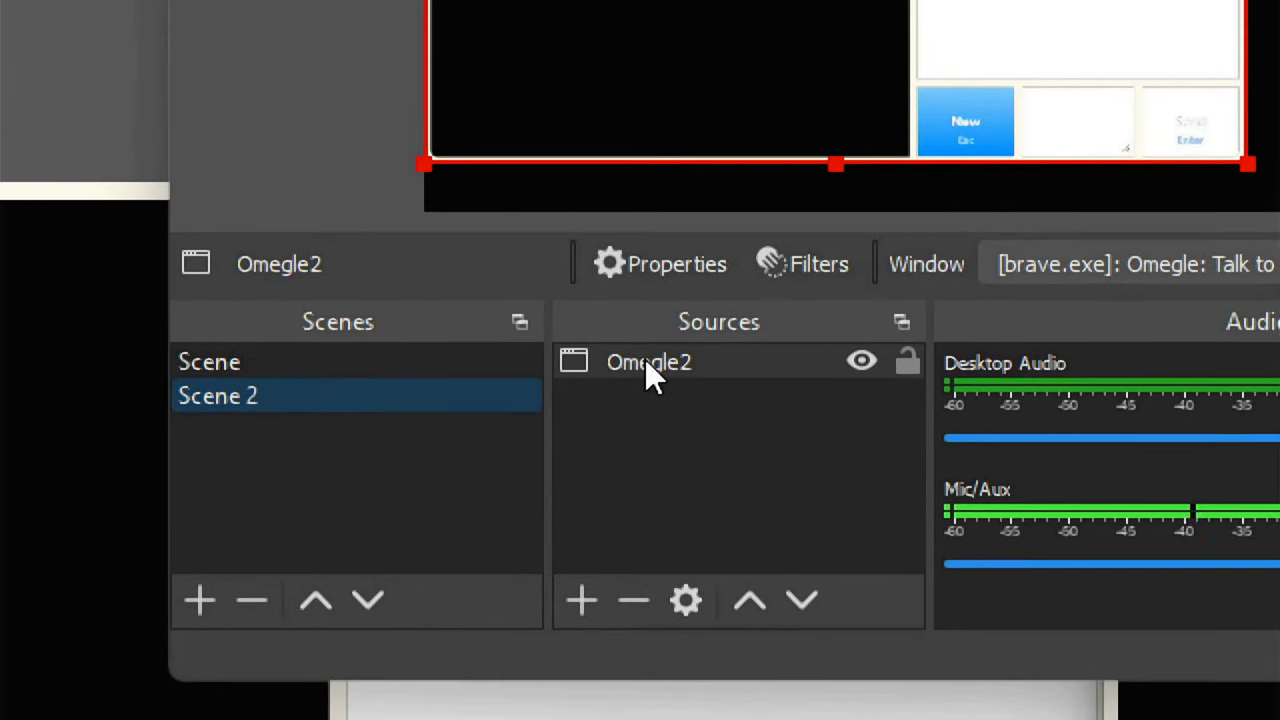
left_click(802, 263)
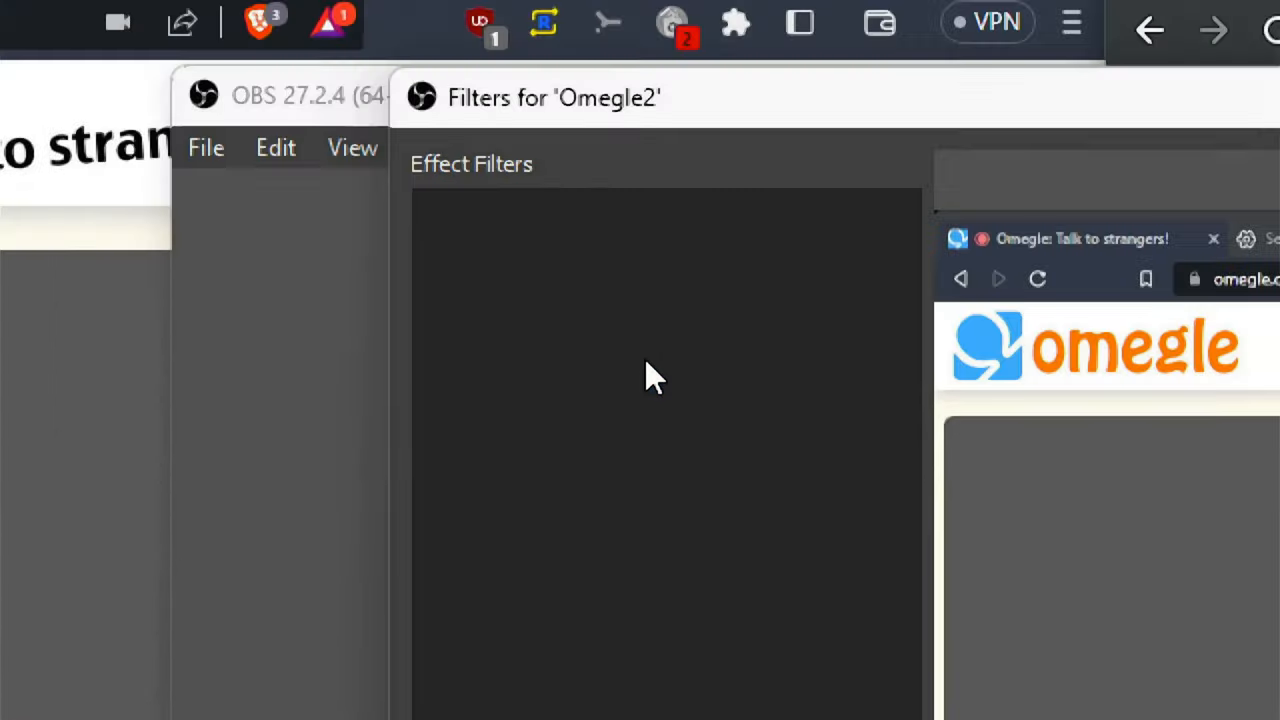
right_click(655, 385)
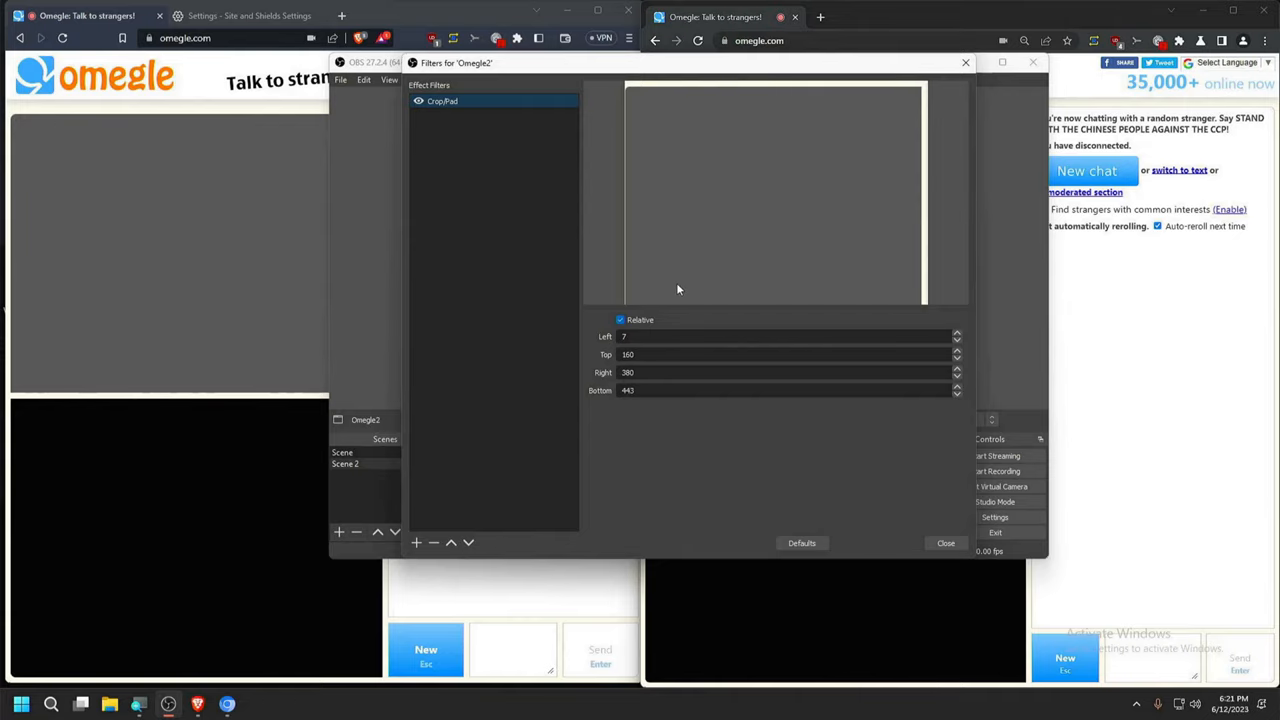
left_click(944, 543)
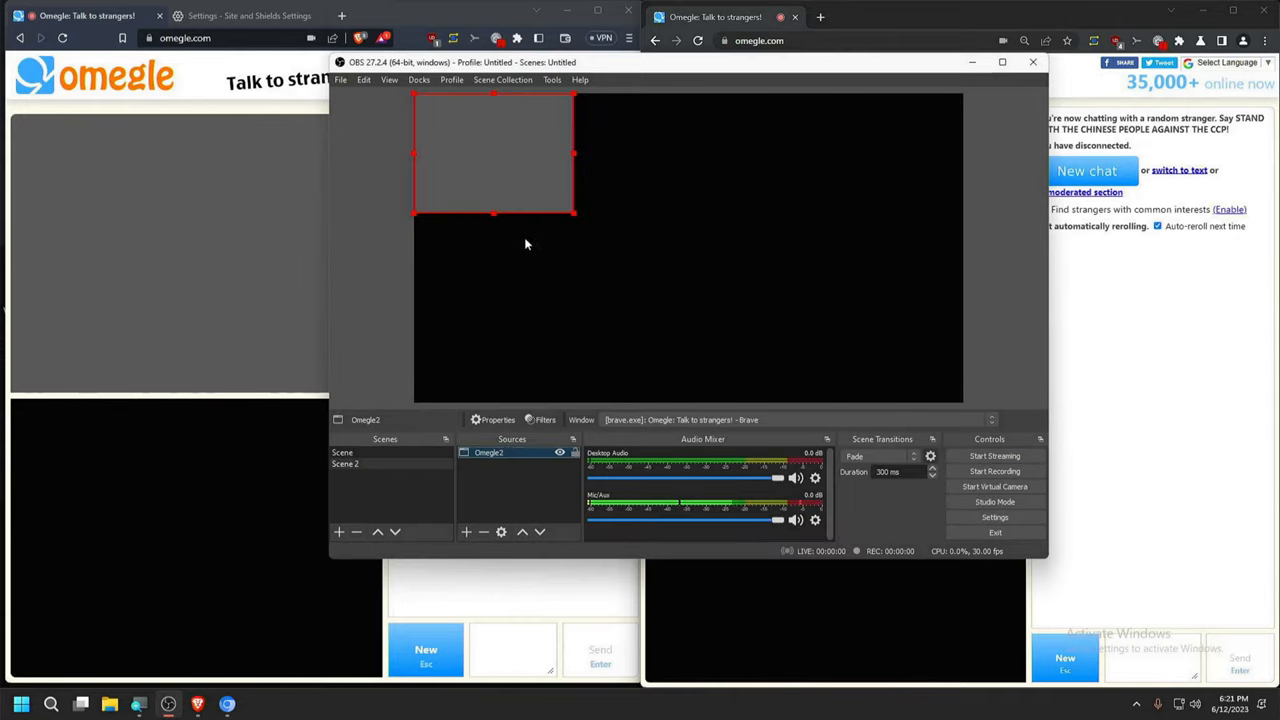
right_click(525, 245)
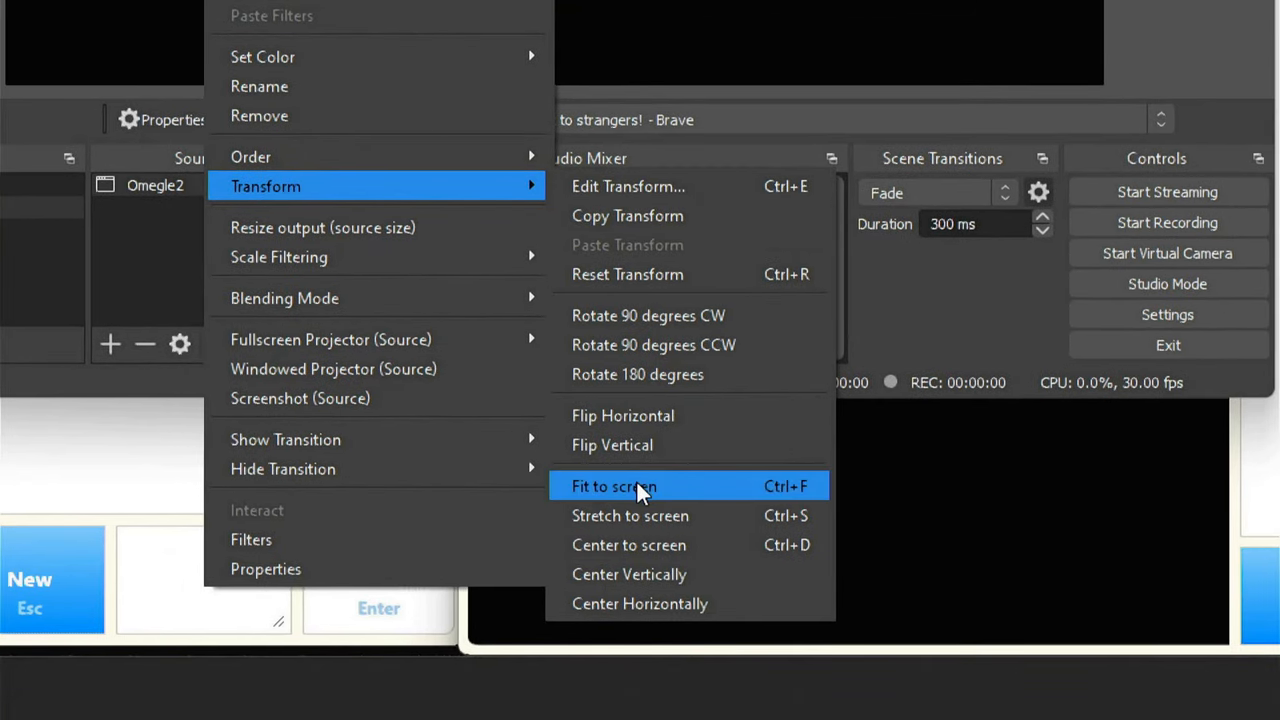
left_click(613, 486)
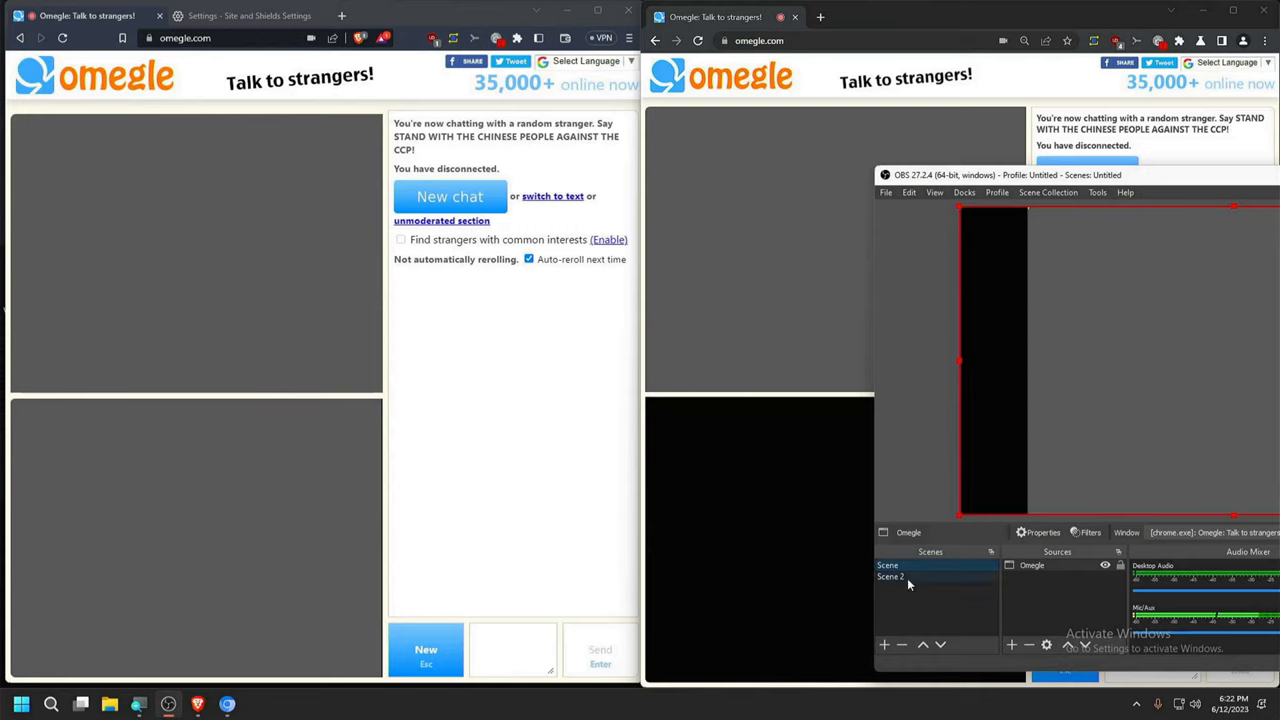
Create a new scene with the default name 'Scene 3'
left_click(890, 576)
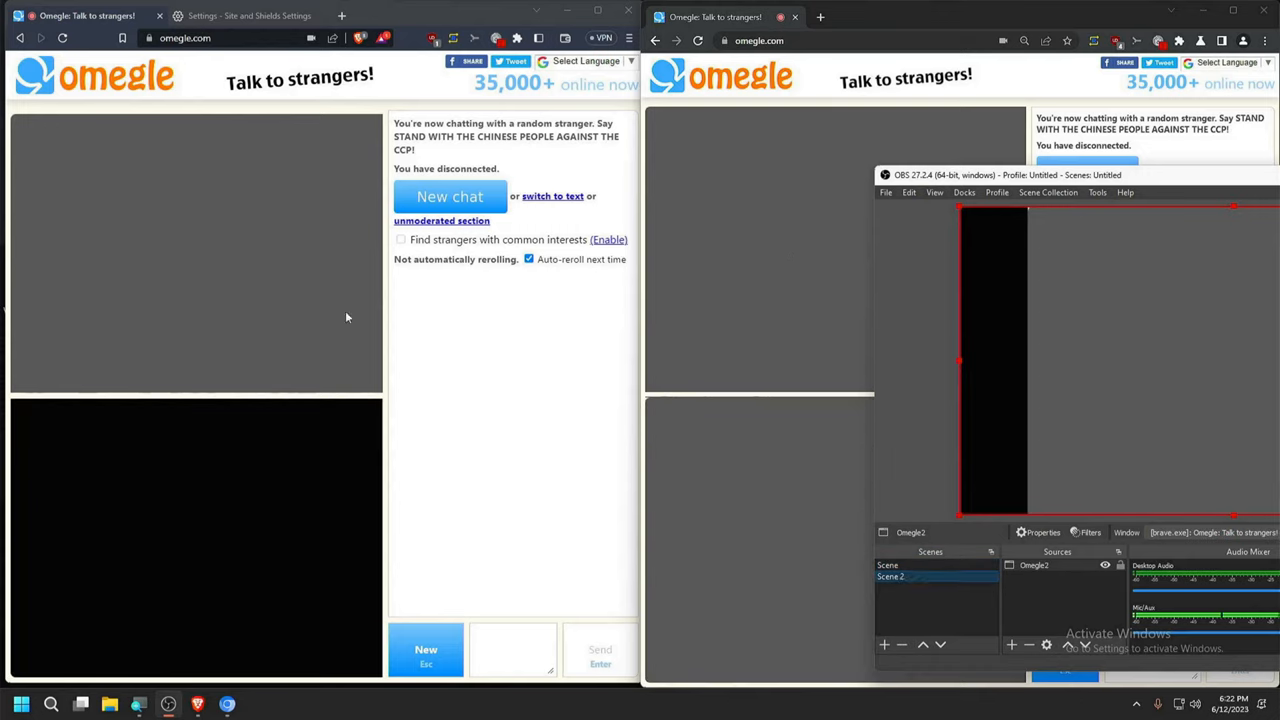
mouse_move(298, 454)
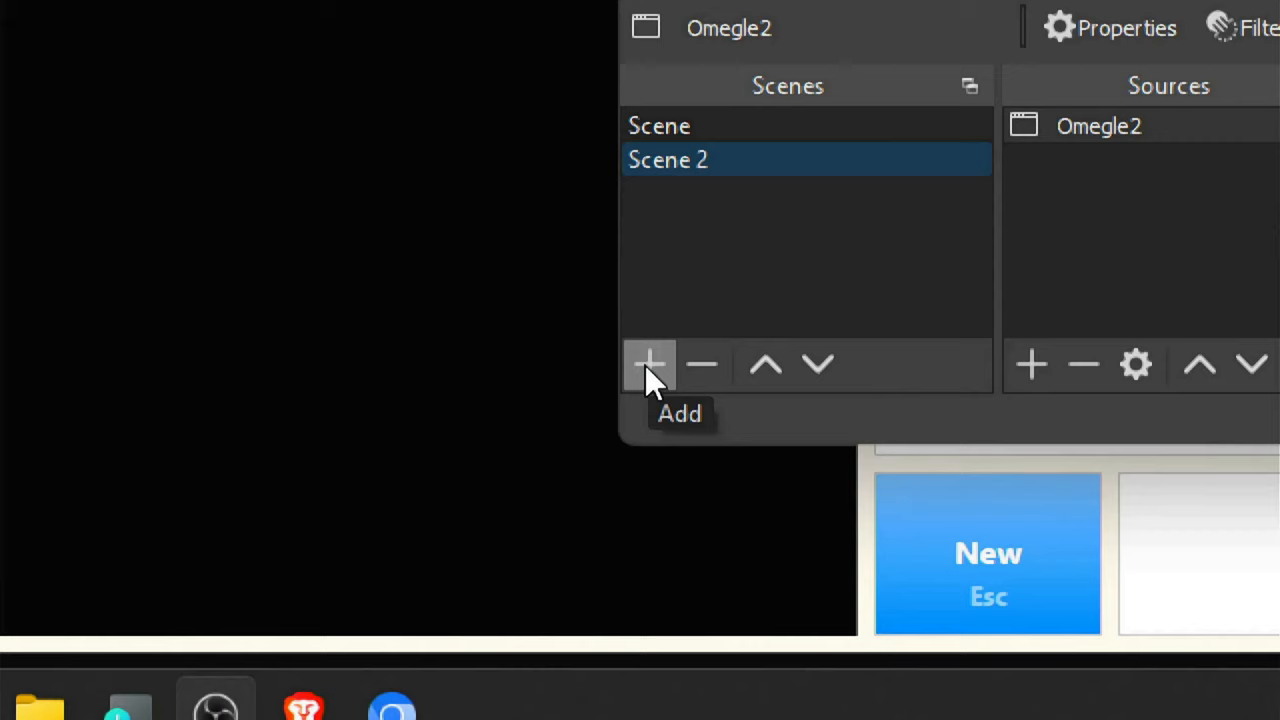
left_click(650, 364)
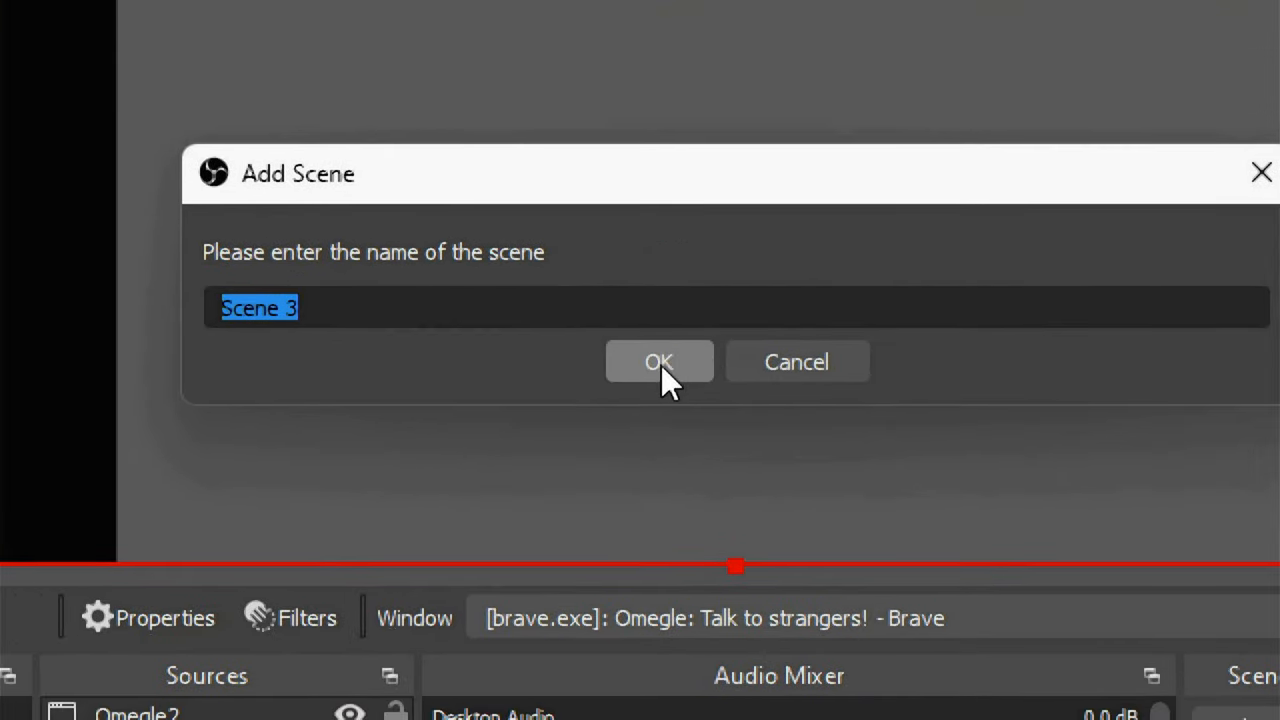
left_click(659, 361)
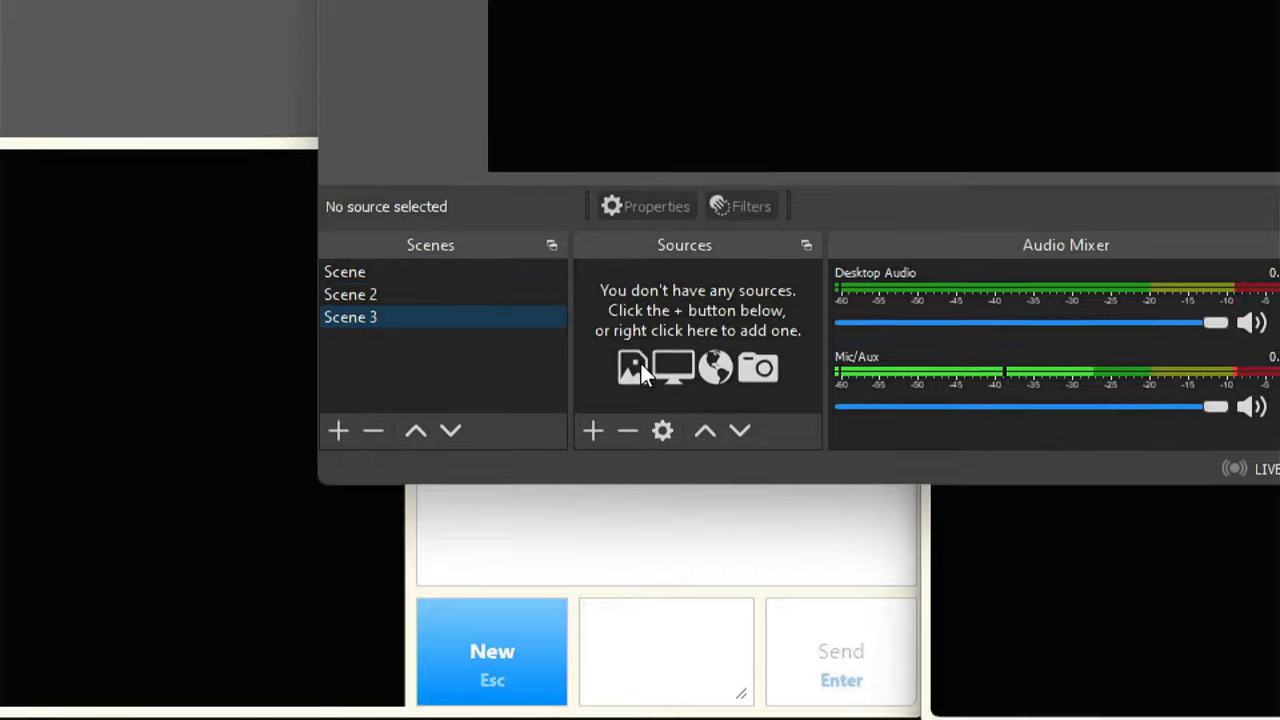
Add Scene and Scene 2 as sources in Scene 3 and arrange them
left_click(592, 430)
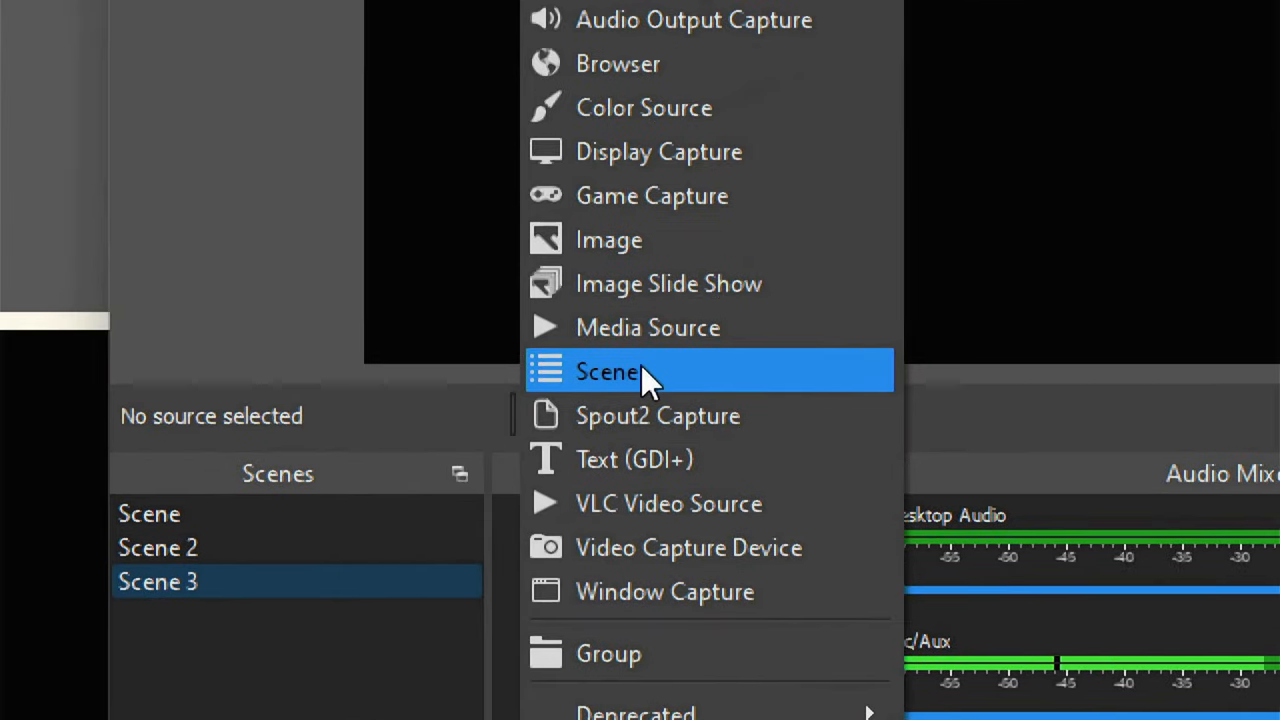
left_click(607, 371)
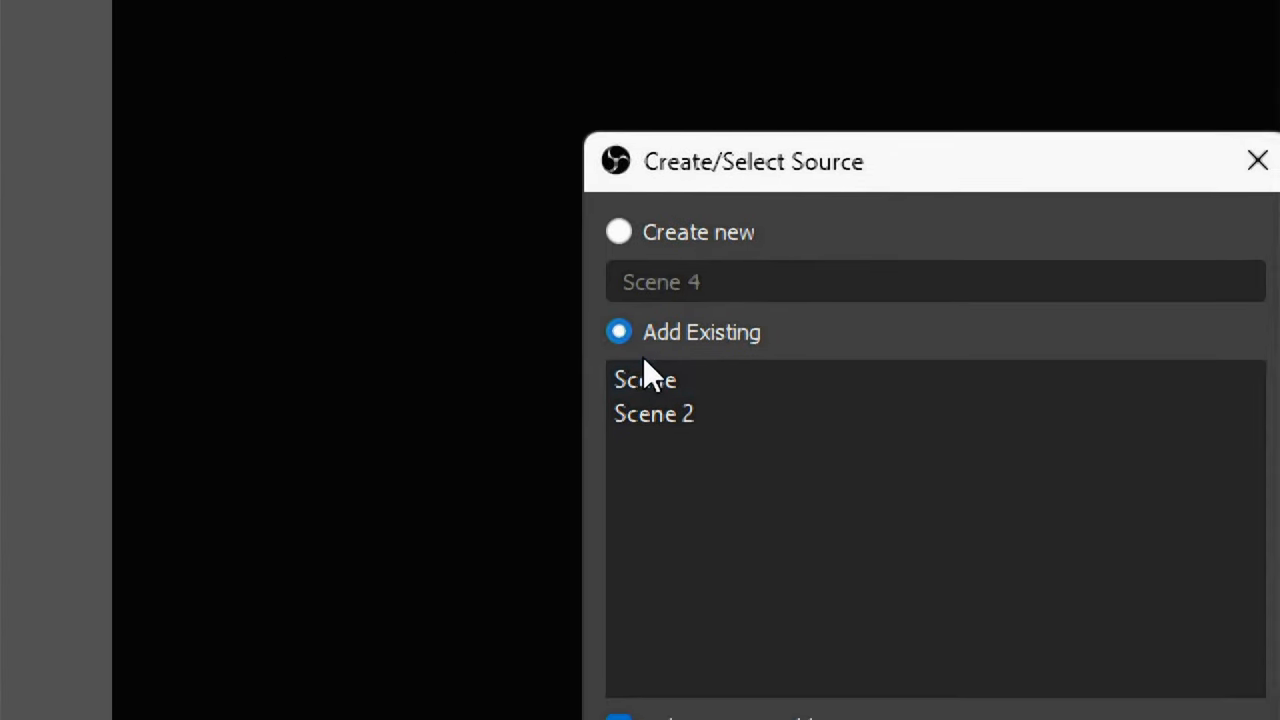
left_click(645, 378)
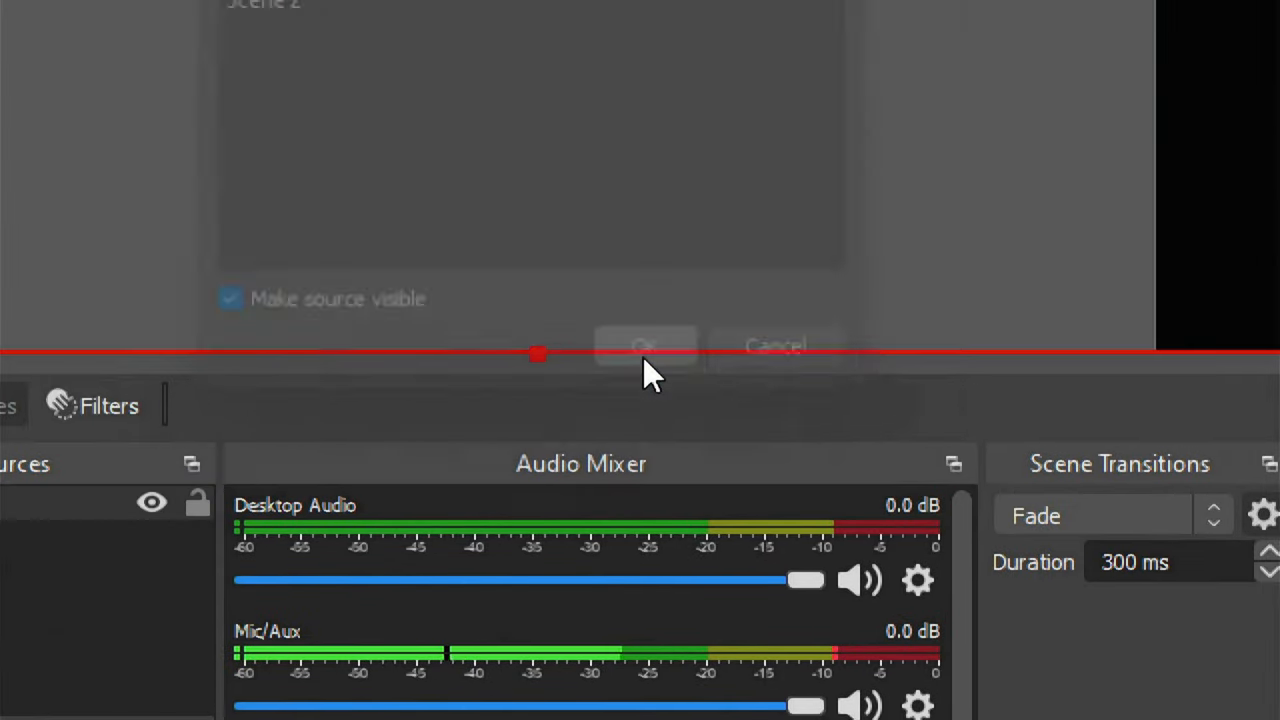
left_click(655, 350)
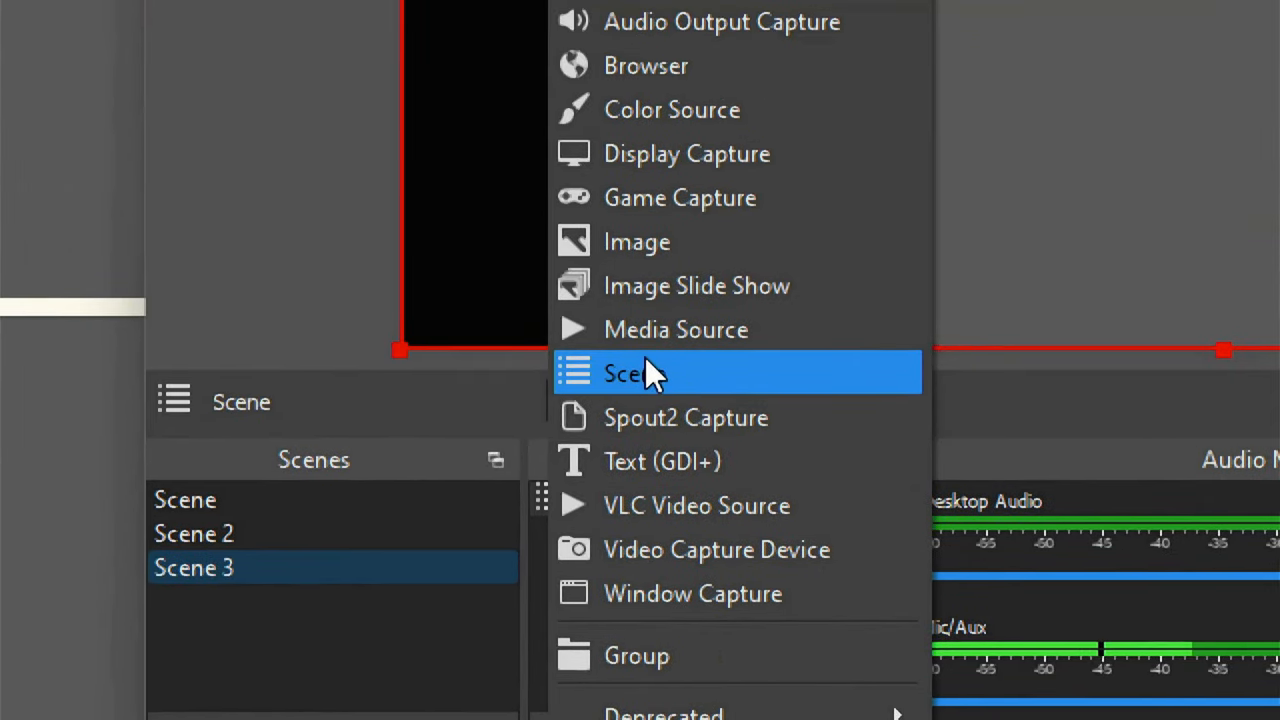
left_click(634, 373)
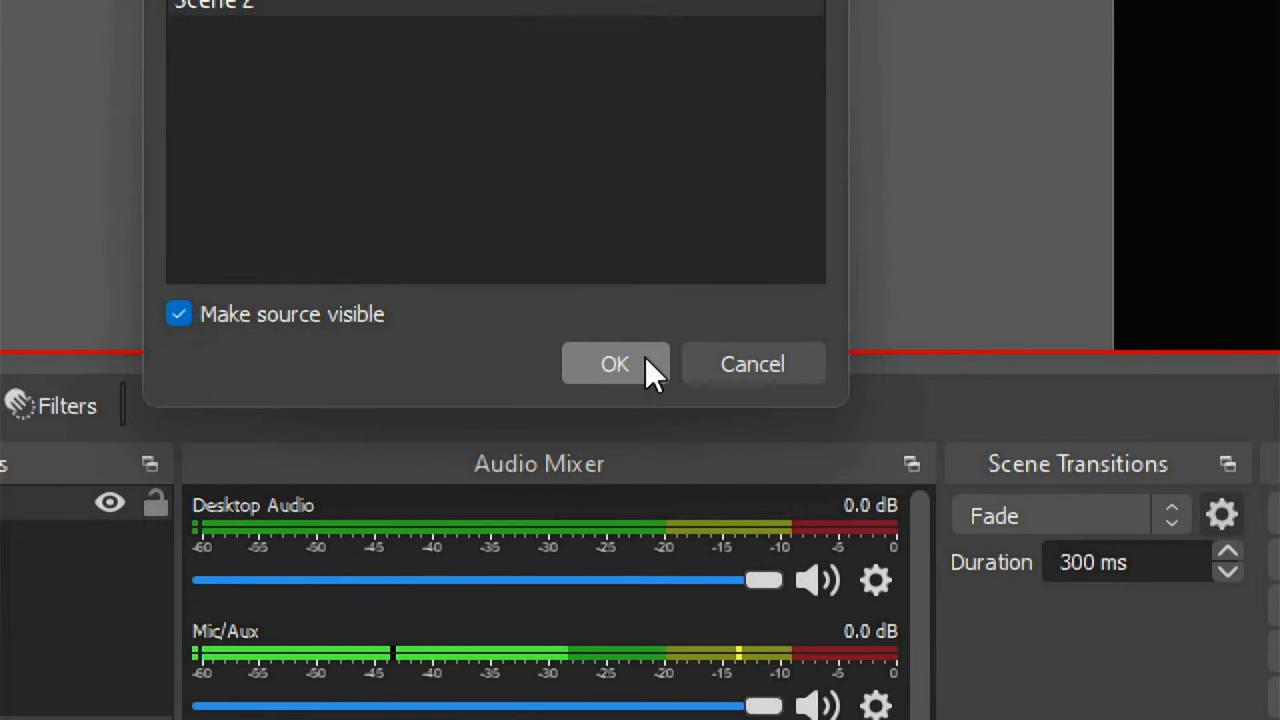
left_click(615, 363)
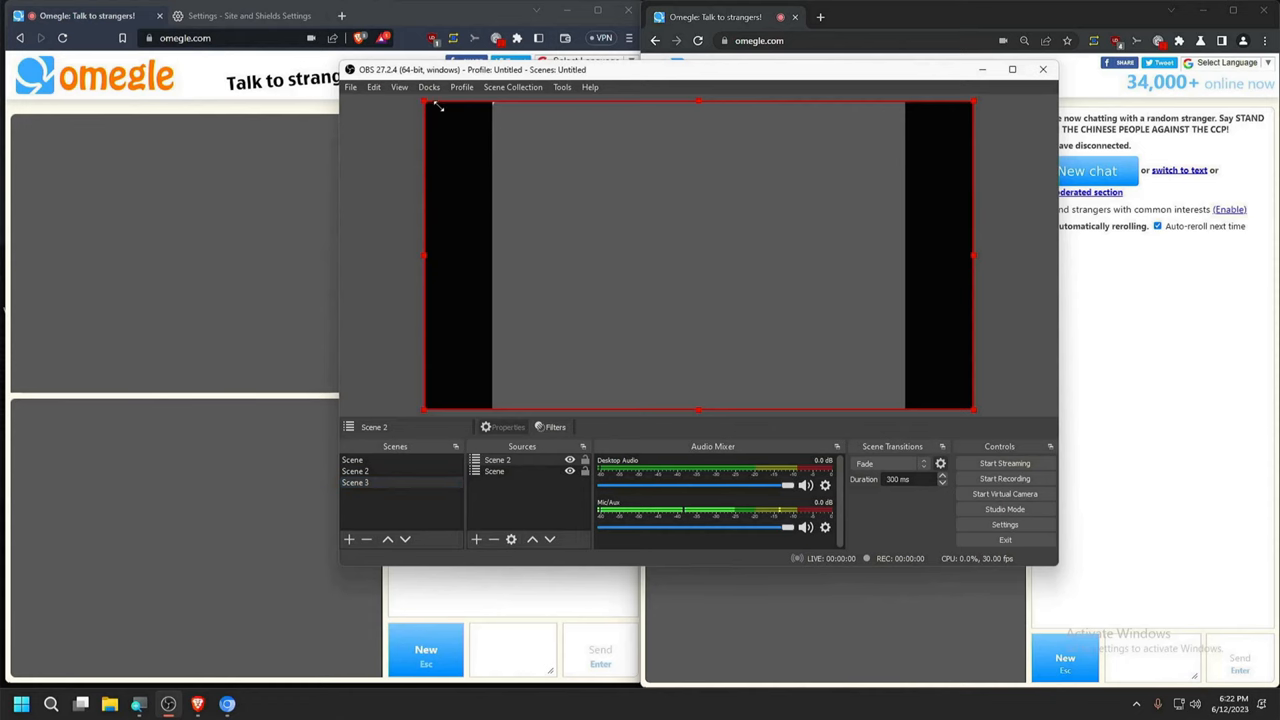
left_click(352, 459)
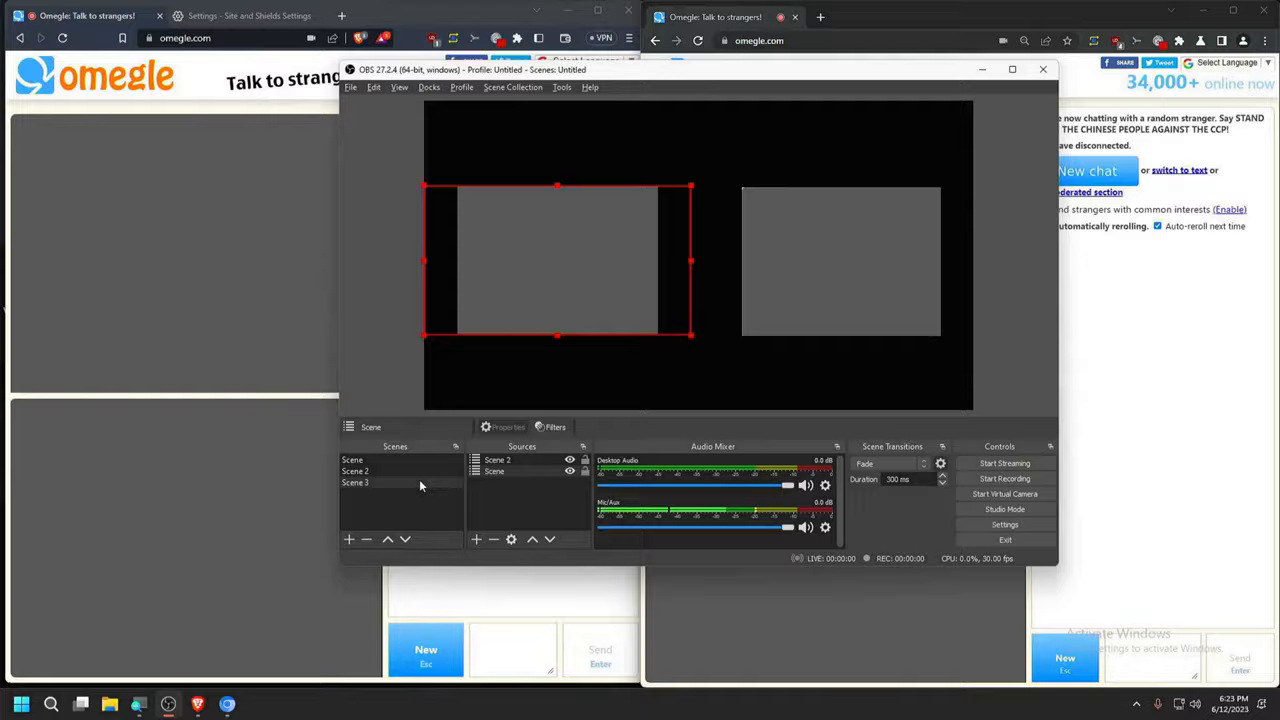
right_click(355, 482)
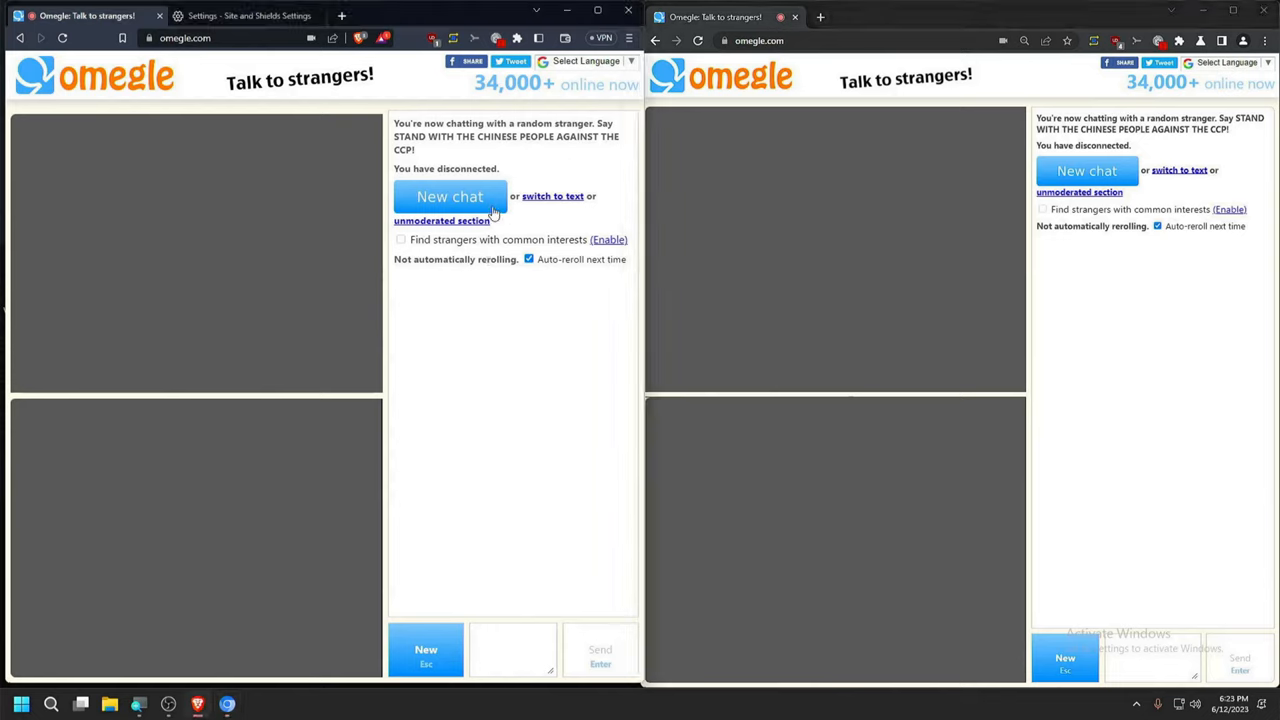
Start a new Omegle chat in Brave and reroll for a new stranger
left_click(450, 196)
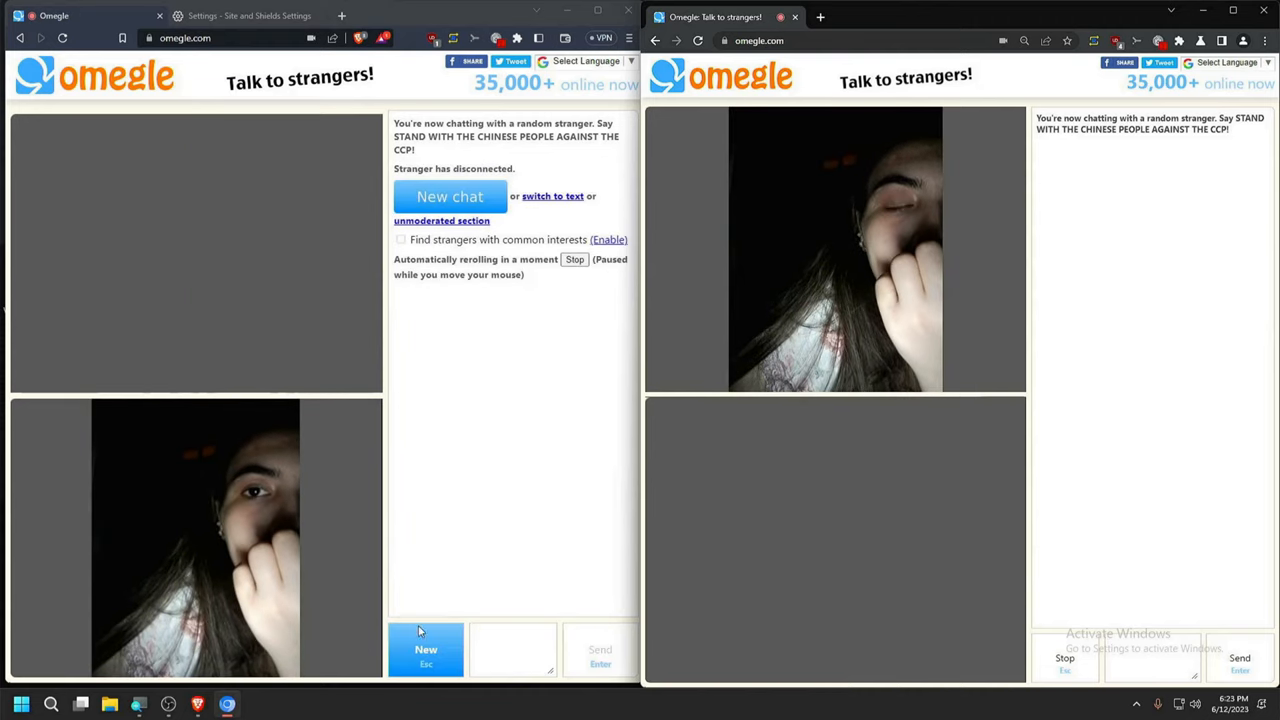
left_click(425, 650)
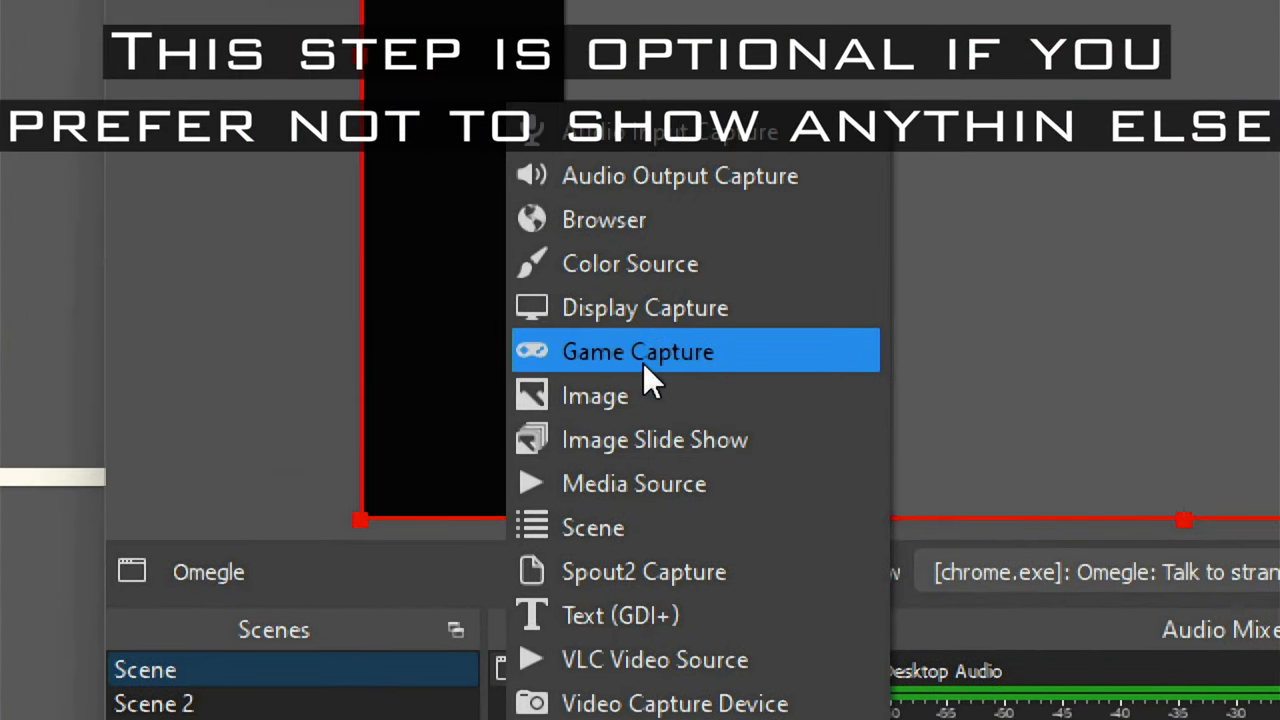
Add a Game Capture source with Capture Cursor toggled, capturing the VSeeFace window
left_click(637, 351)
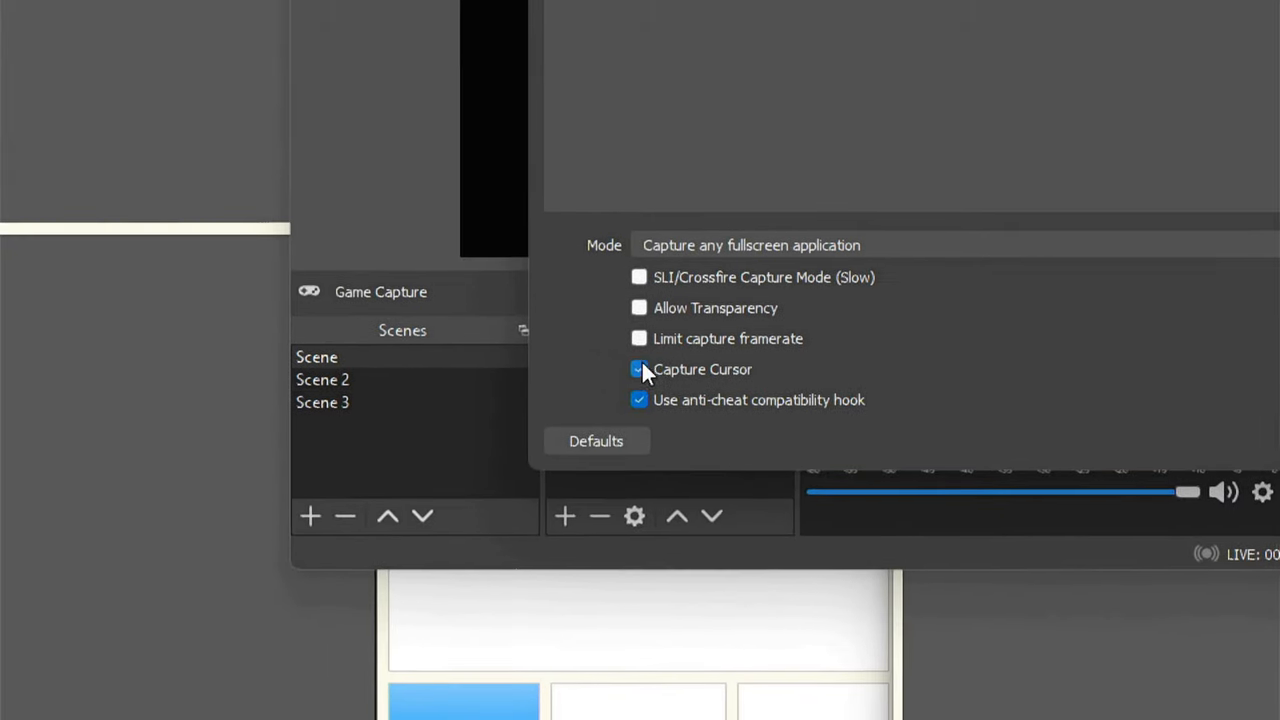
left_click(639, 369)
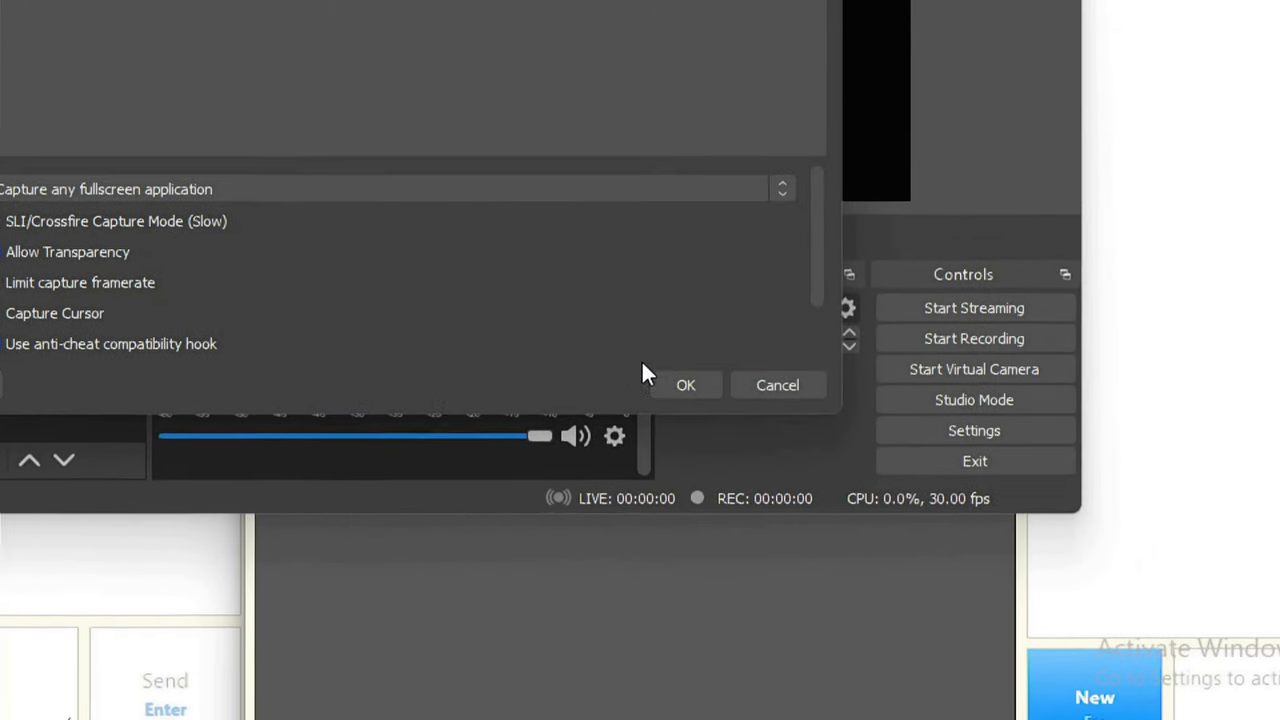
left_click(685, 384)
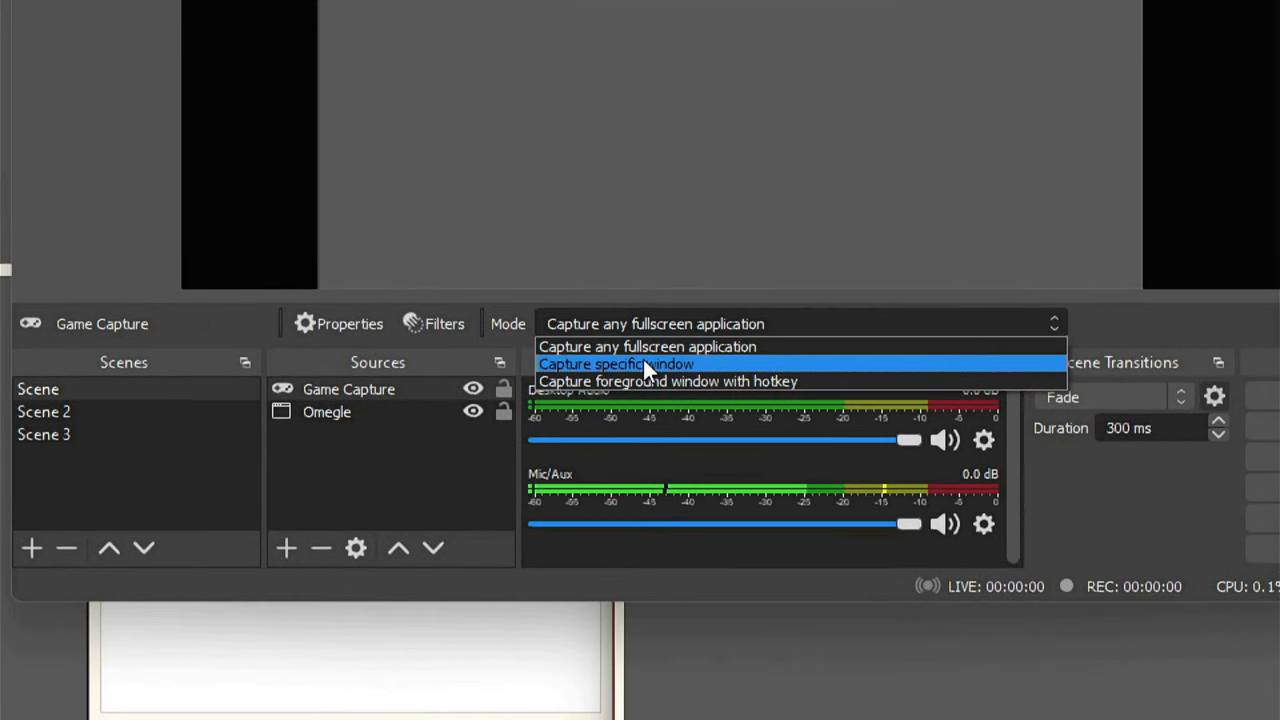
left_click(616, 363)
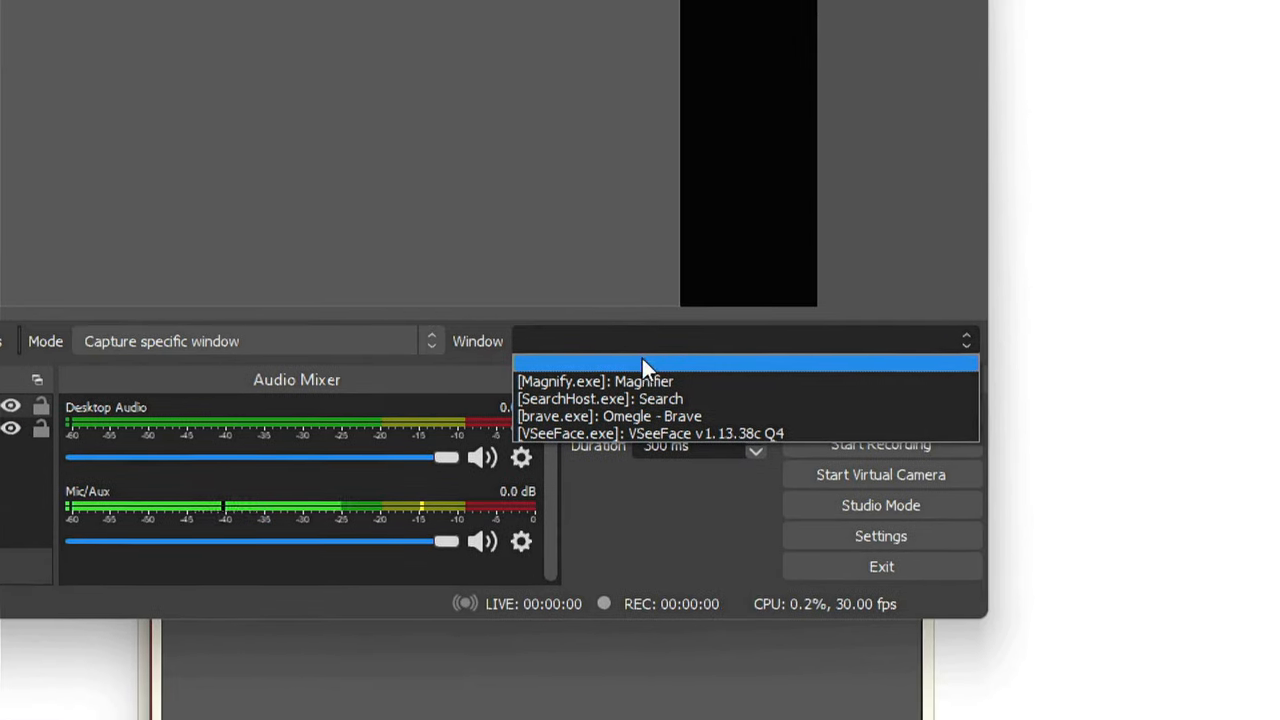
left_click(650, 433)
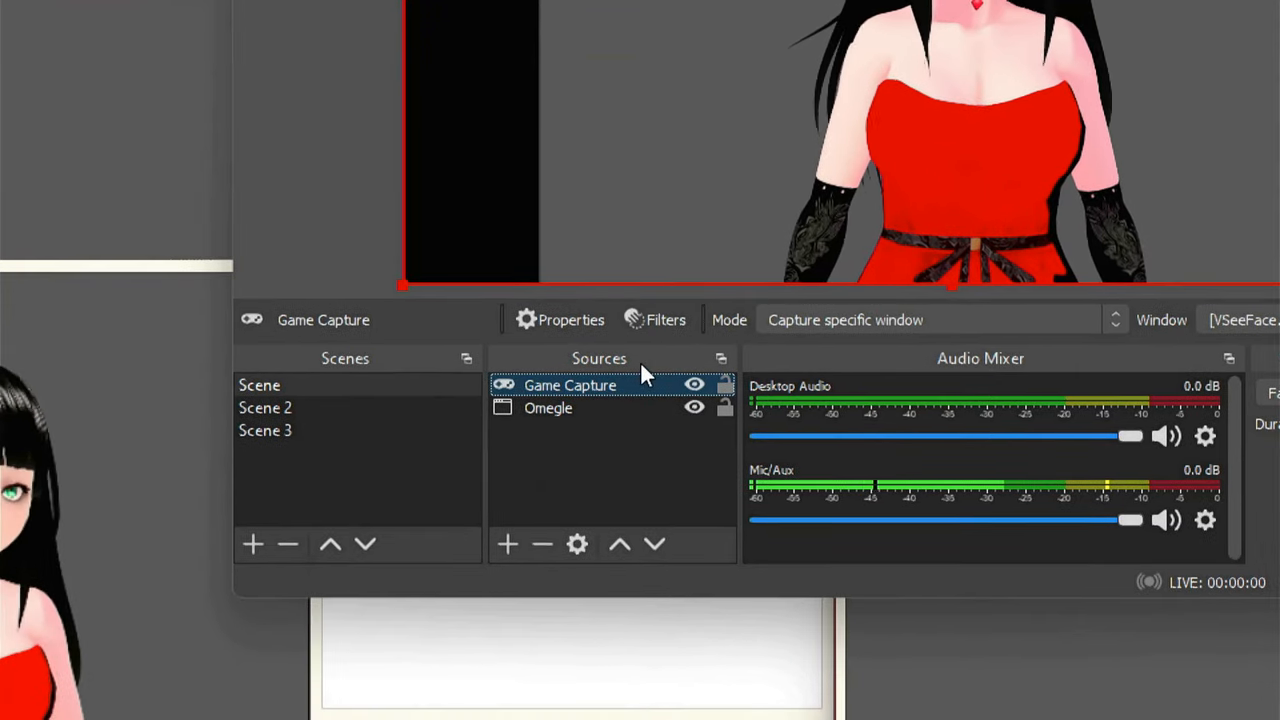
right_click(569, 385)
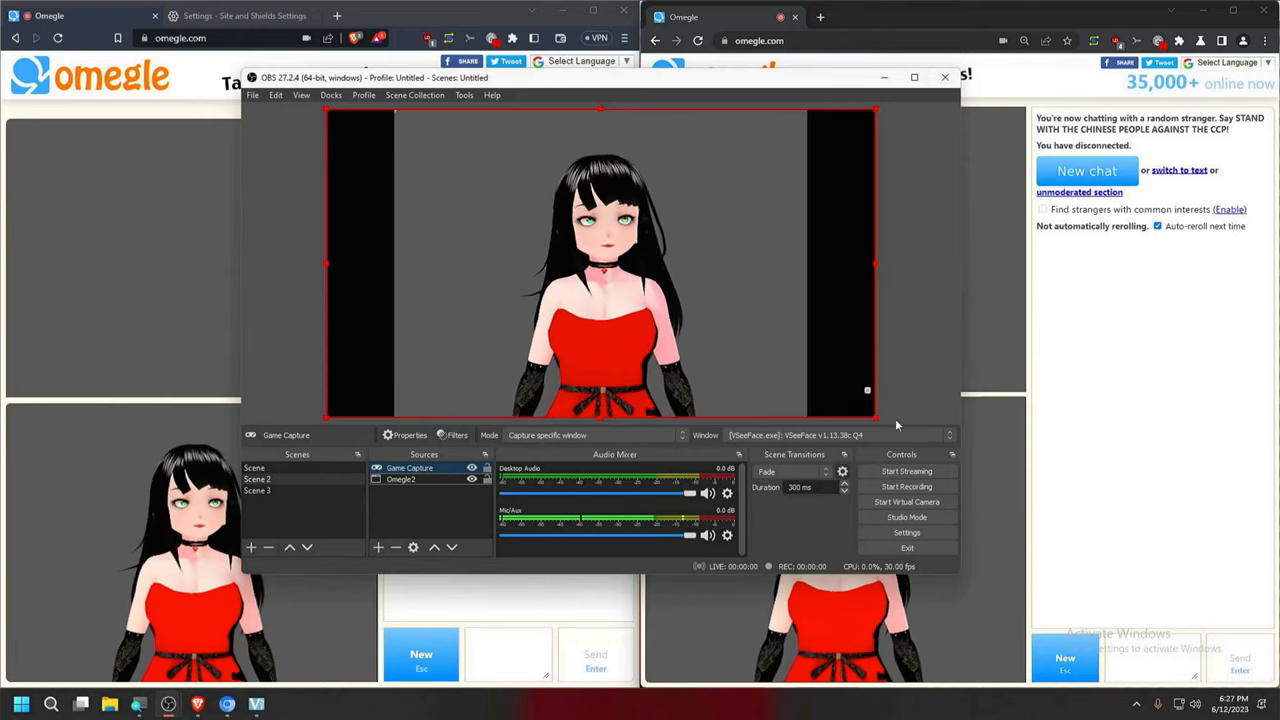
Open OBS Studio Settings to reach the hotkey assignments
left_click(906, 532)
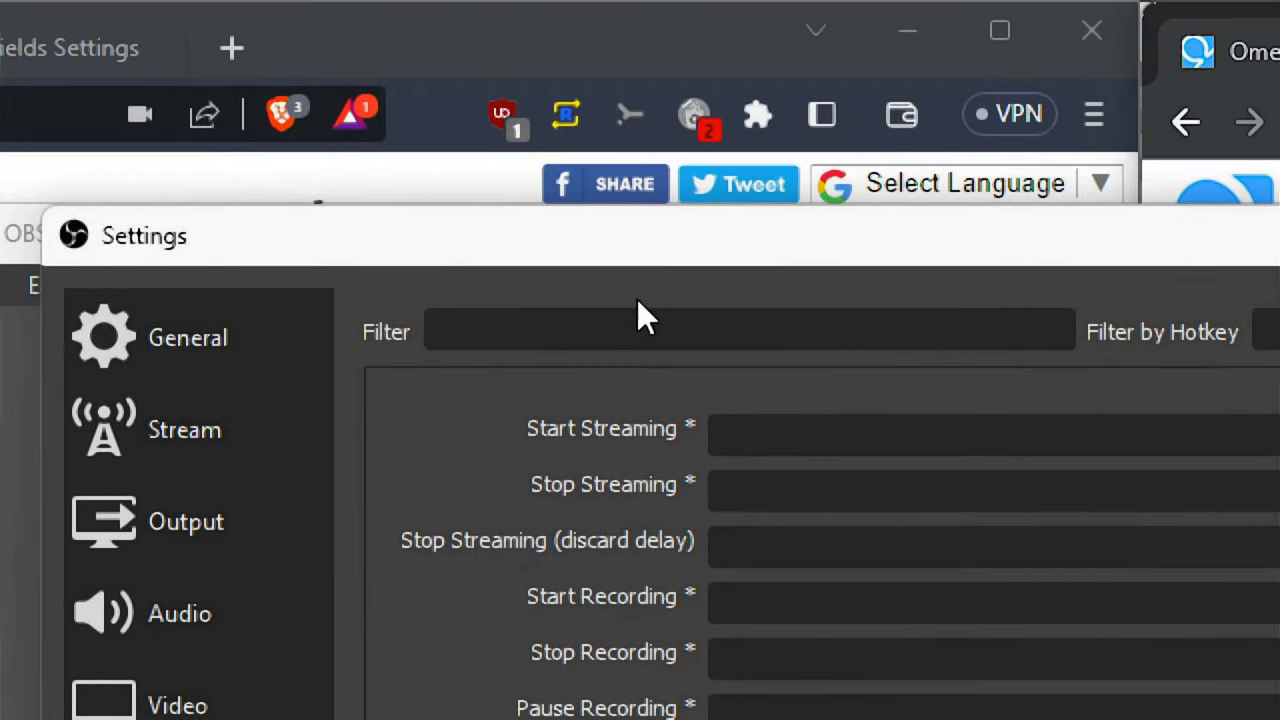
Filter hotkeys for 'game', set Game Capture show/hide hotkeys, and save
type("gal")
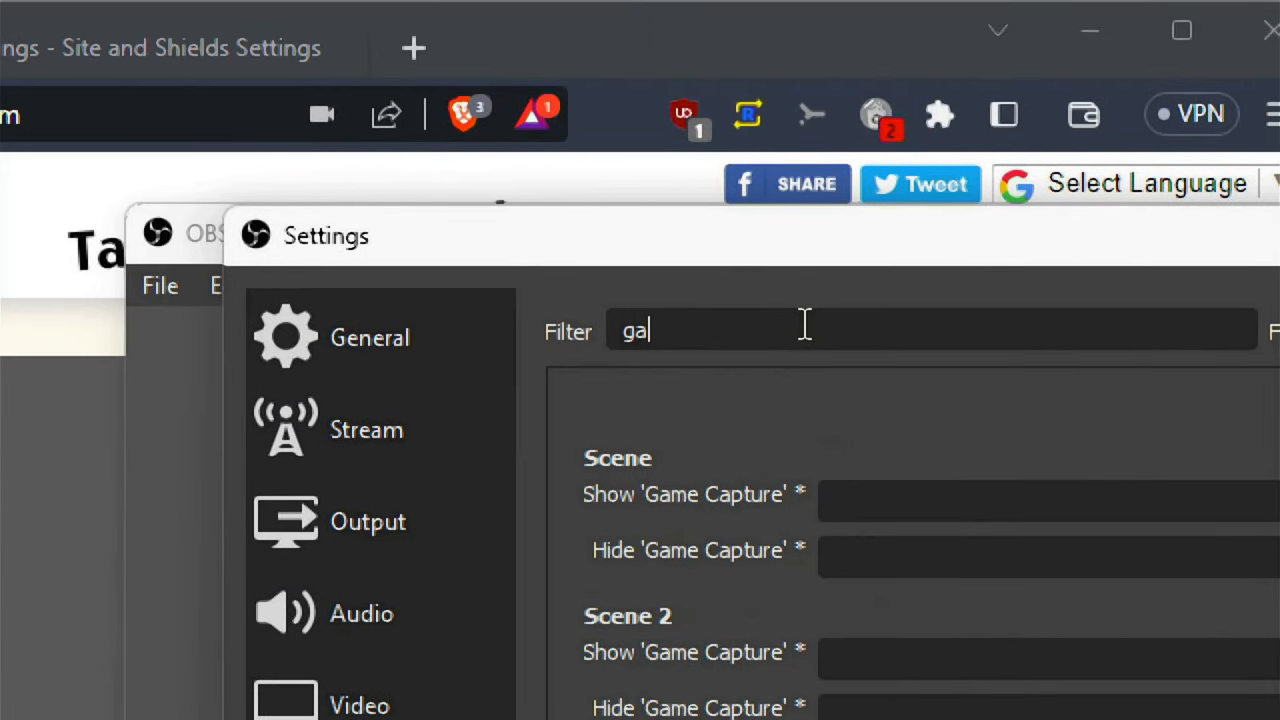
type("me")
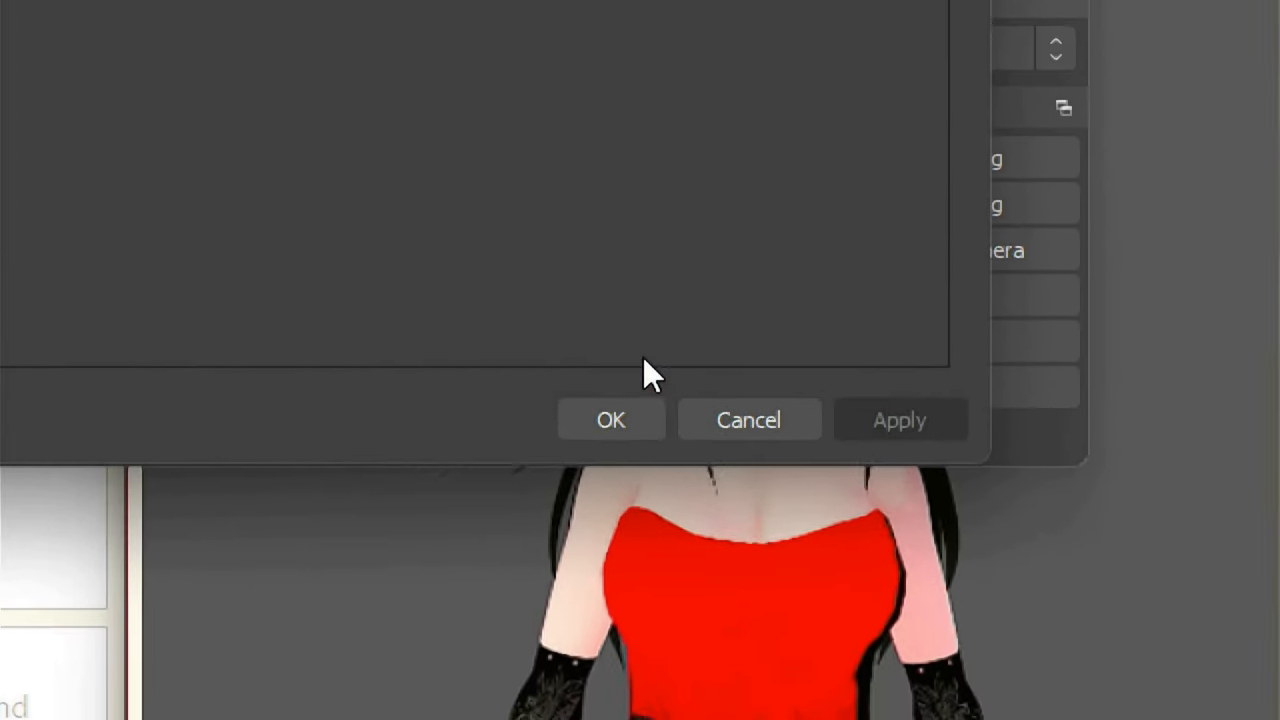
left_click(611, 419)
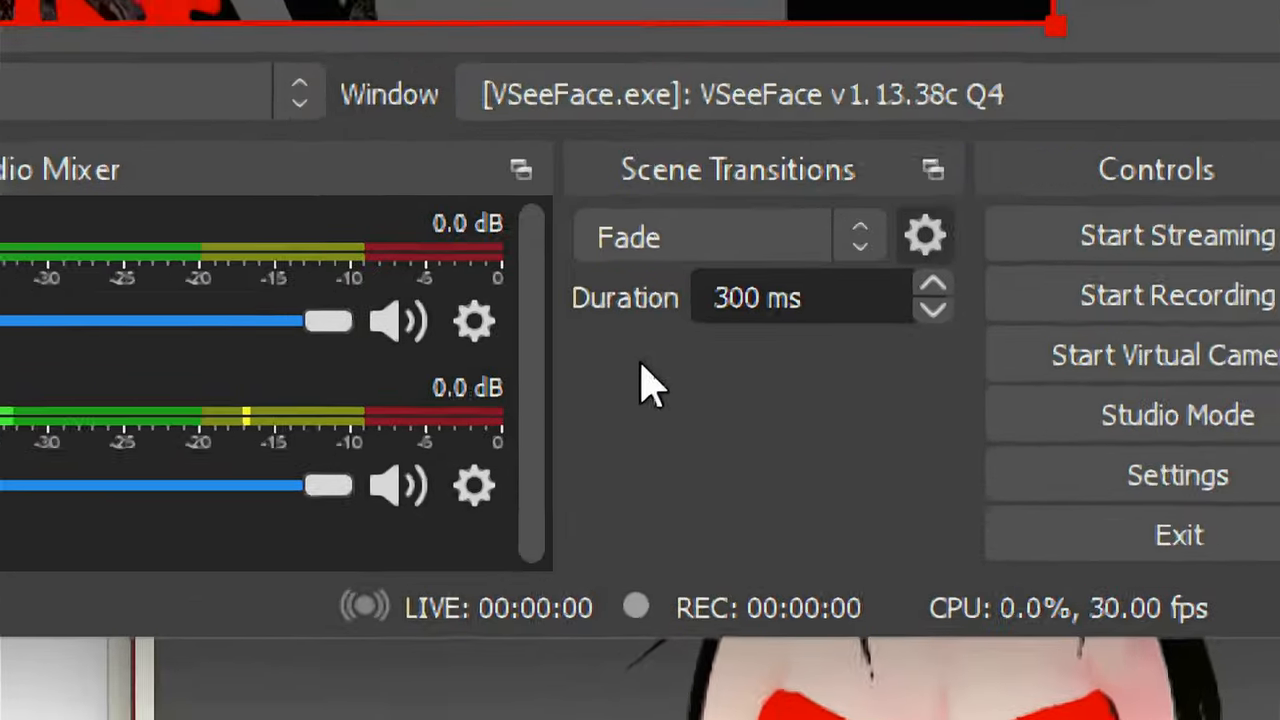